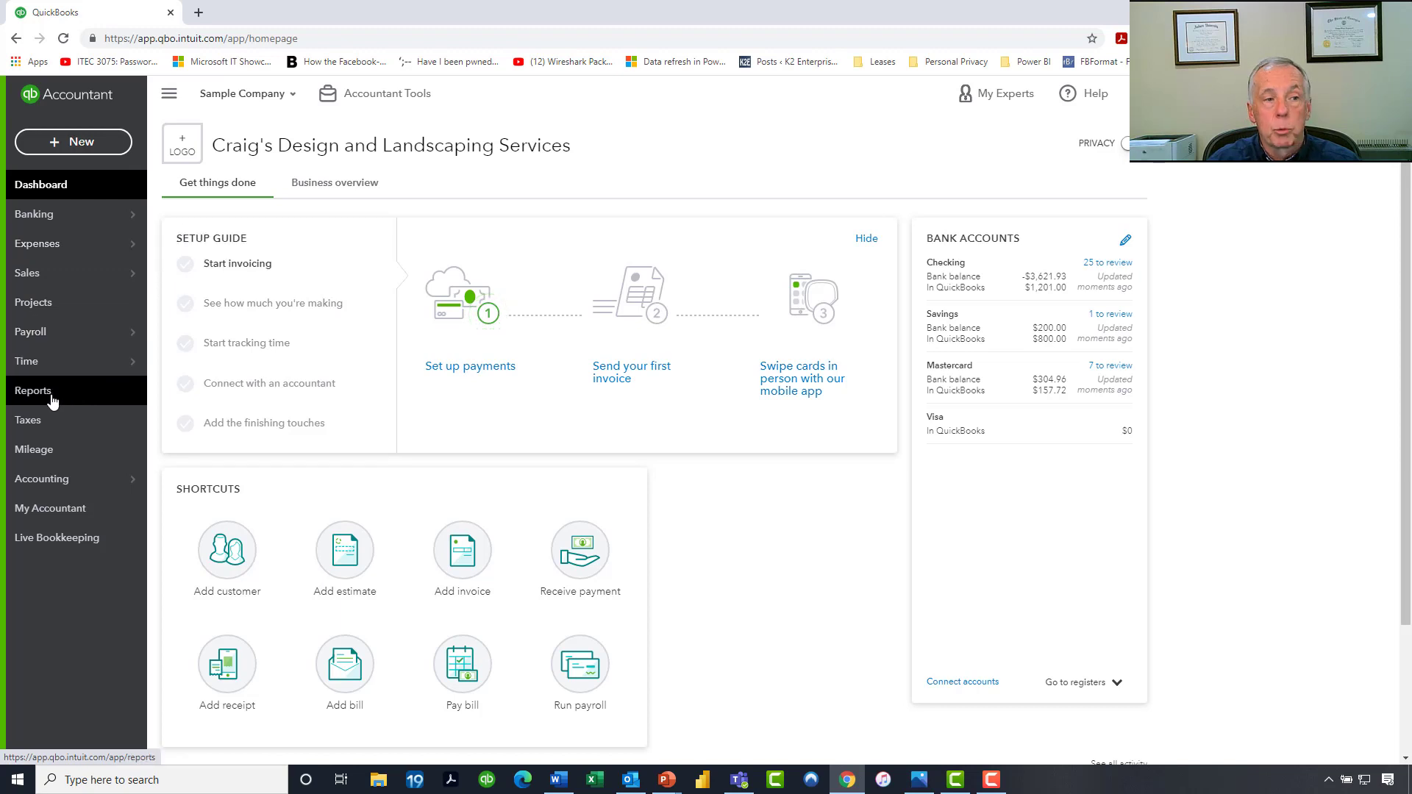
Step: Go to Reports and switch to the Management reports tab
left_click(33, 390)
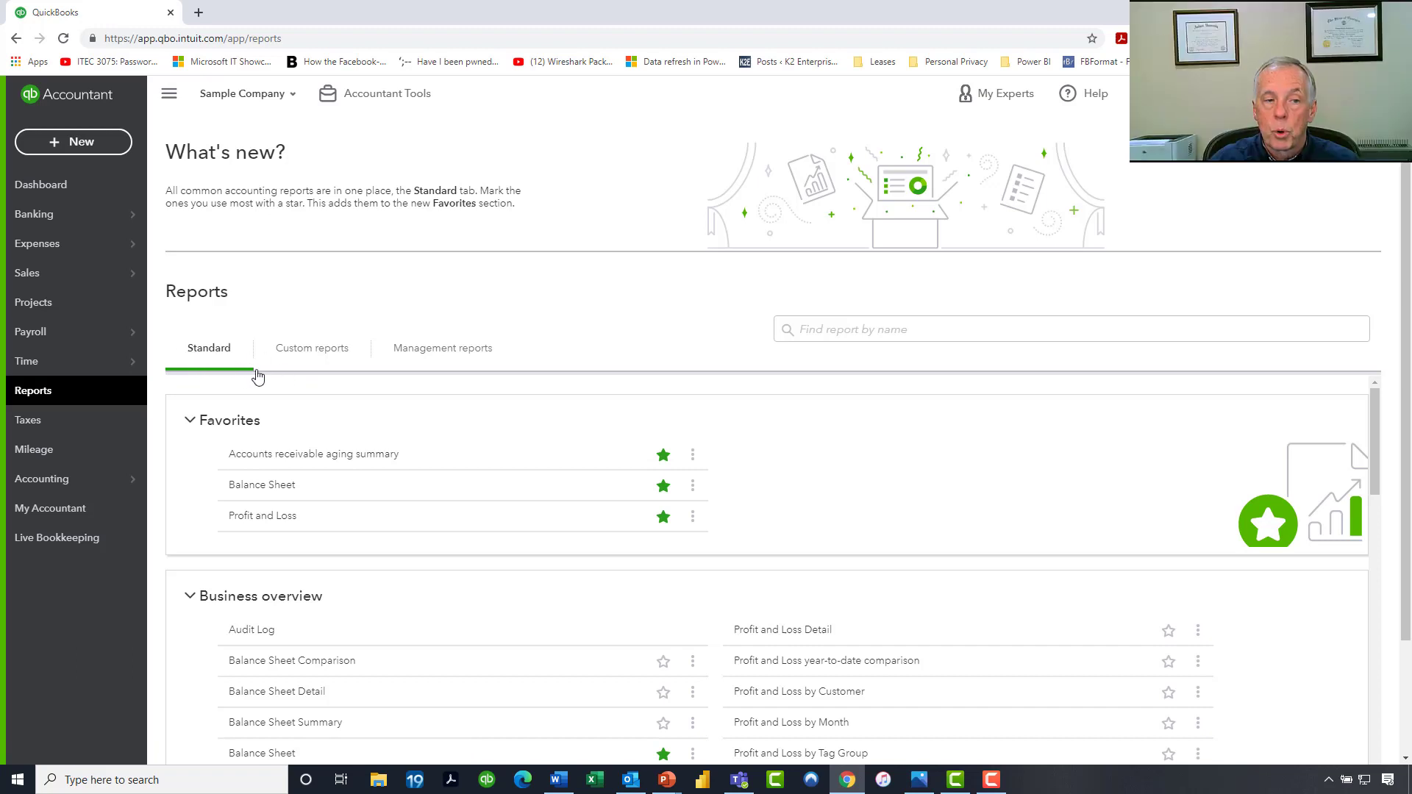
mouse_move(473, 345)
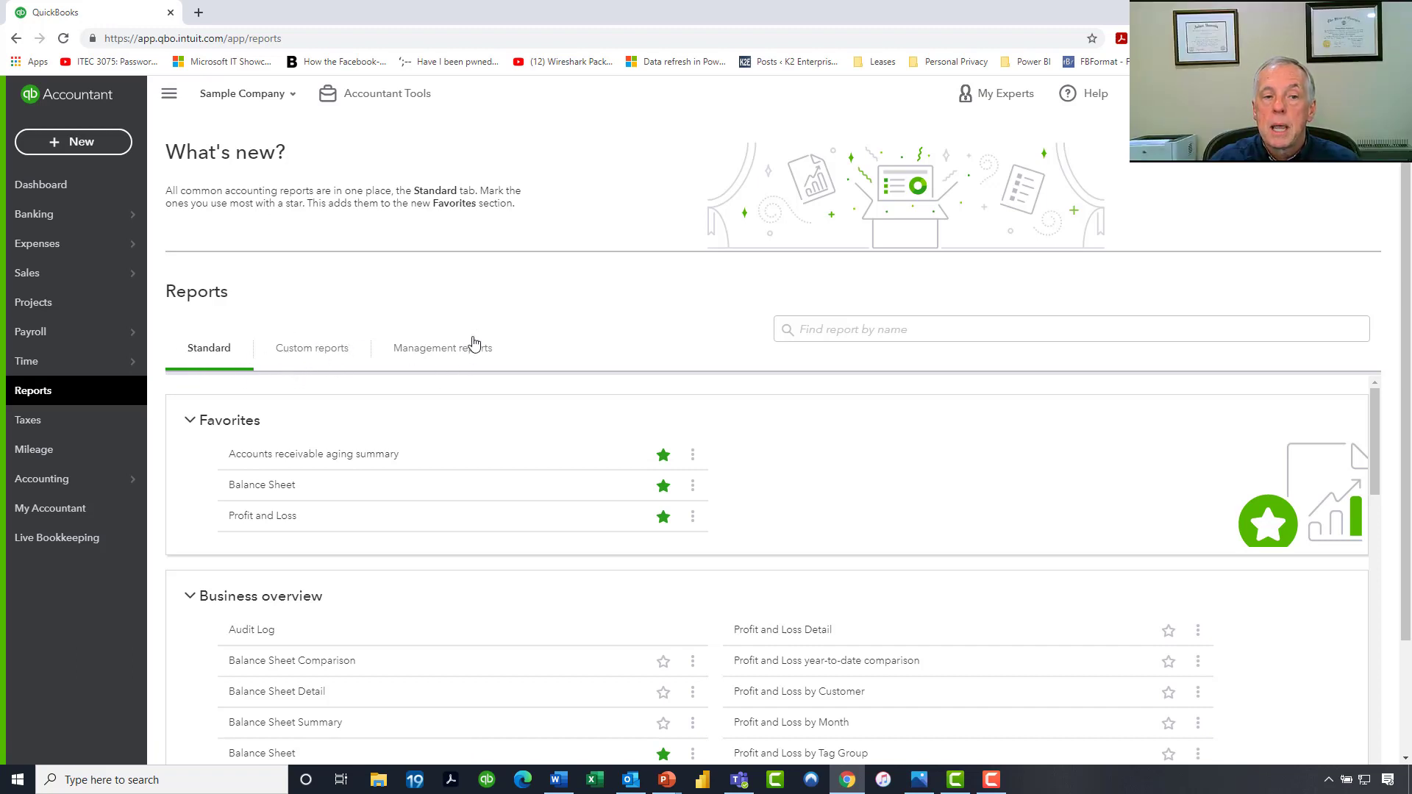
left_click(442, 349)
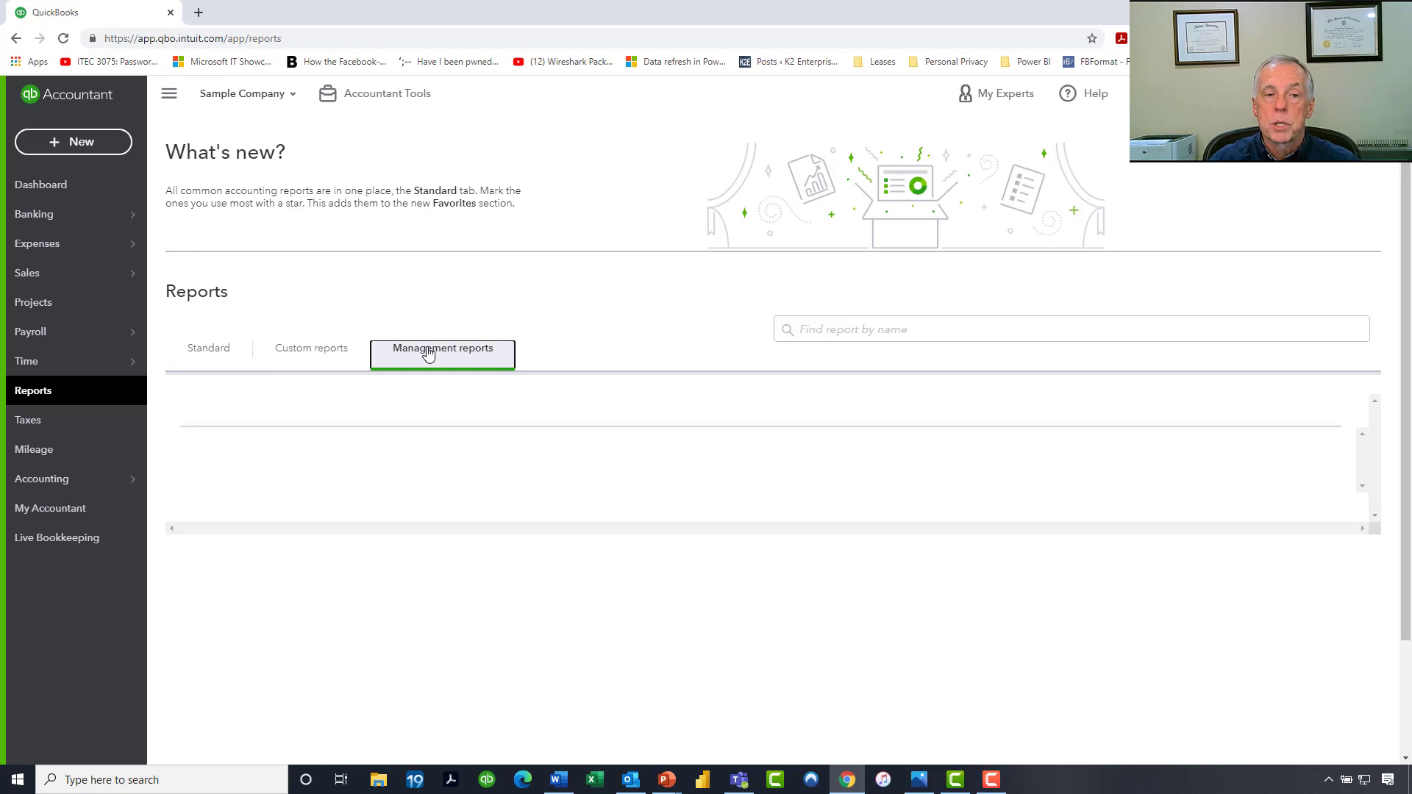
Step: Keep the Company Overview report period set to This Year
left_click(442, 347)
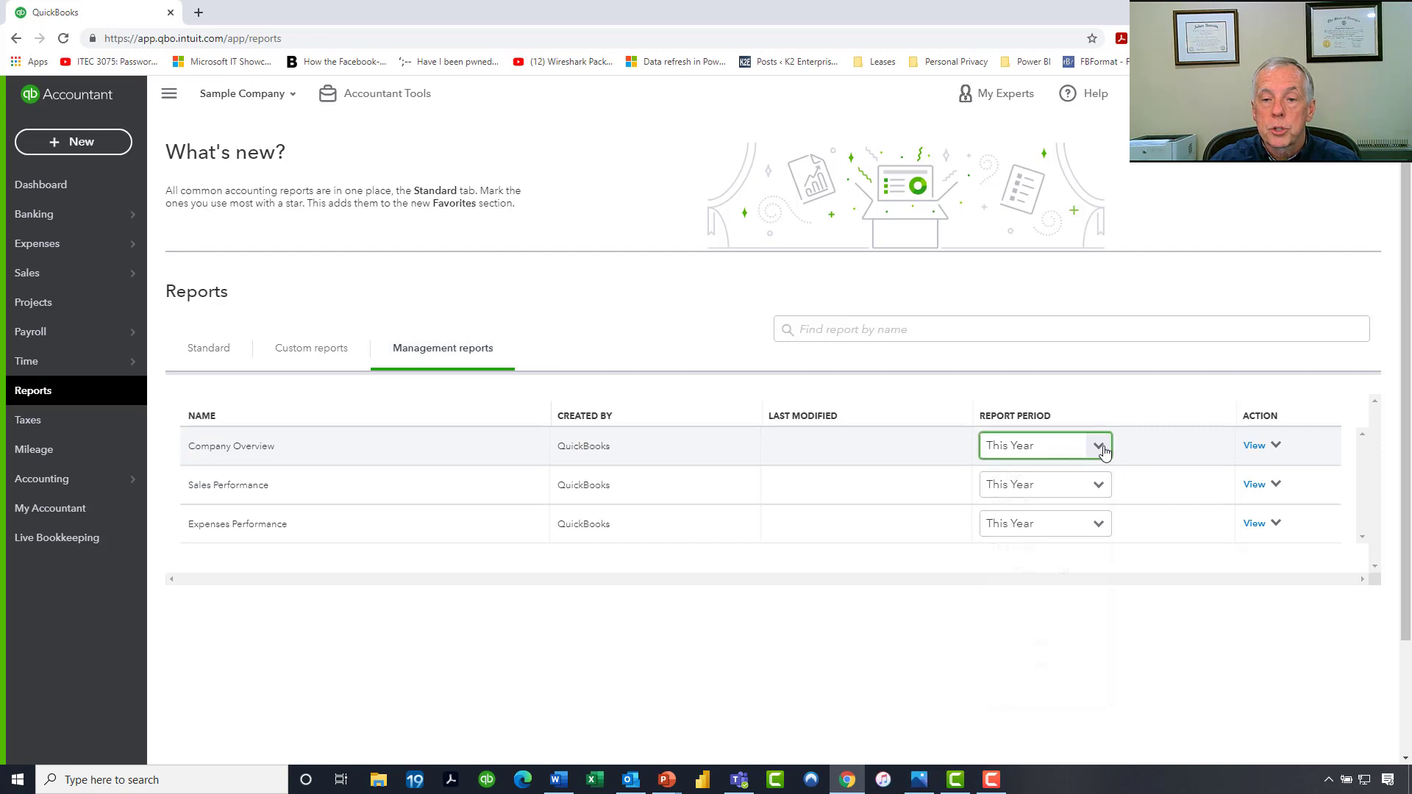
left_click(1095, 445)
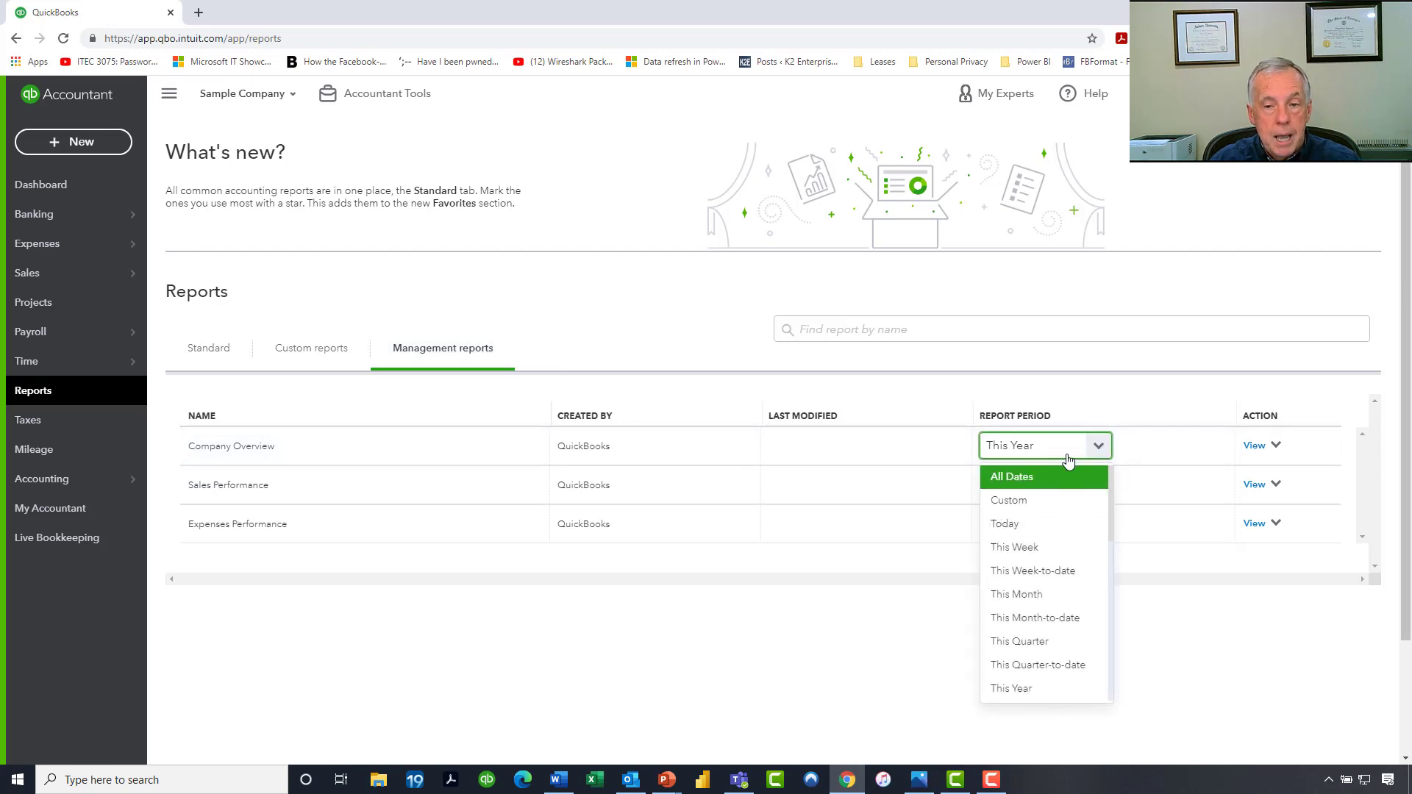
left_click(1044, 444)
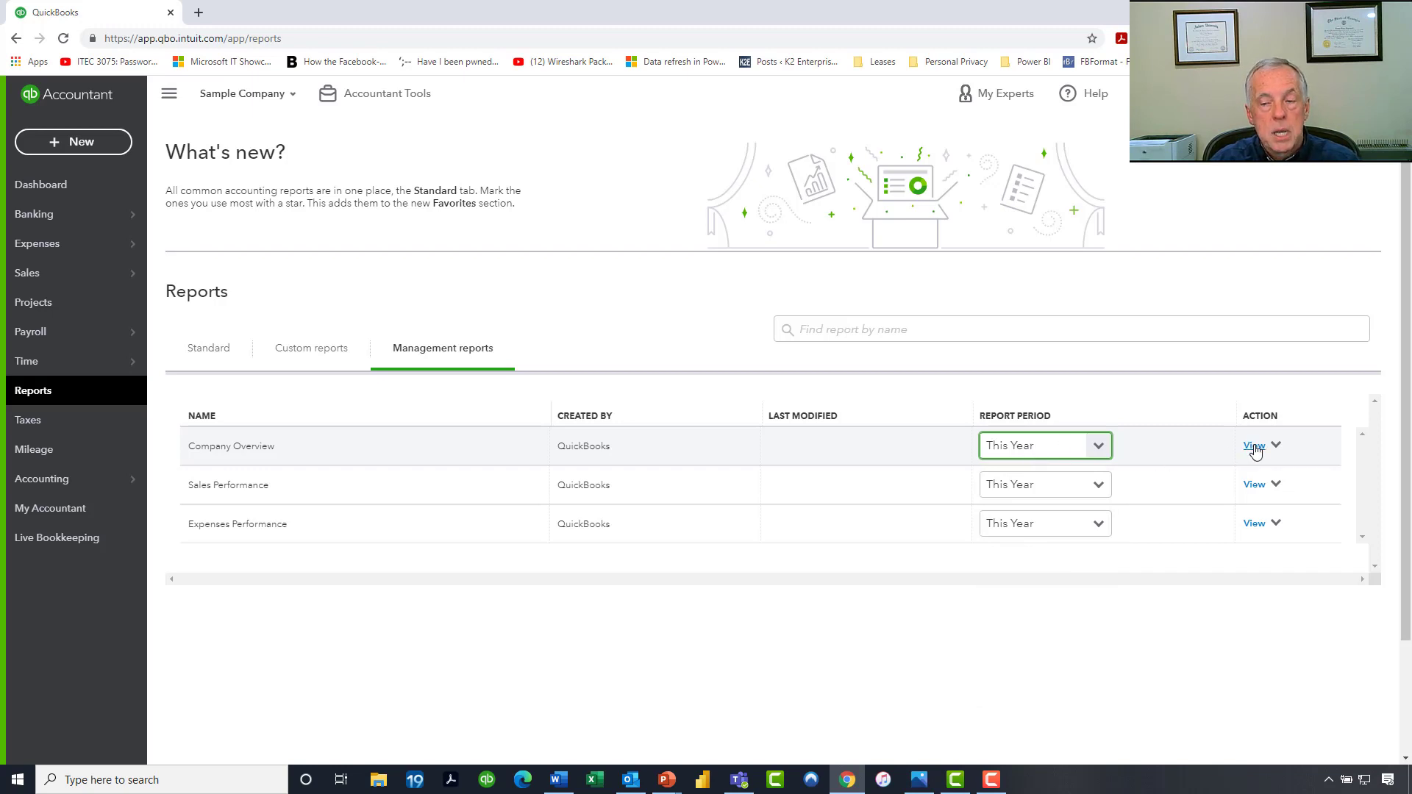
Step: Preview Company Overview and scroll through cover, contents, Profit and Loss, Balance Sheet
left_click(1253, 448)
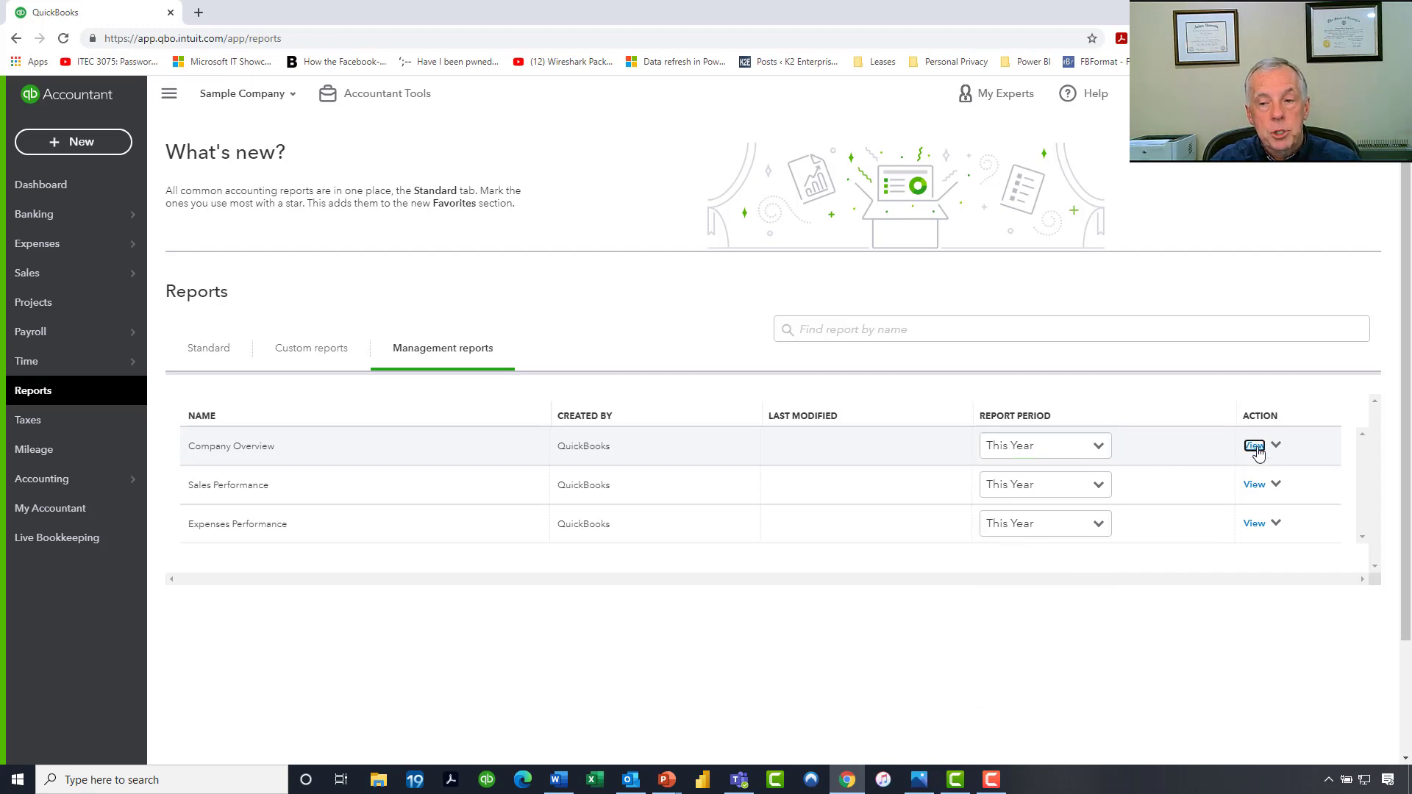
left_click(1252, 446)
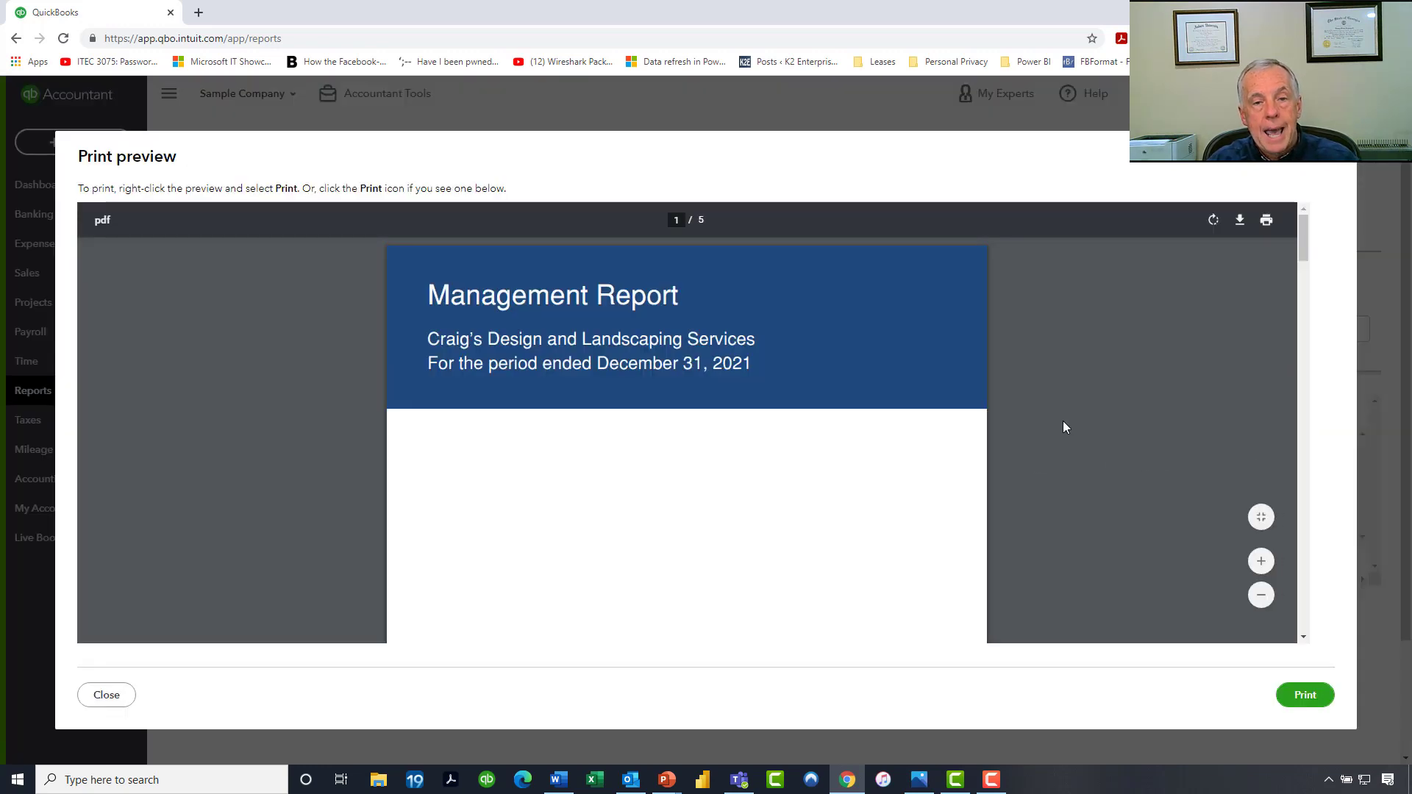
mouse_move(1085, 411)
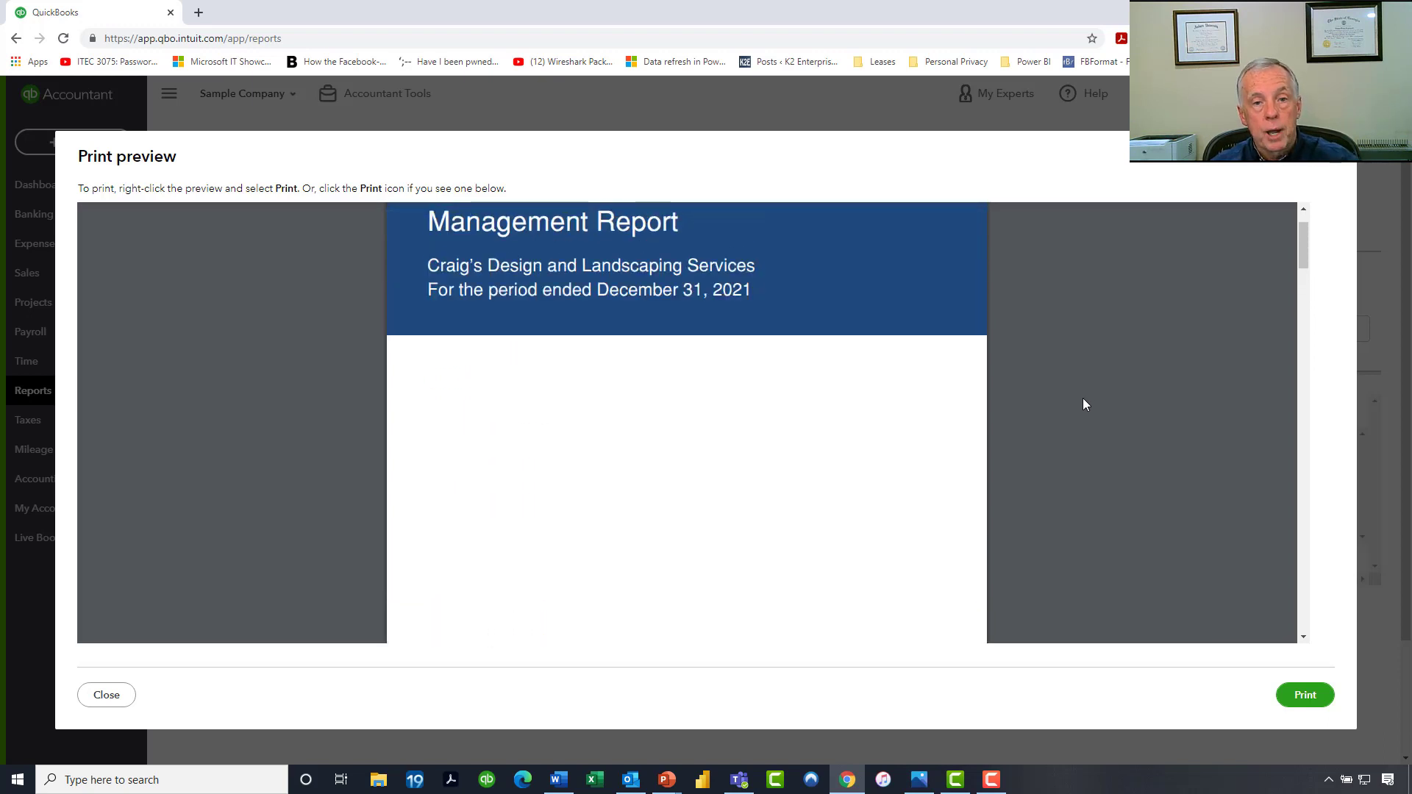
scroll("down", 3)
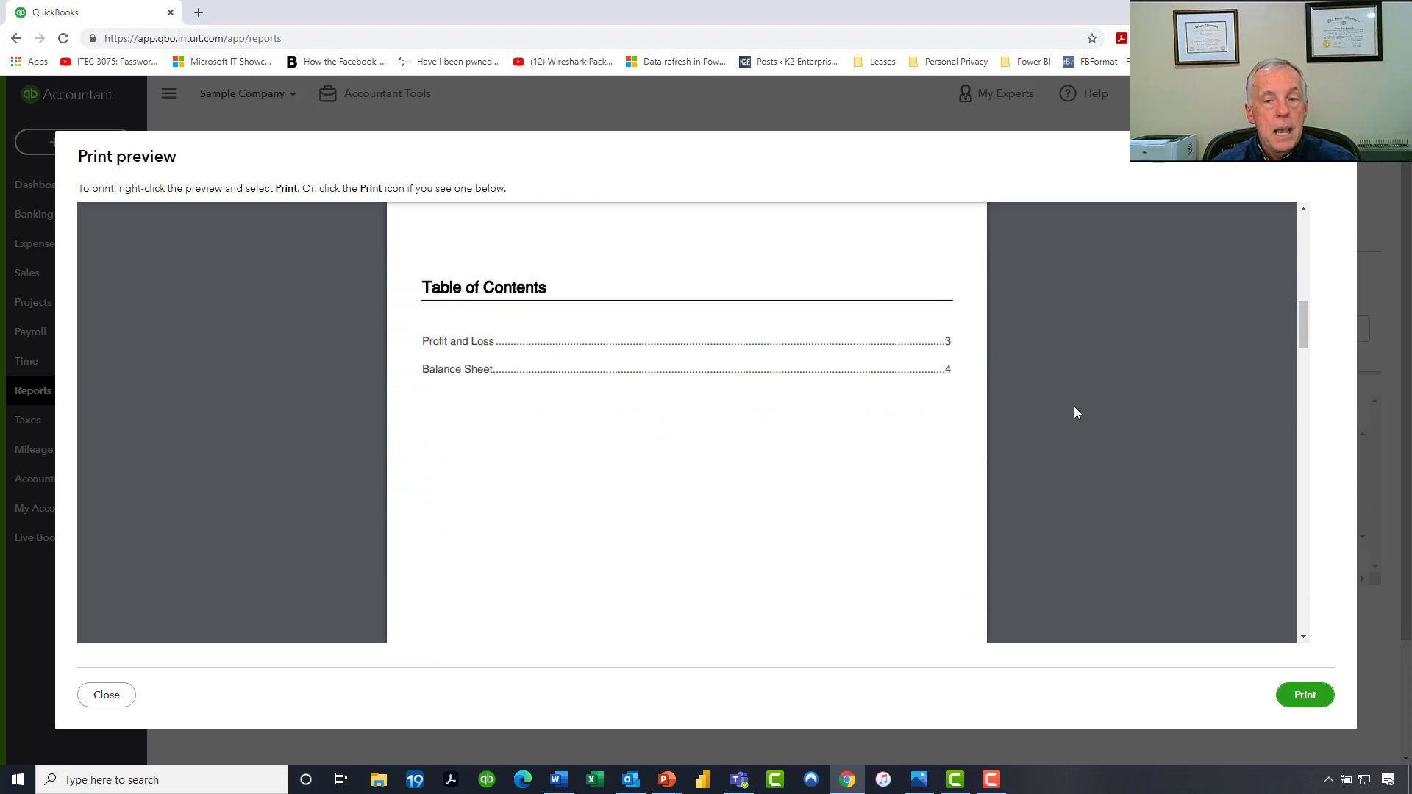
scroll("down", 3)
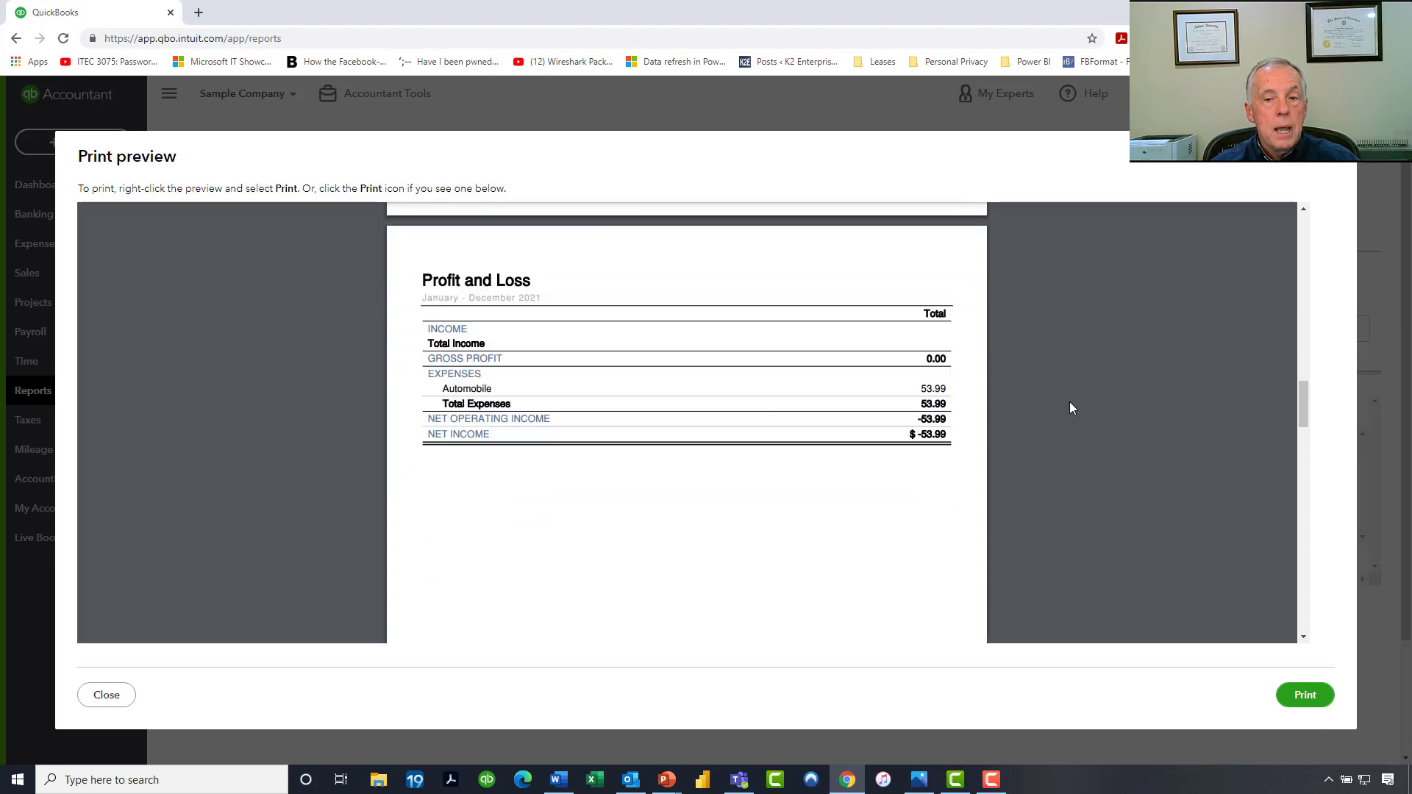
scroll("down", 3)
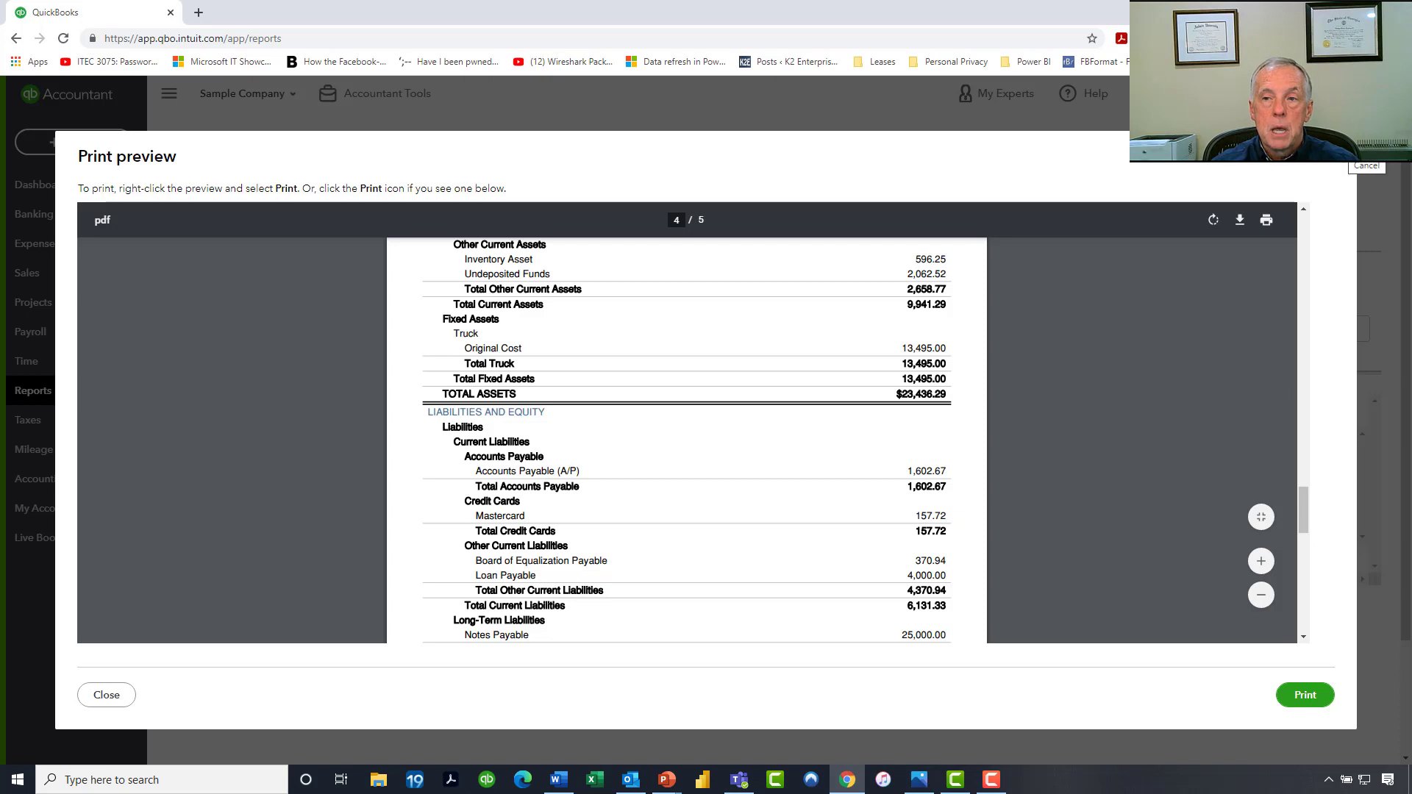
Step: Close the preview and show Company Overview's Edit, Send, Export and Copy options
left_click(105, 694)
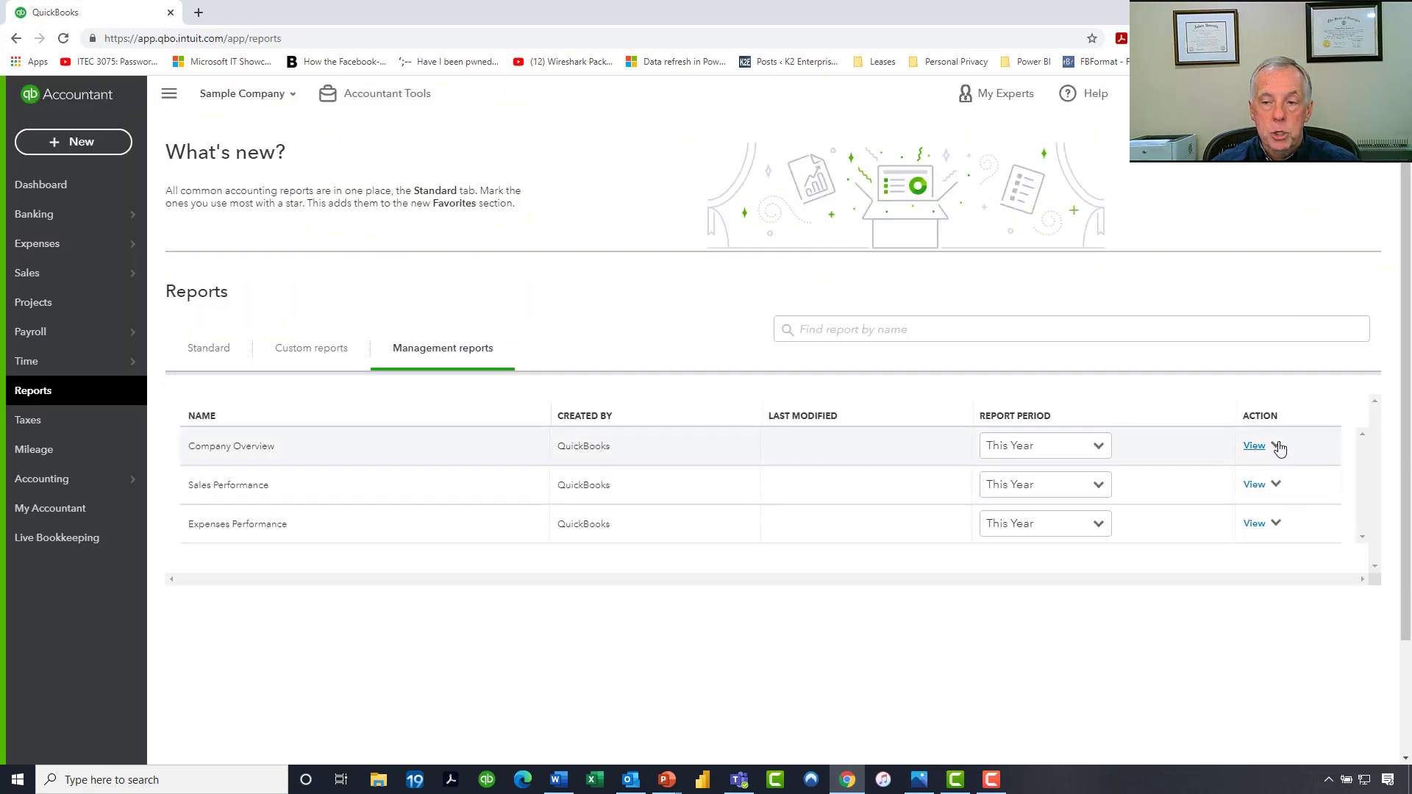
left_click(1278, 446)
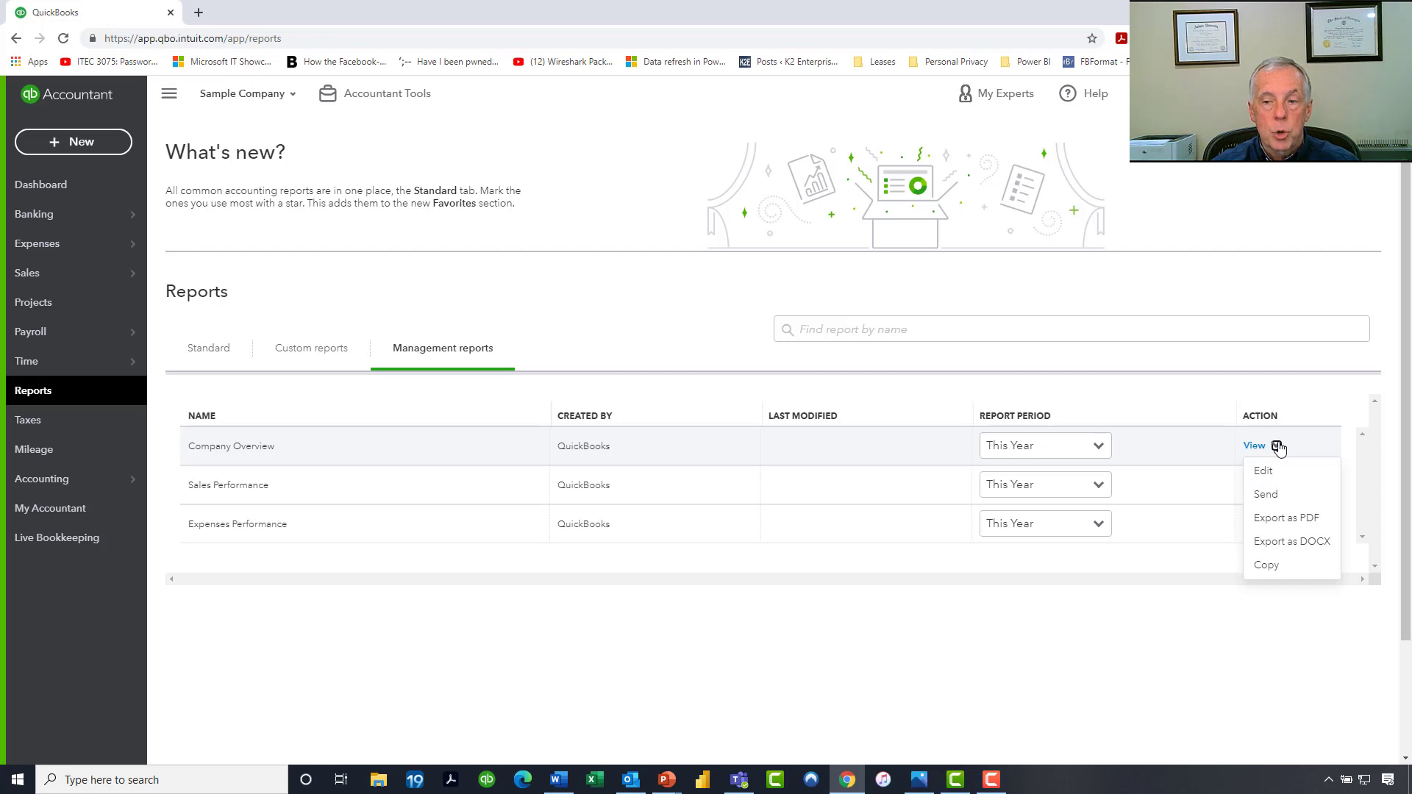
mouse_move(1262, 469)
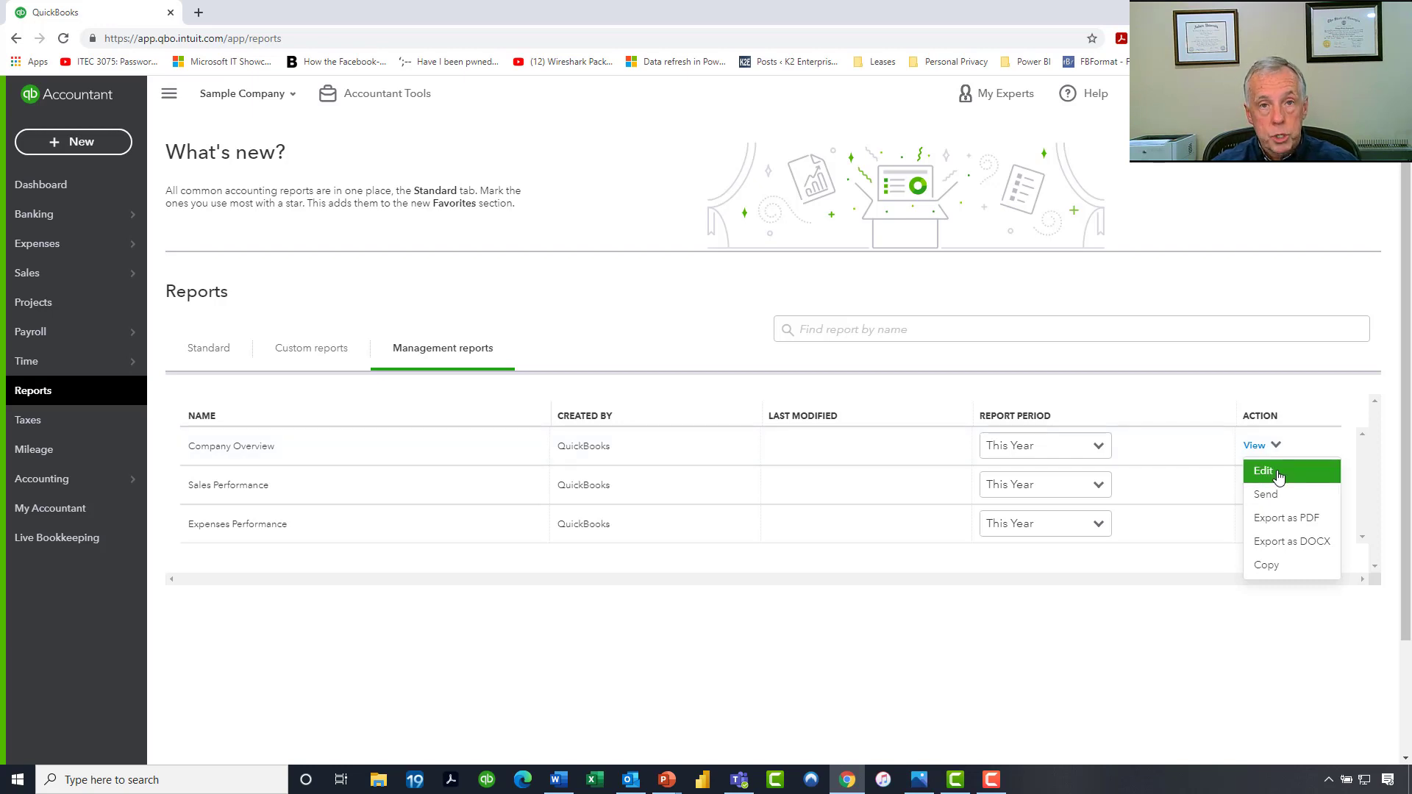
mouse_move(1264, 494)
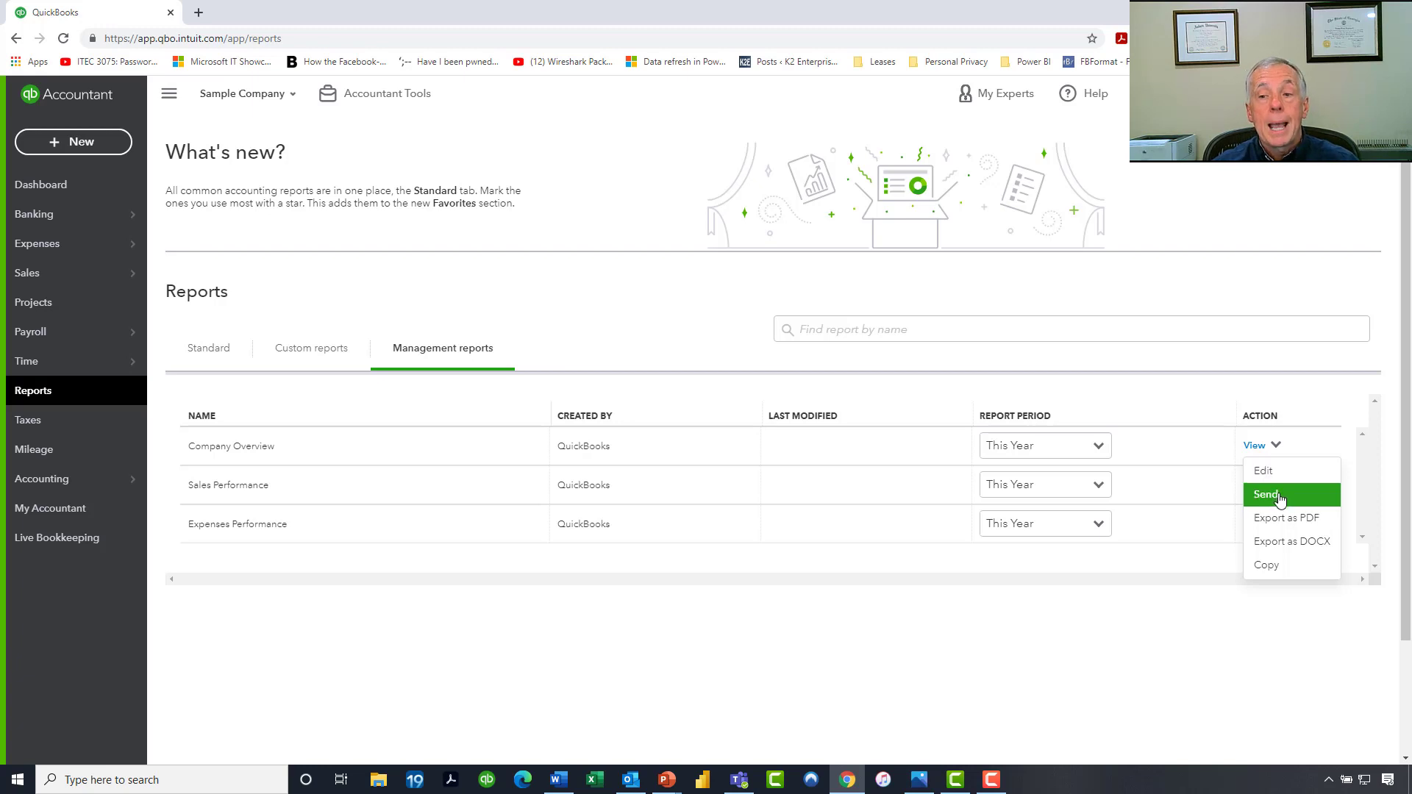
mouse_move(1314, 521)
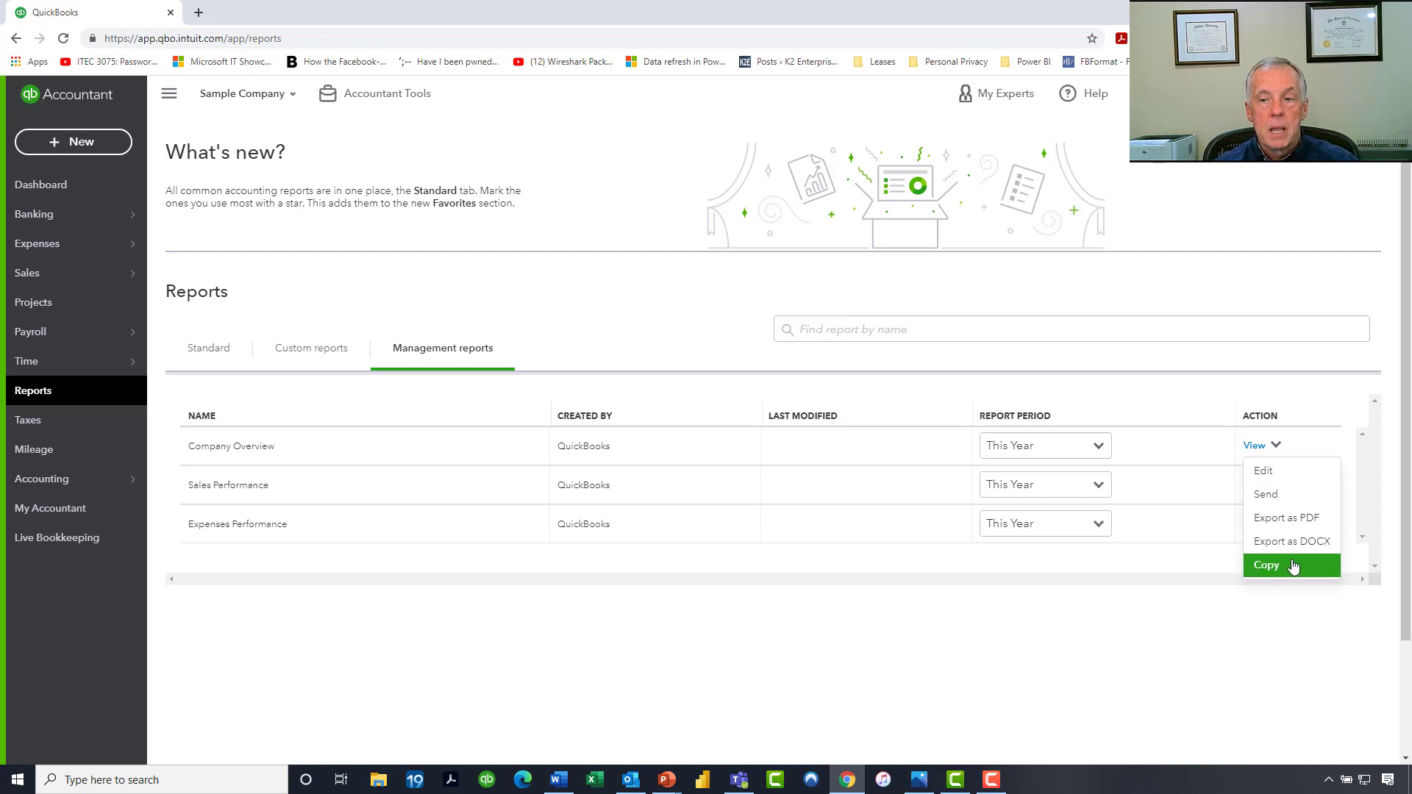
mouse_move(1264, 494)
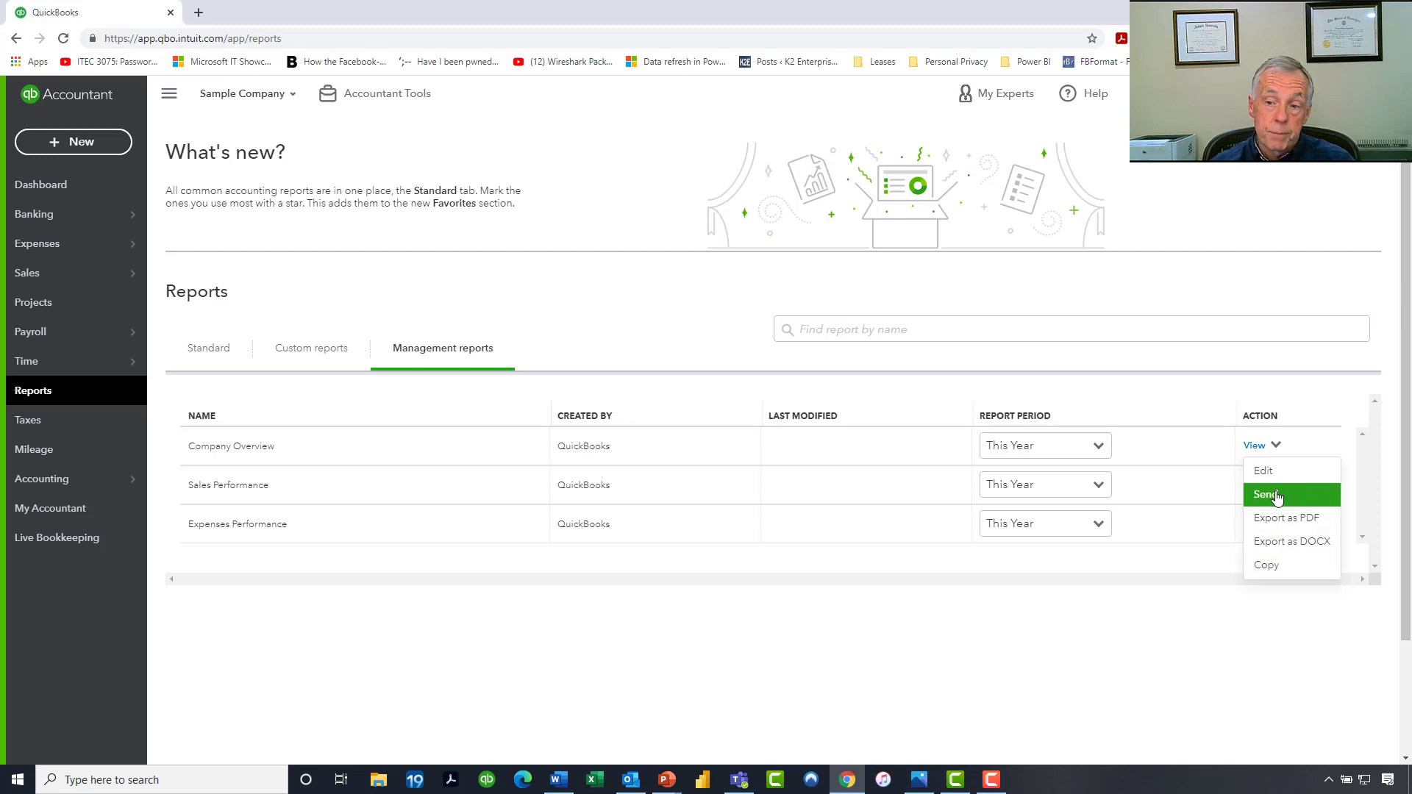
mouse_move(1291, 518)
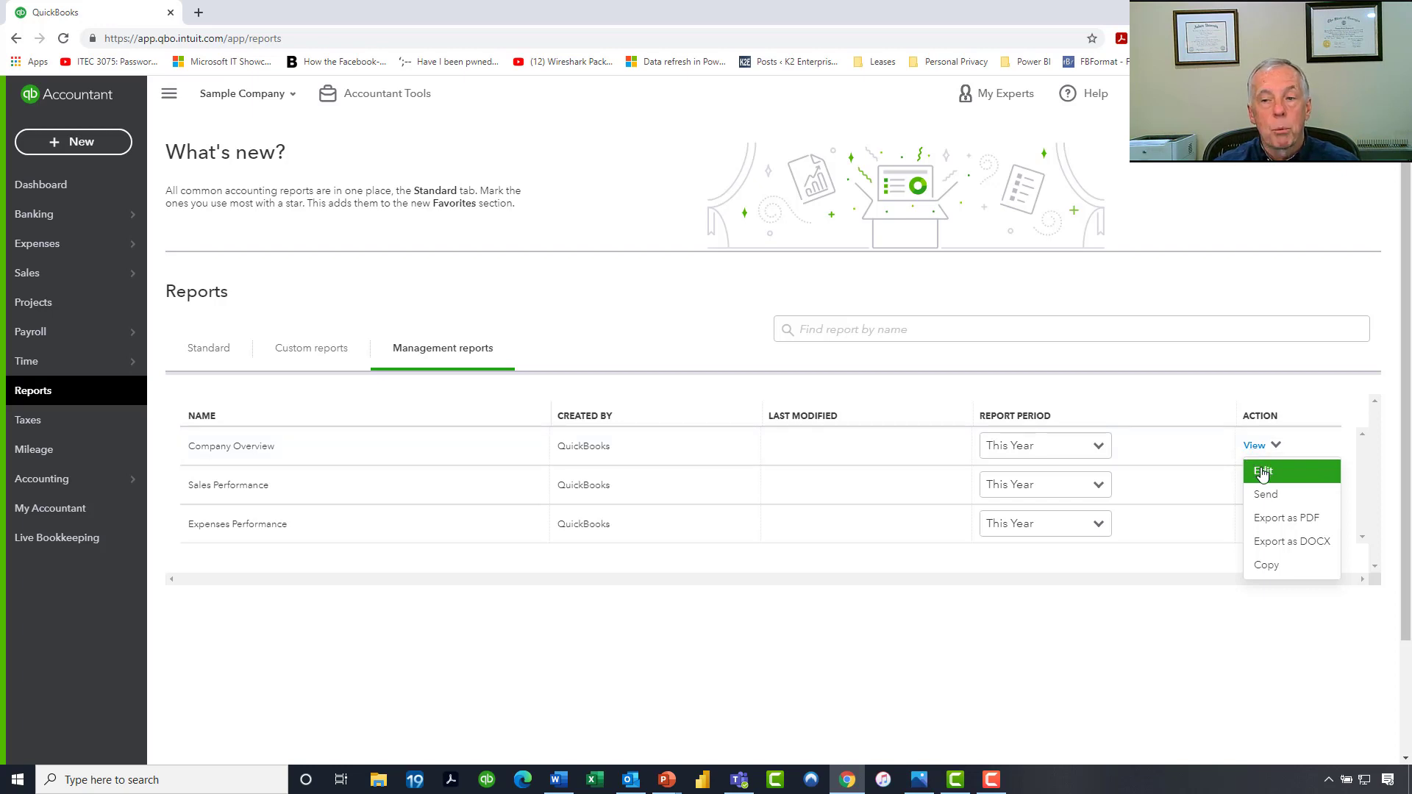
Step: Edit Company Overview, choose the round-logo cover style, and review title and disclaimer
left_click(1263, 470)
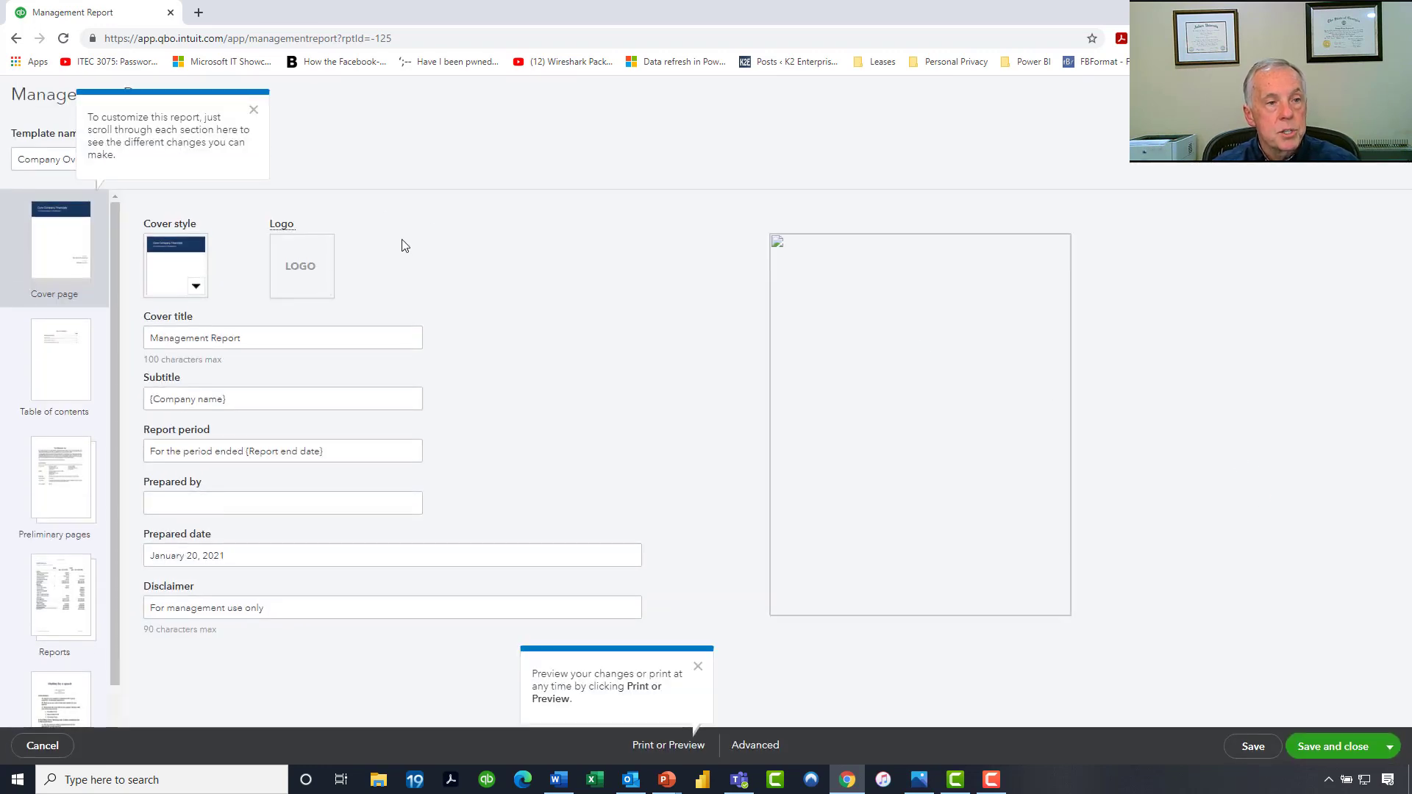
mouse_move(228, 213)
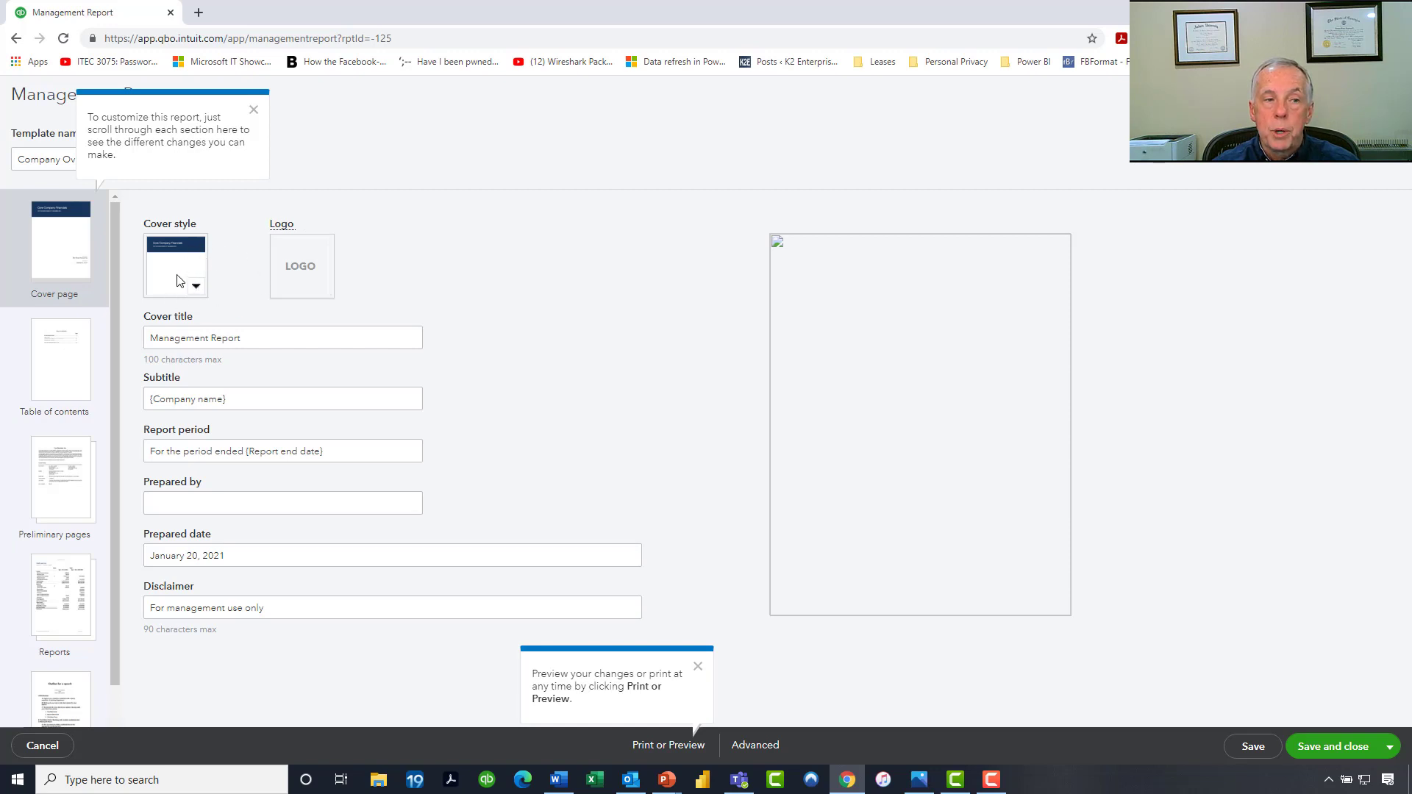
mouse_move(256, 111)
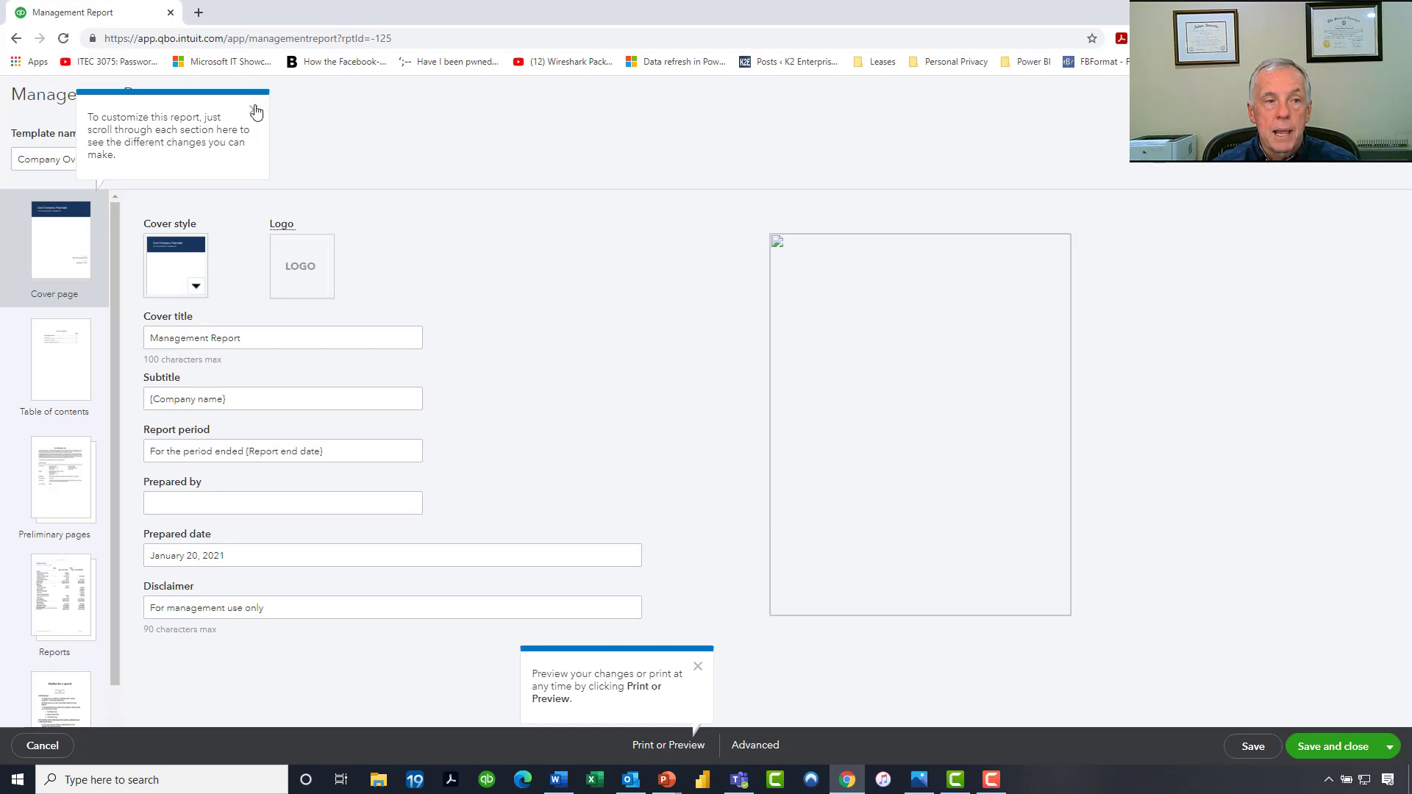
left_click(195, 286)
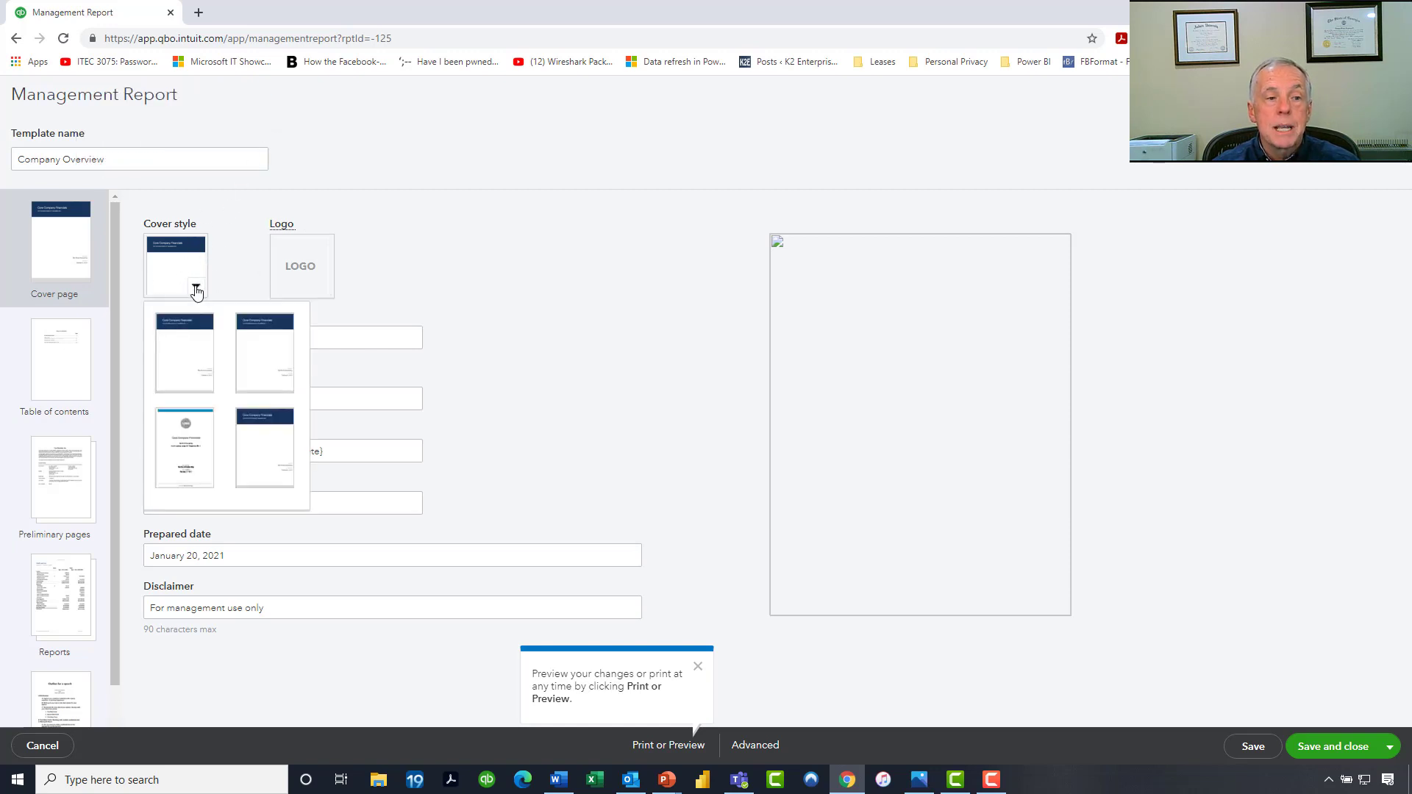
left_click(185, 448)
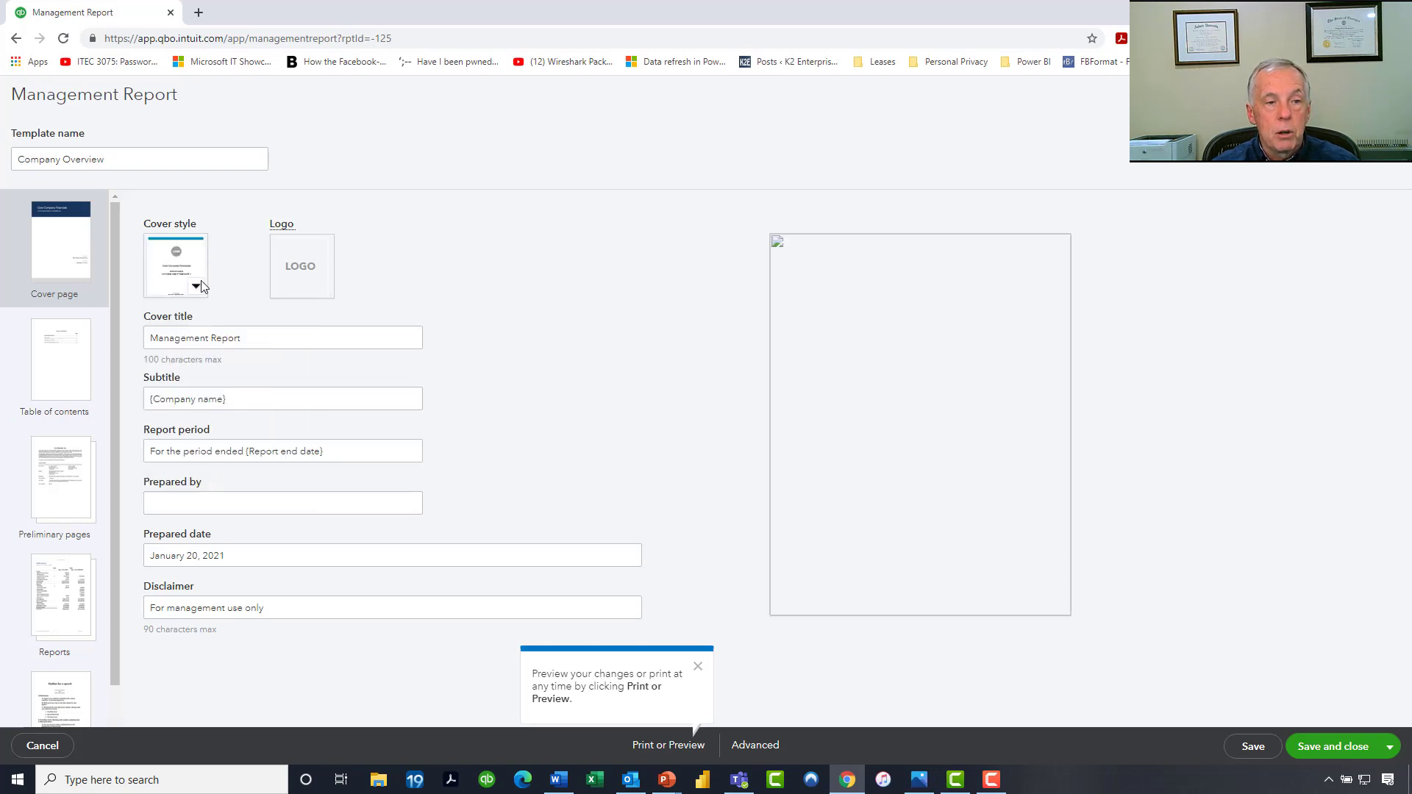
mouse_move(303, 261)
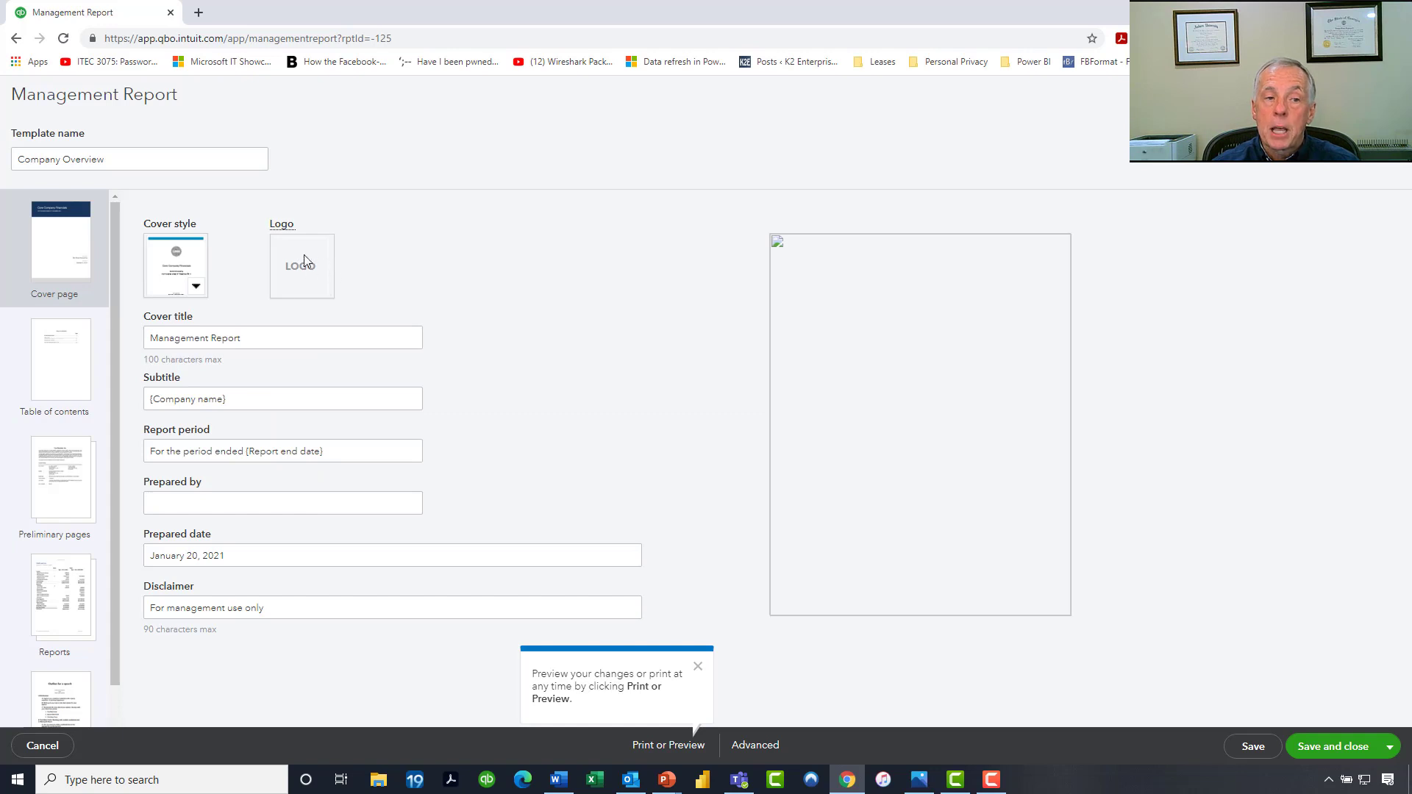
mouse_move(270, 334)
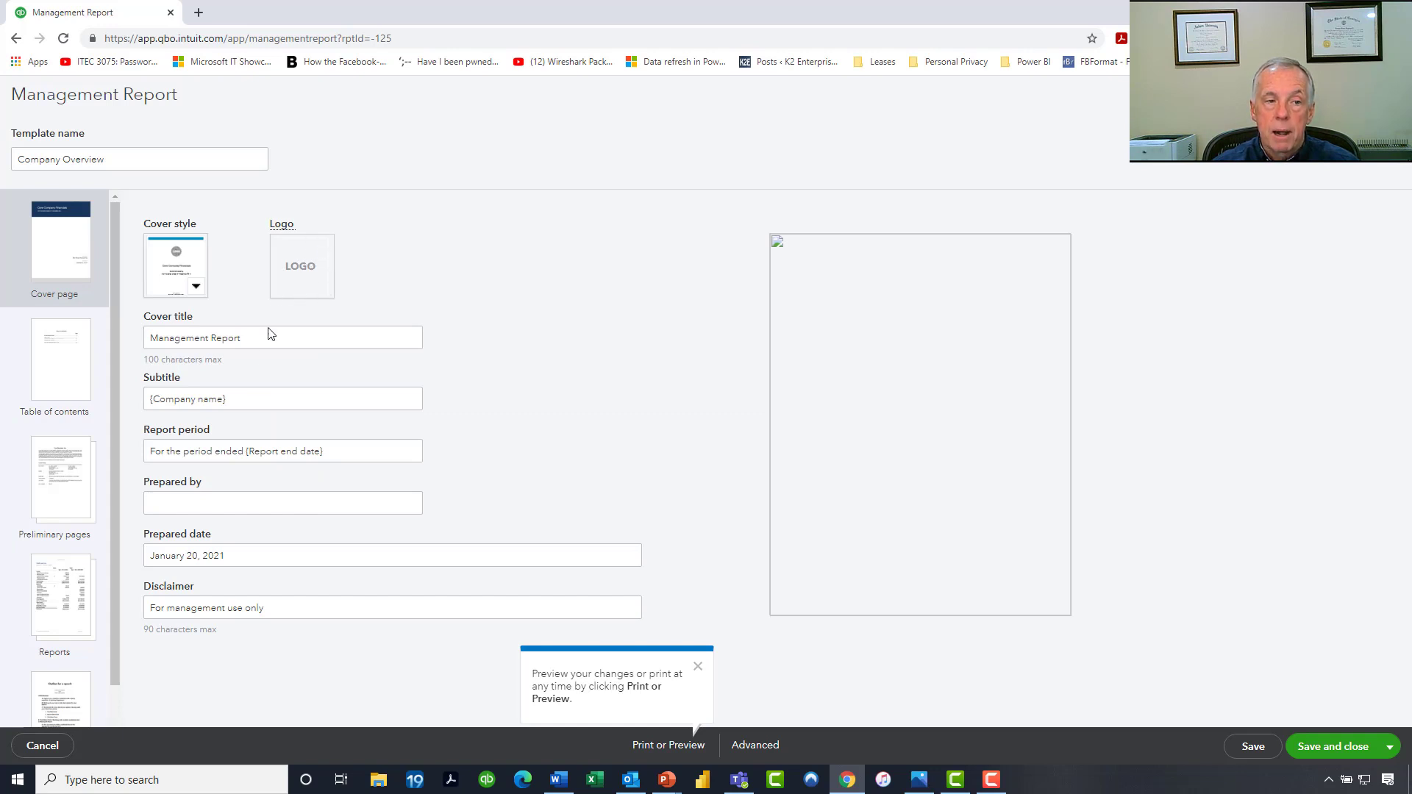
double_click(193, 337)
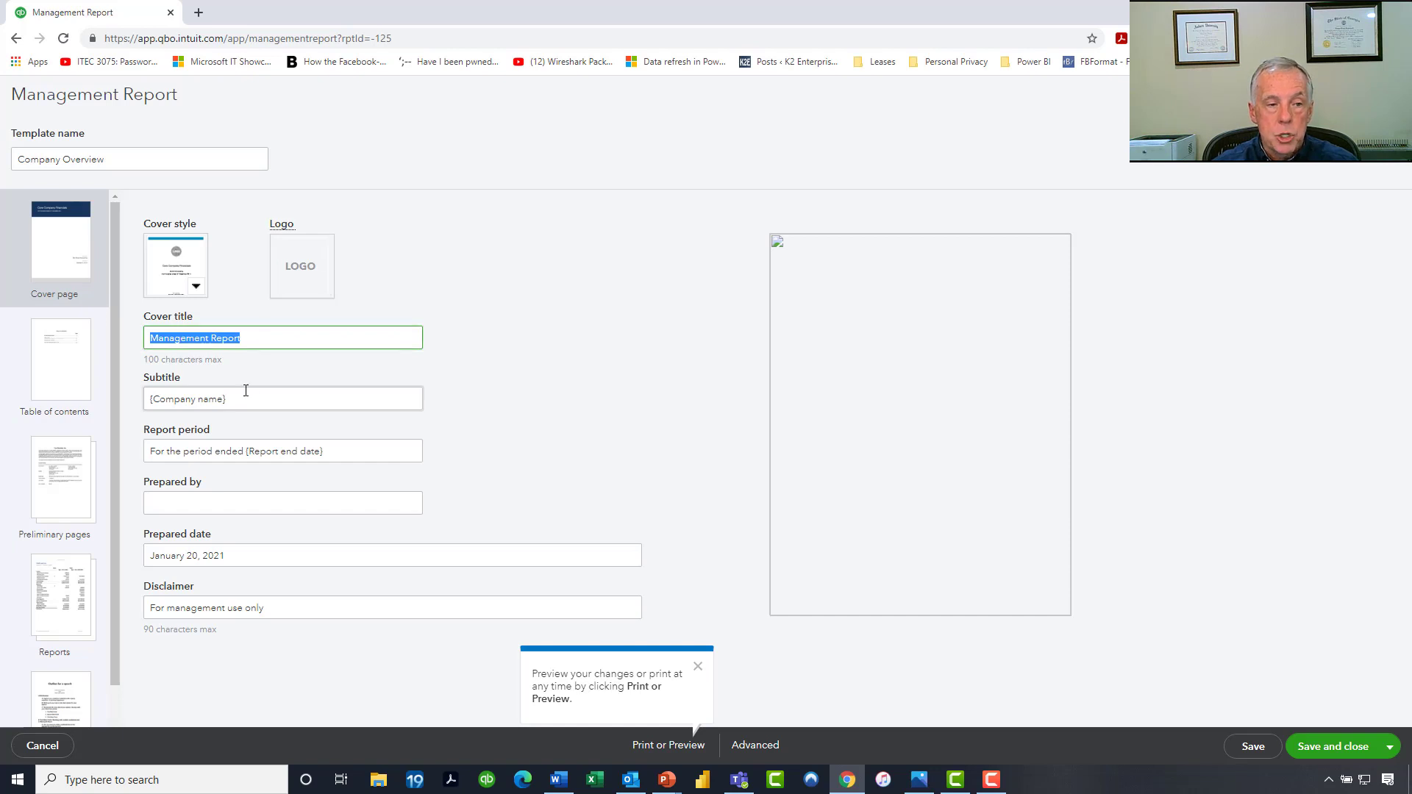
left_click(281, 397)
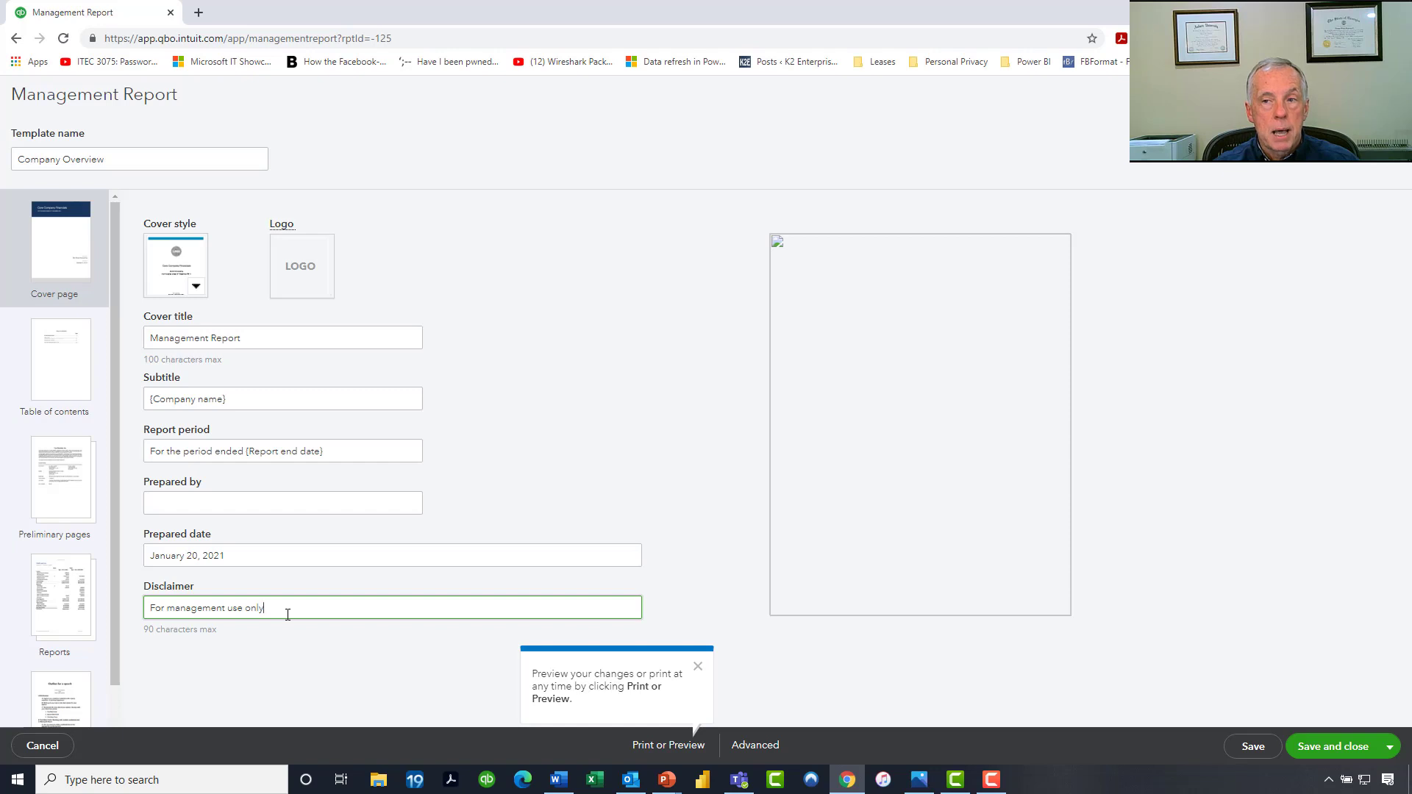
Step: Open the Table of contents page in the report editor
left_click(60, 360)
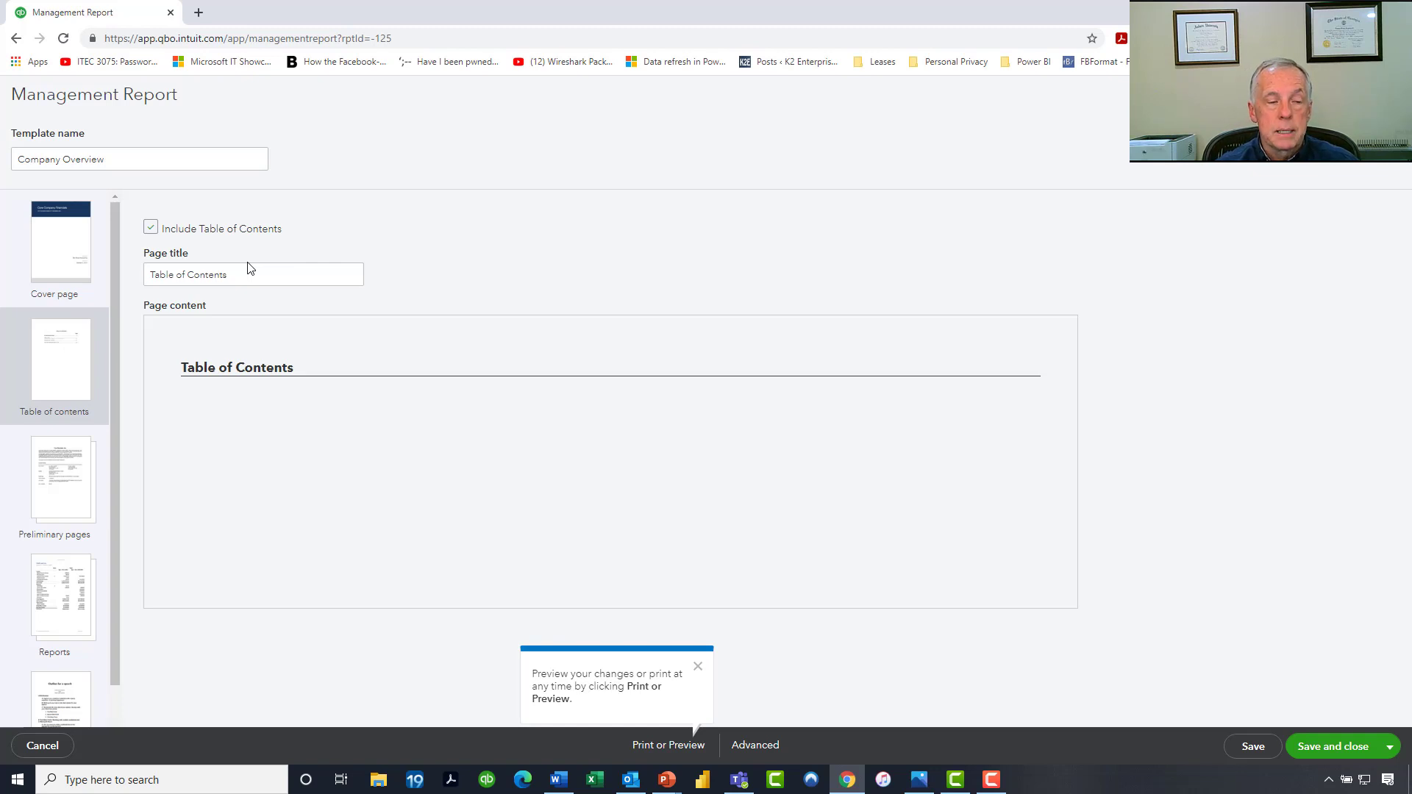
mouse_move(75, 476)
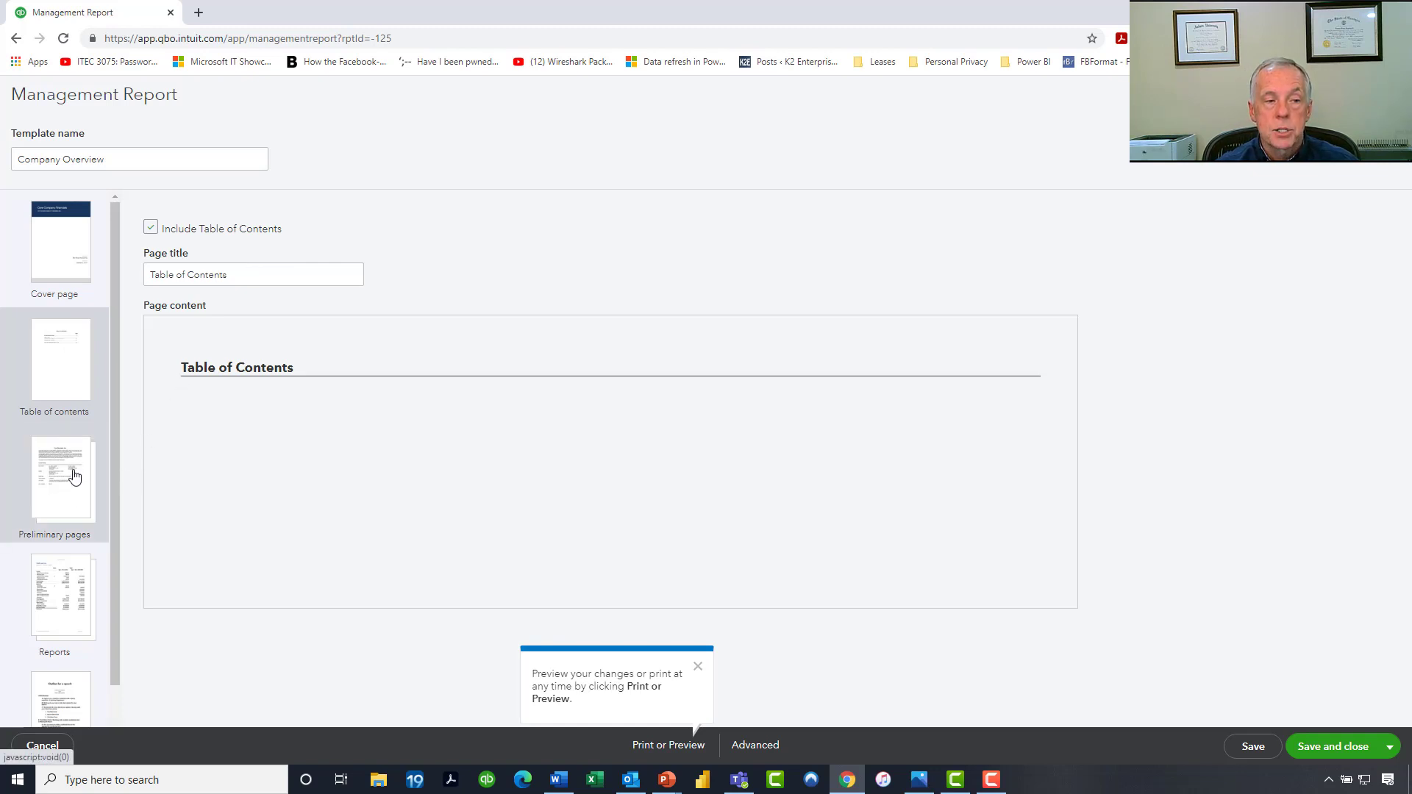
mouse_move(66, 506)
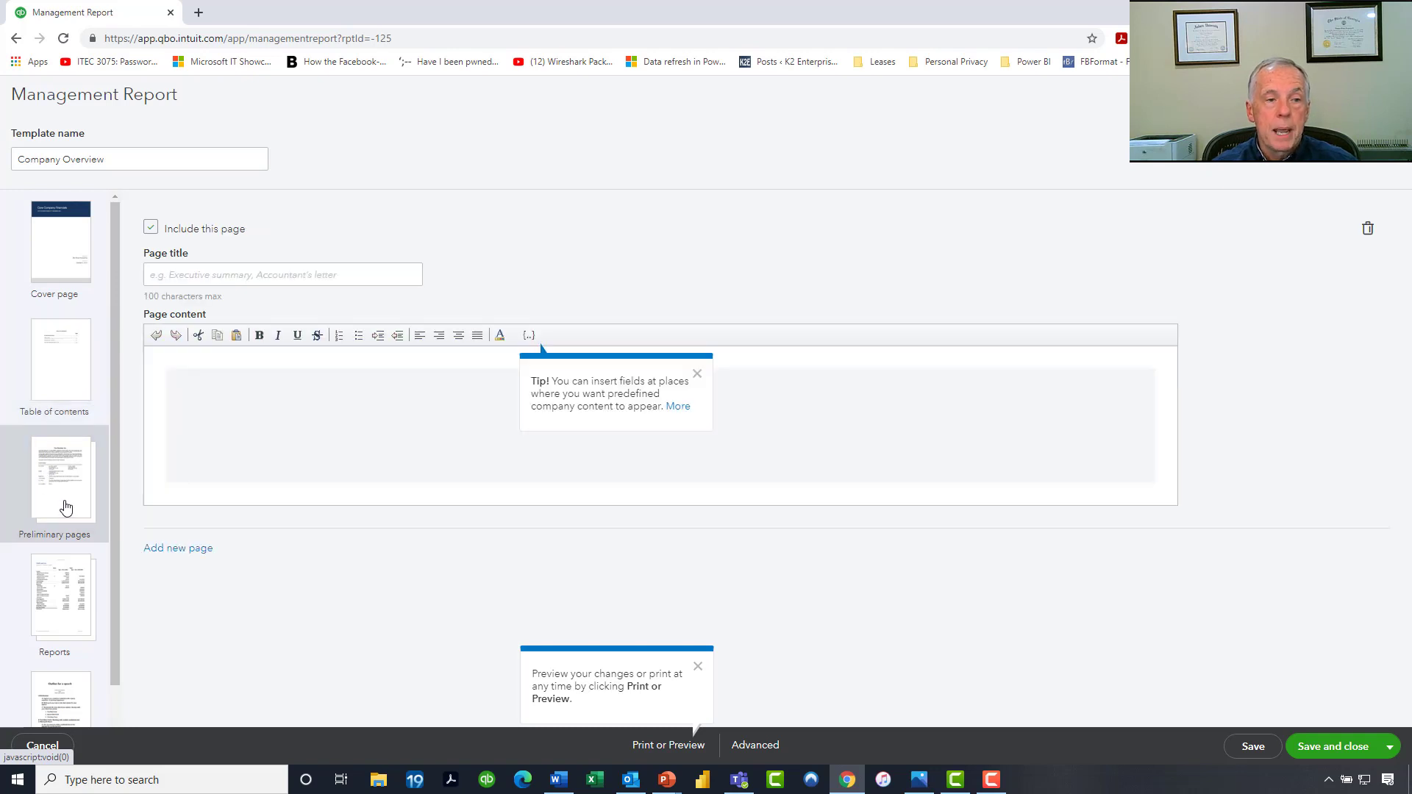
mouse_move(542, 434)
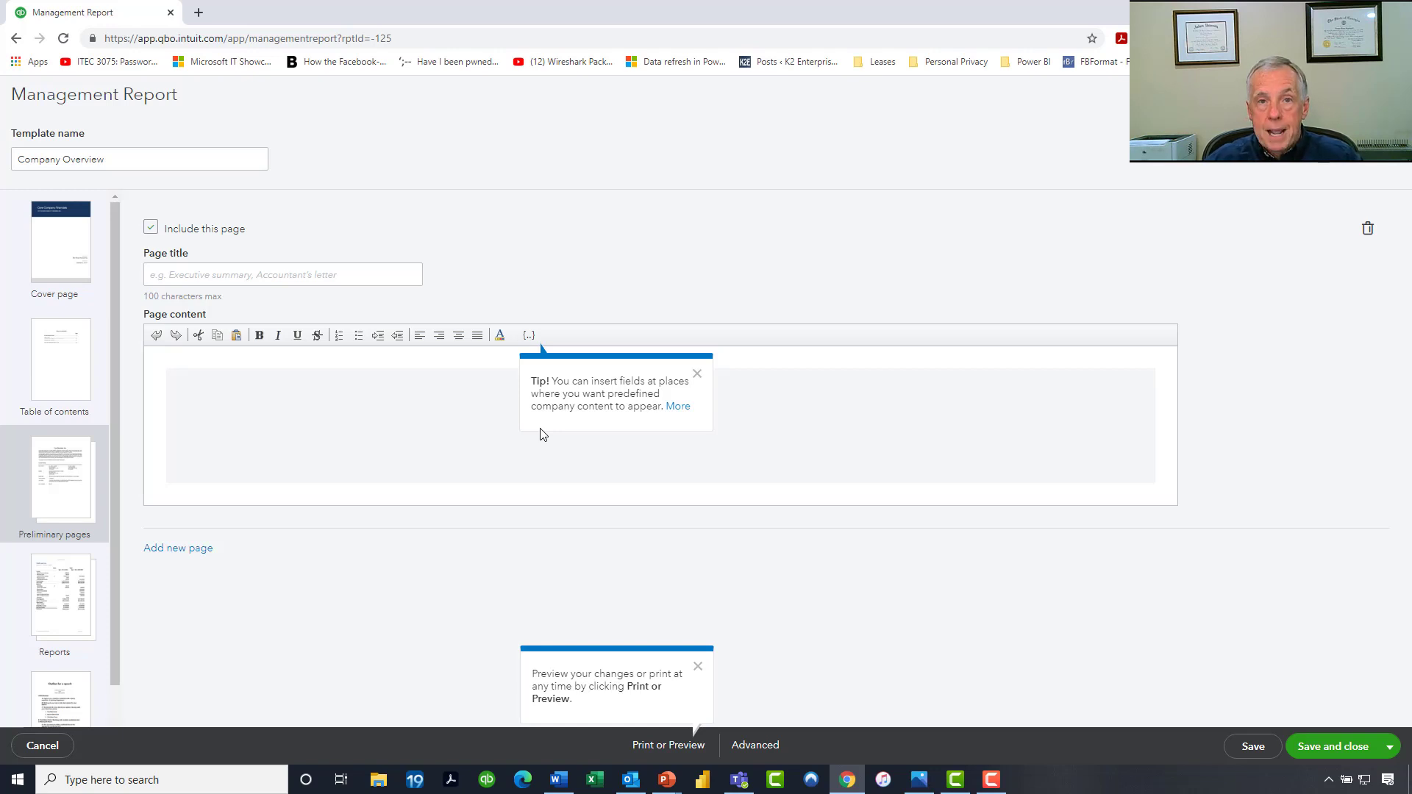
mouse_move(462, 369)
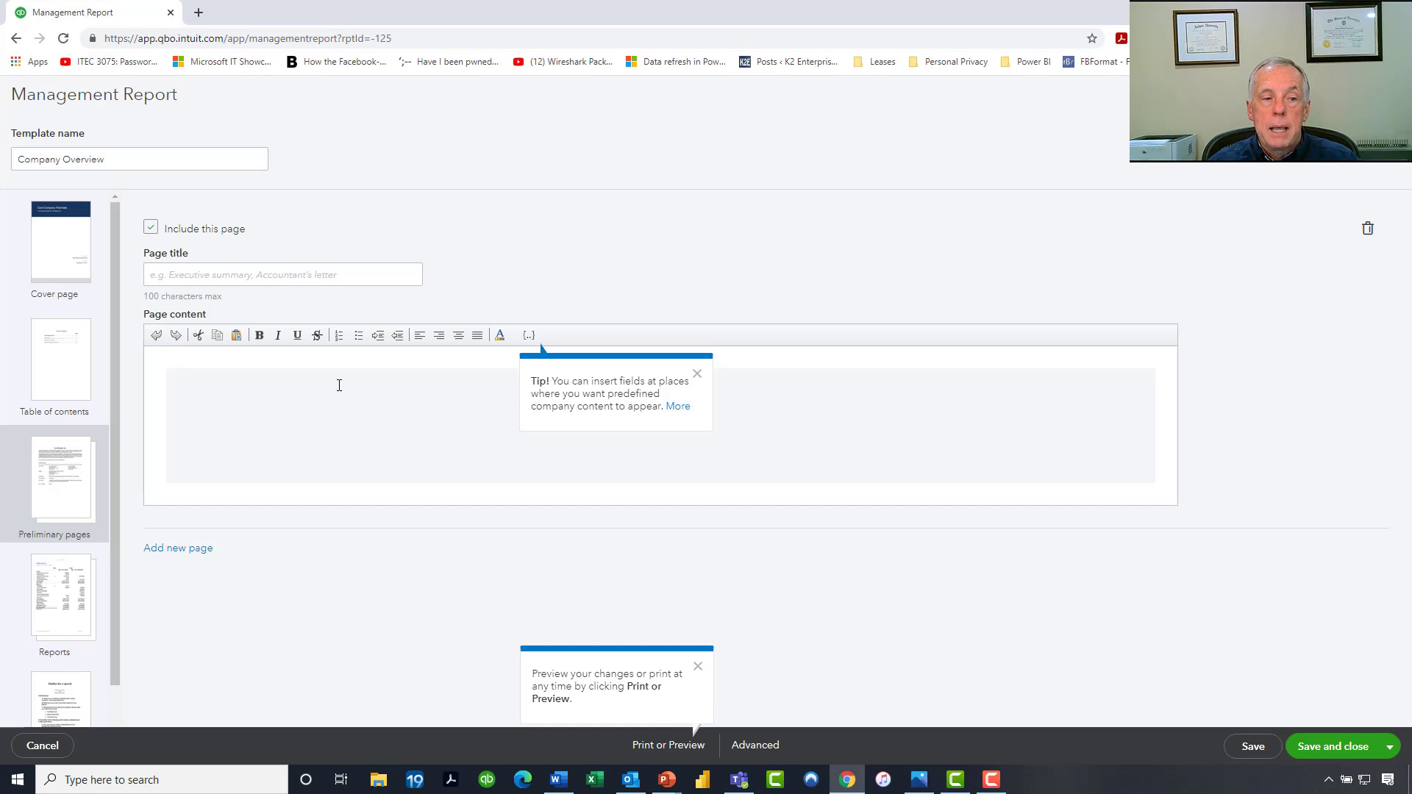
mouse_move(368, 421)
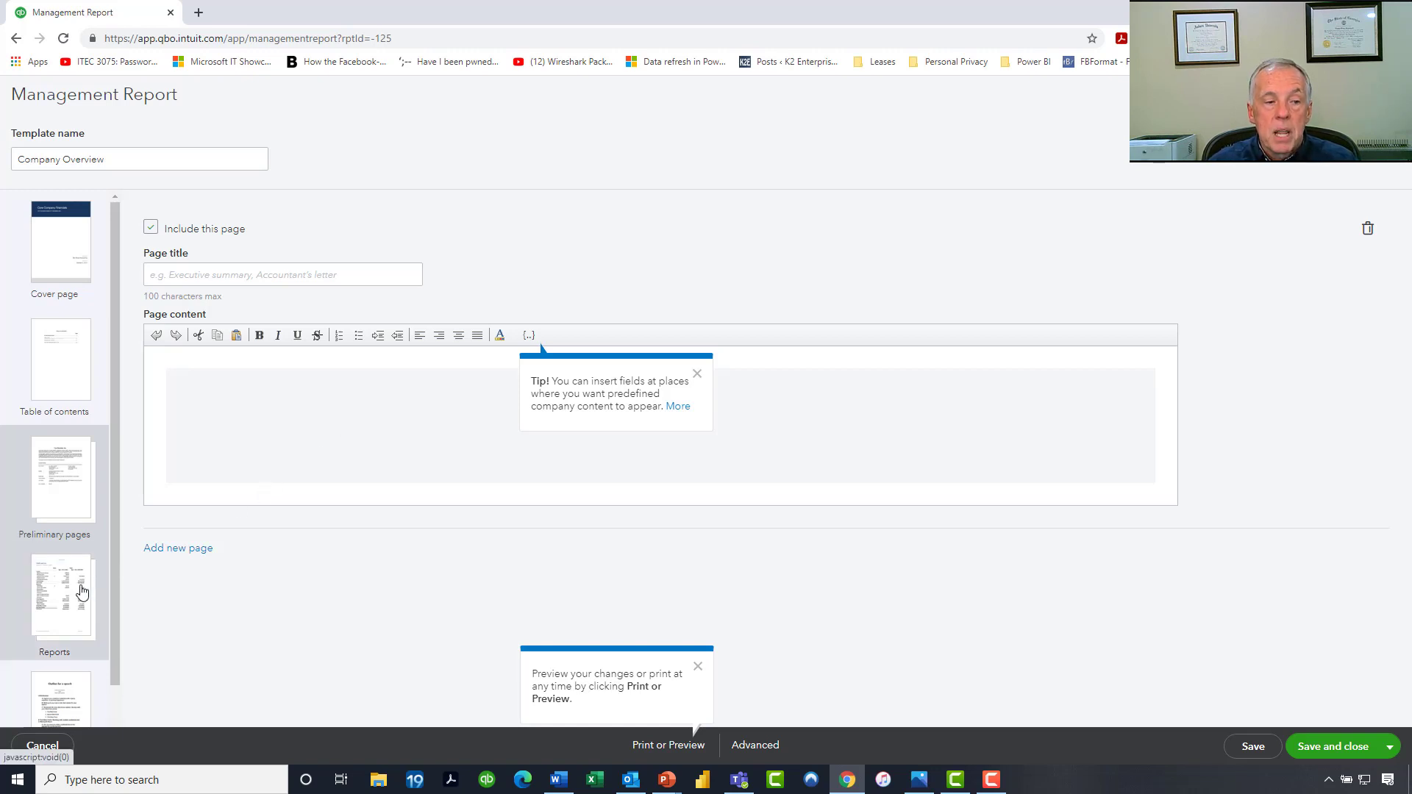
Step: Delete Profit and Loss from the included reports, leaving only Balance Sheet
left_click(61, 594)
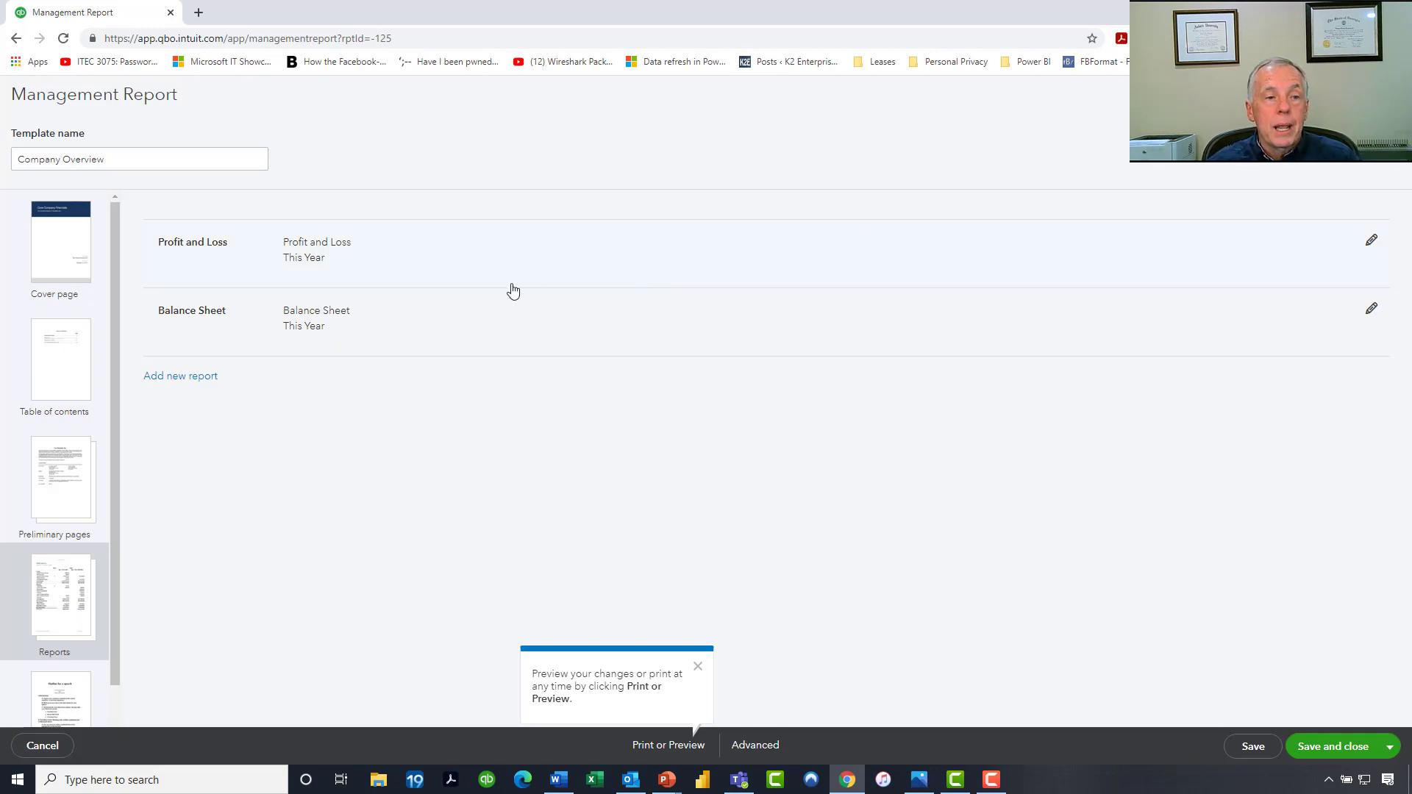
mouse_move(1173, 256)
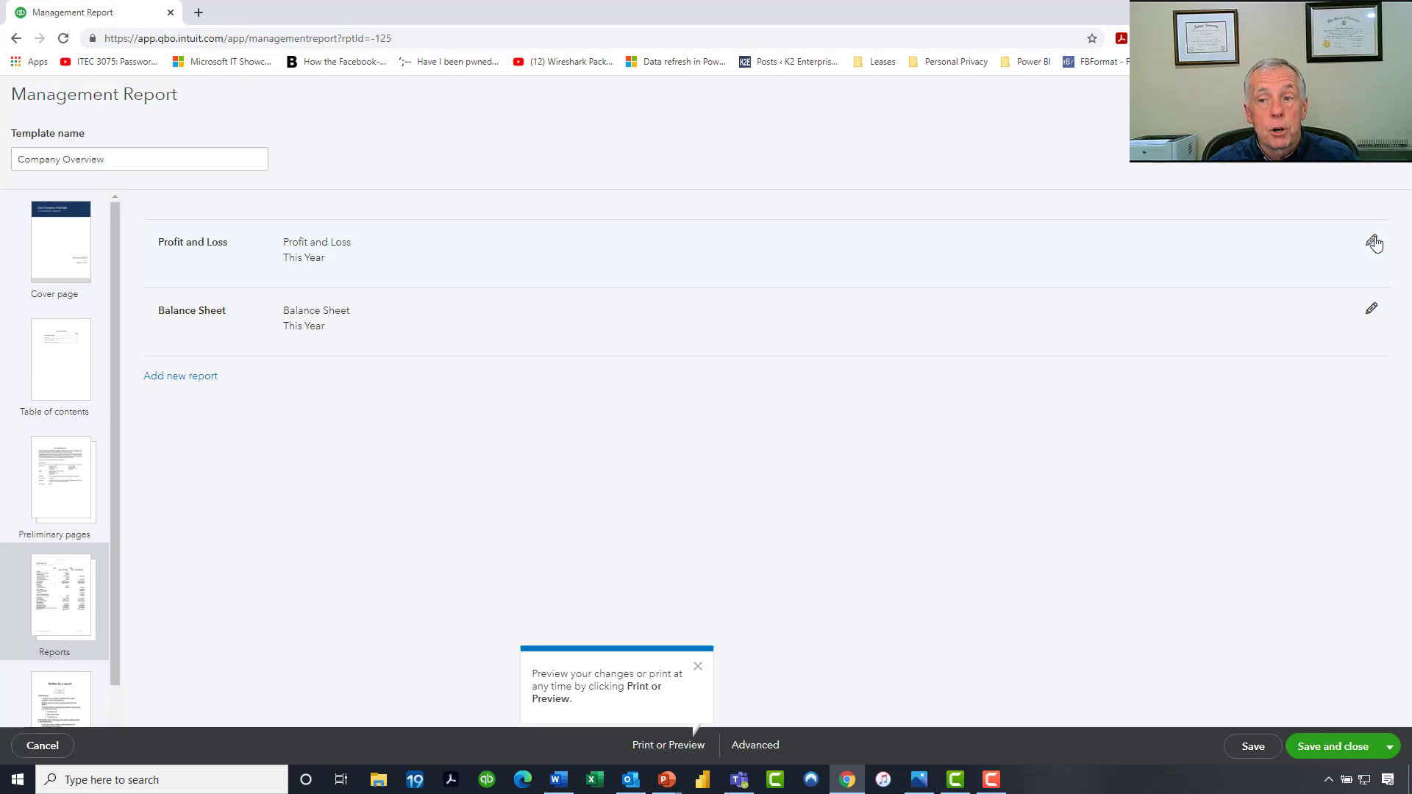
left_click(1371, 242)
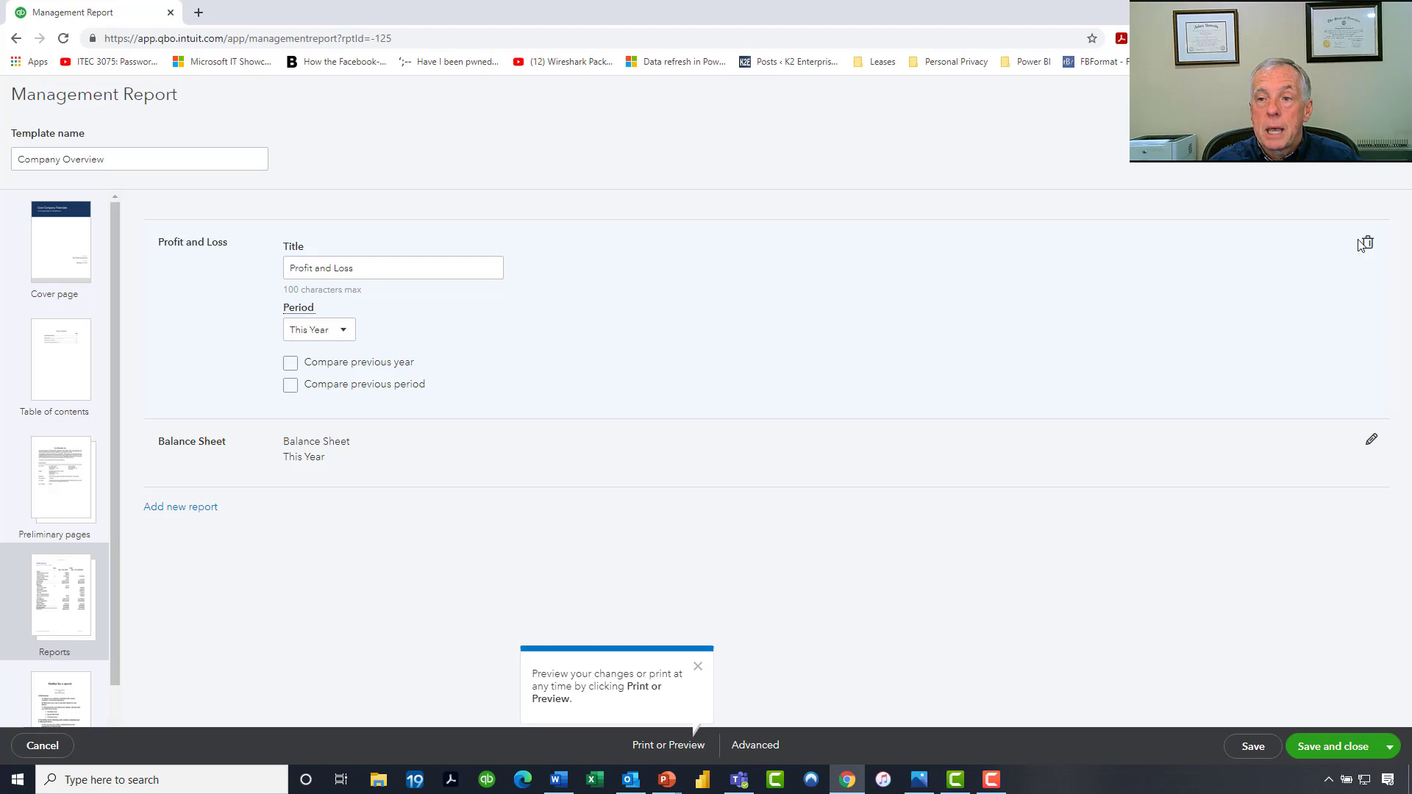
left_click(1364, 243)
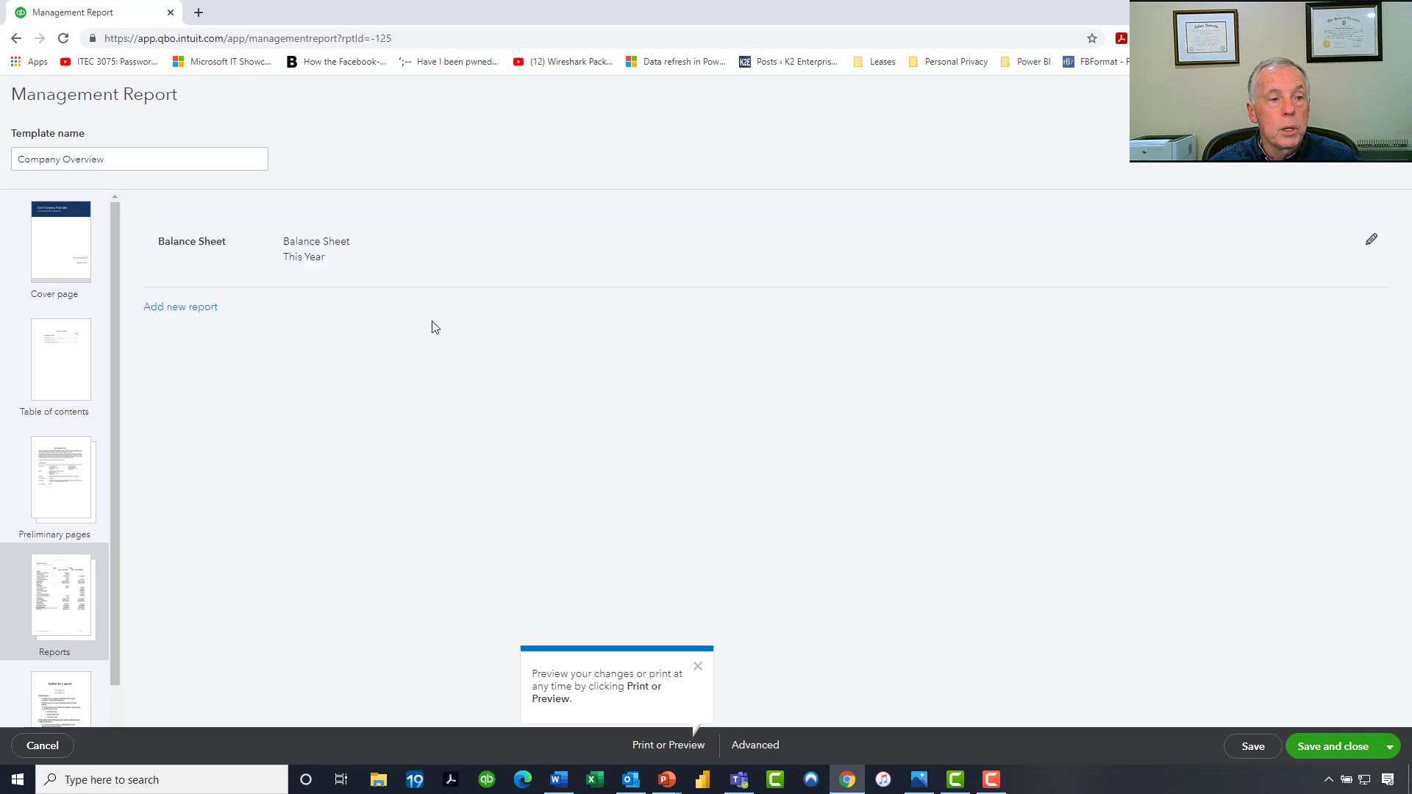
Step: Add Profit and Loss after Balance Sheet with Compare previous year ticked
left_click(180, 306)
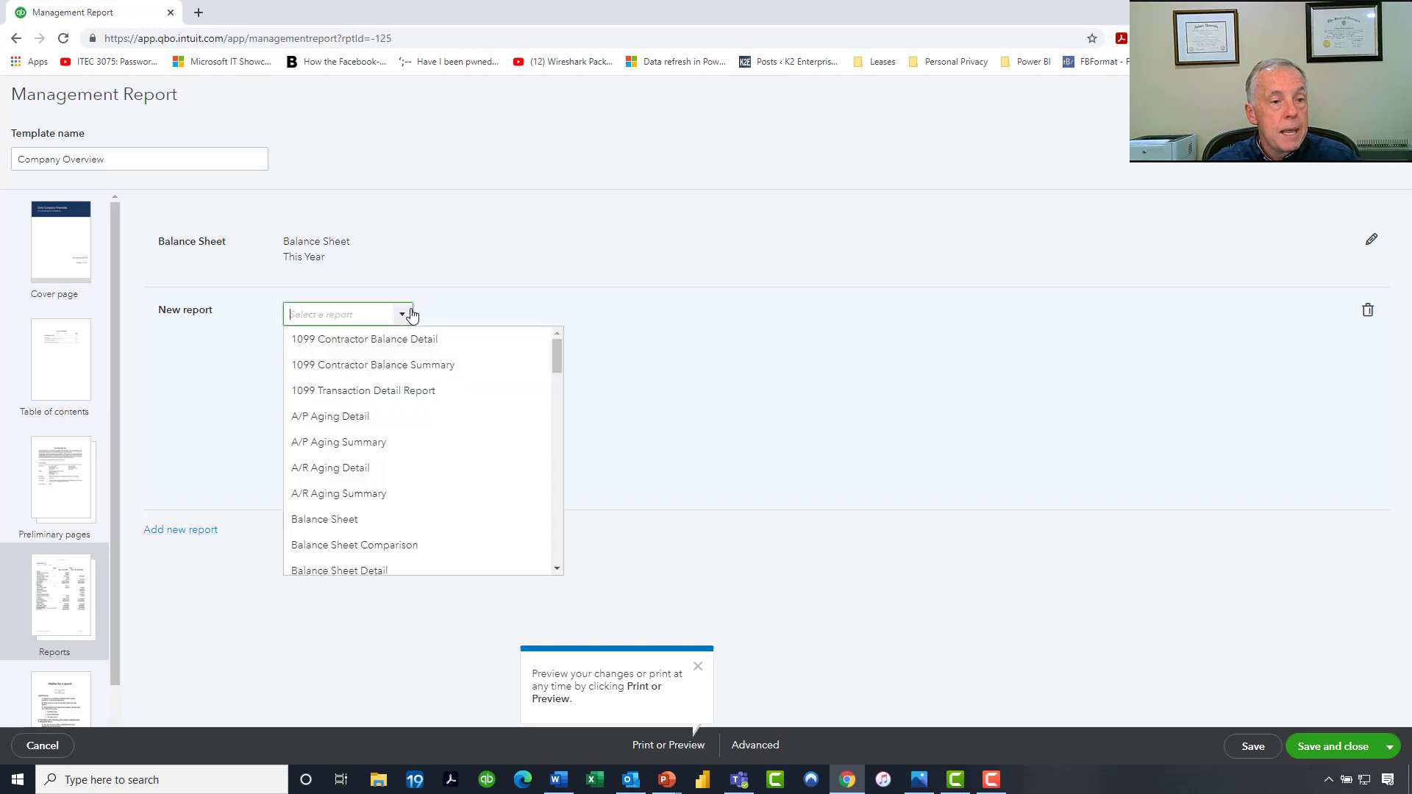
scroll("down", 3)
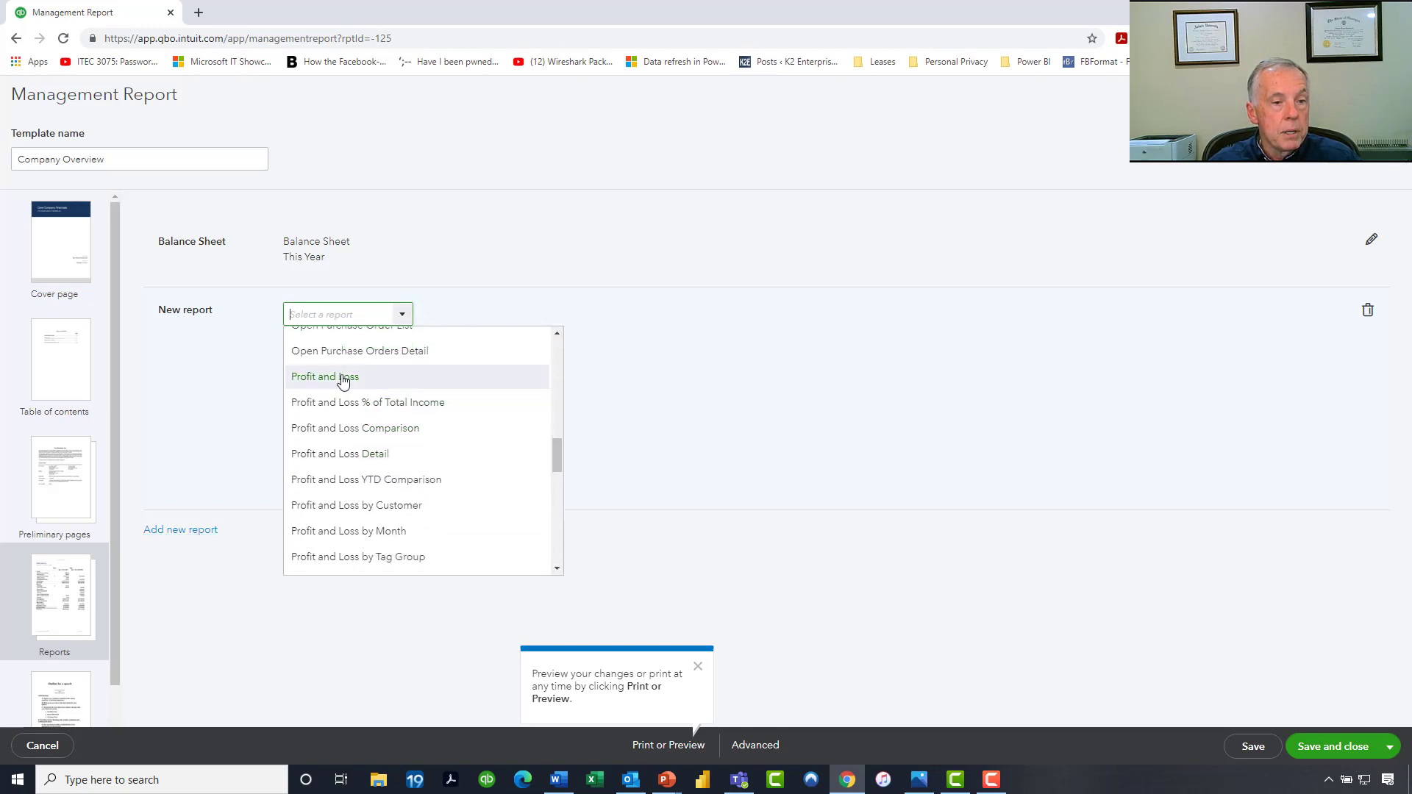
left_click(325, 376)
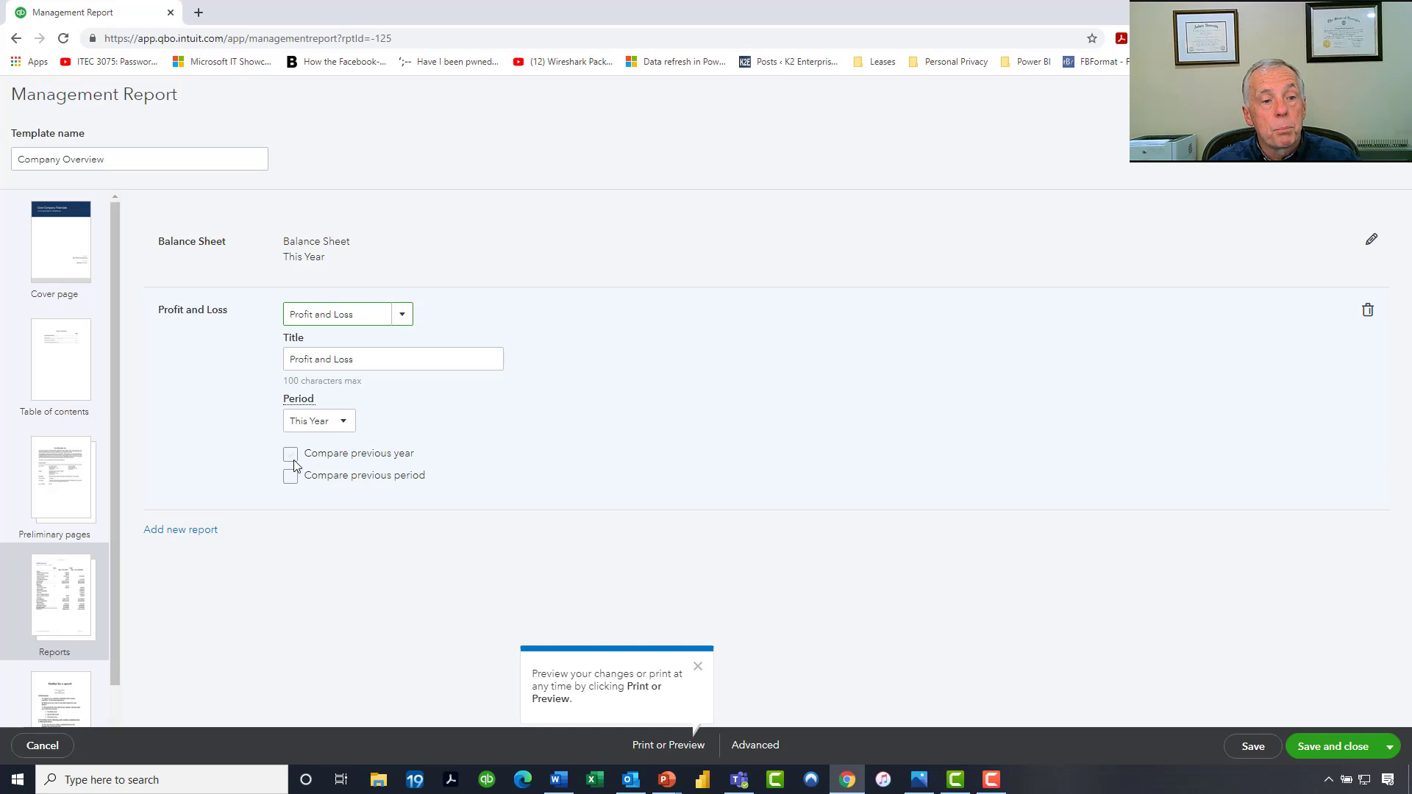
left_click(290, 453)
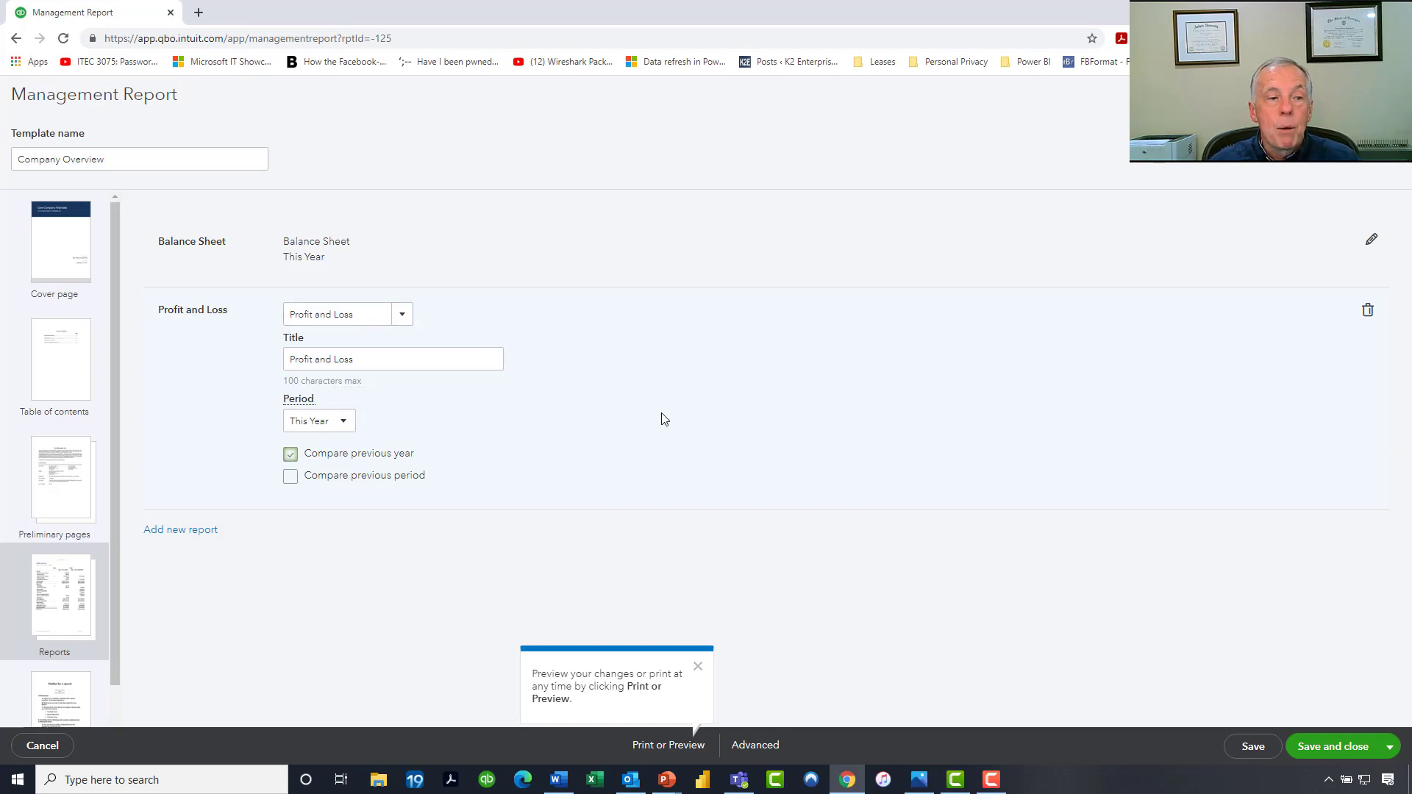
left_click(180, 530)
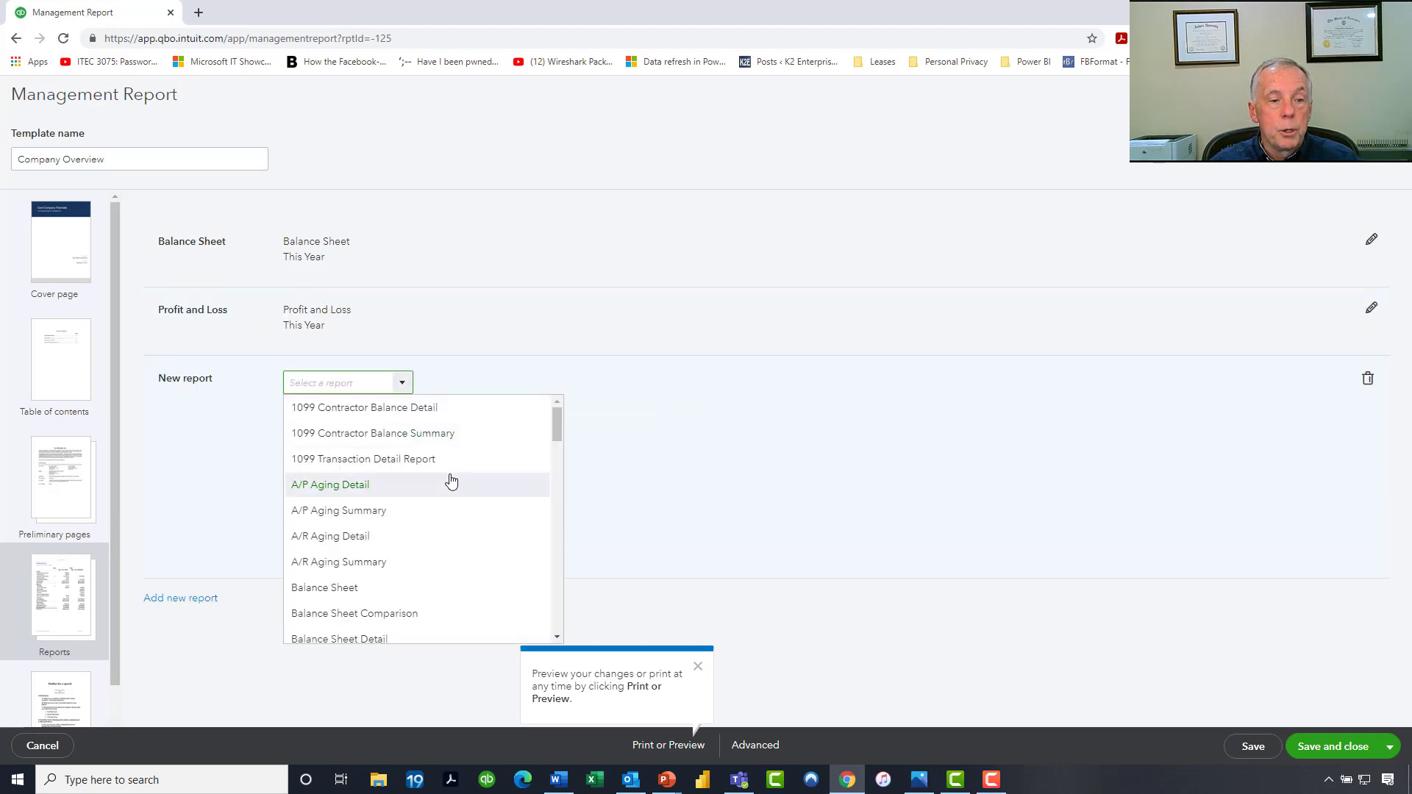
Step: Add the A/R Aging Summary and A/P Aging Summary reports
scroll("down", 3)
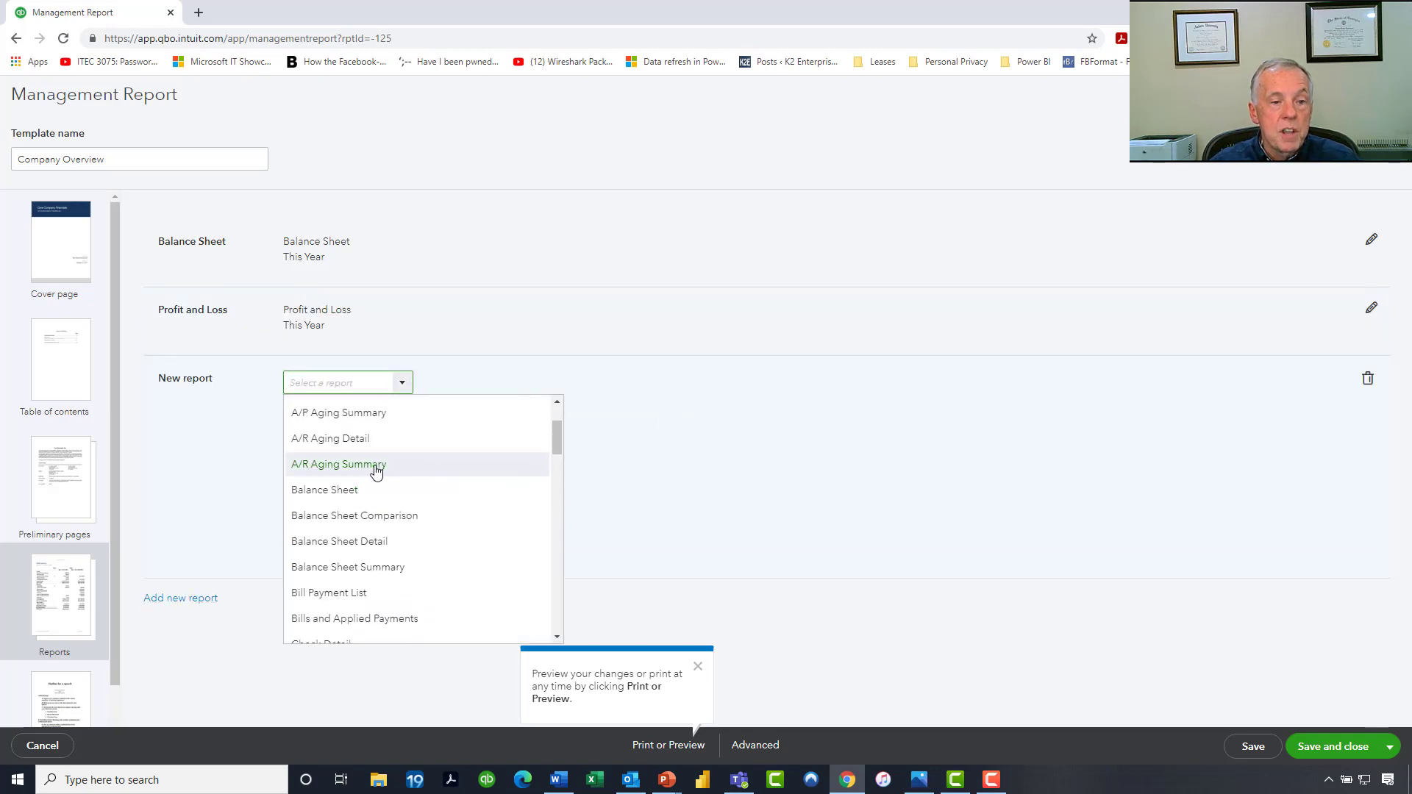
left_click(337, 464)
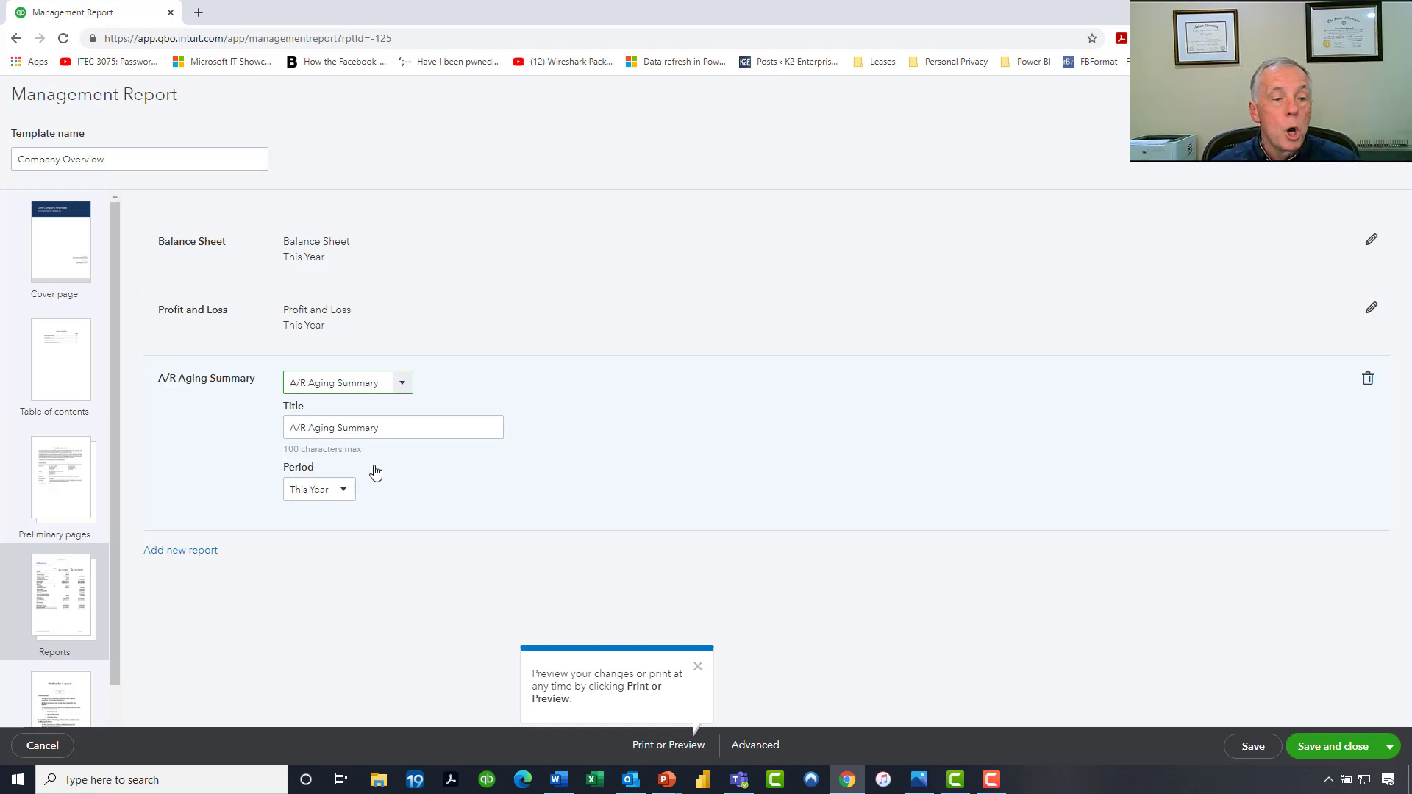
mouse_move(581, 432)
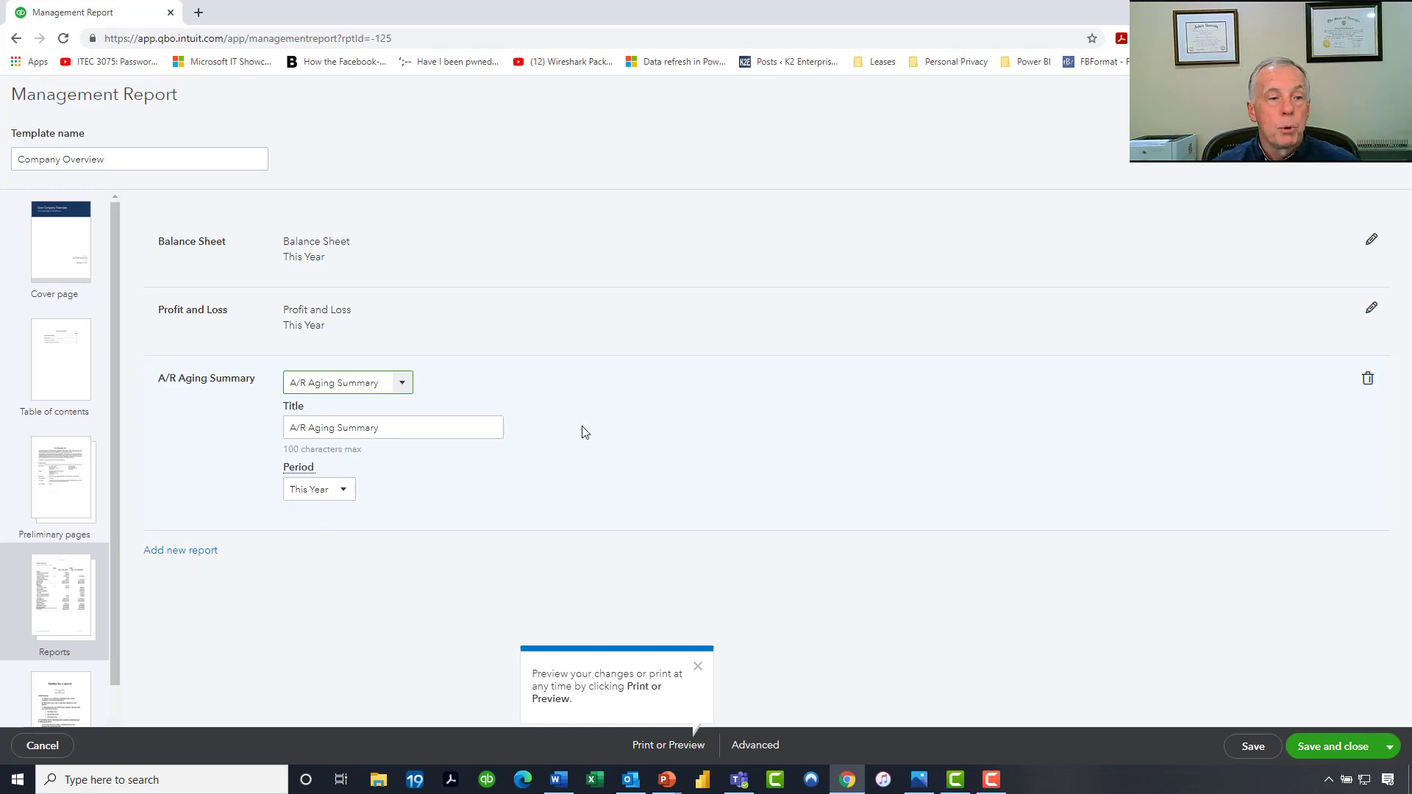
left_click(180, 549)
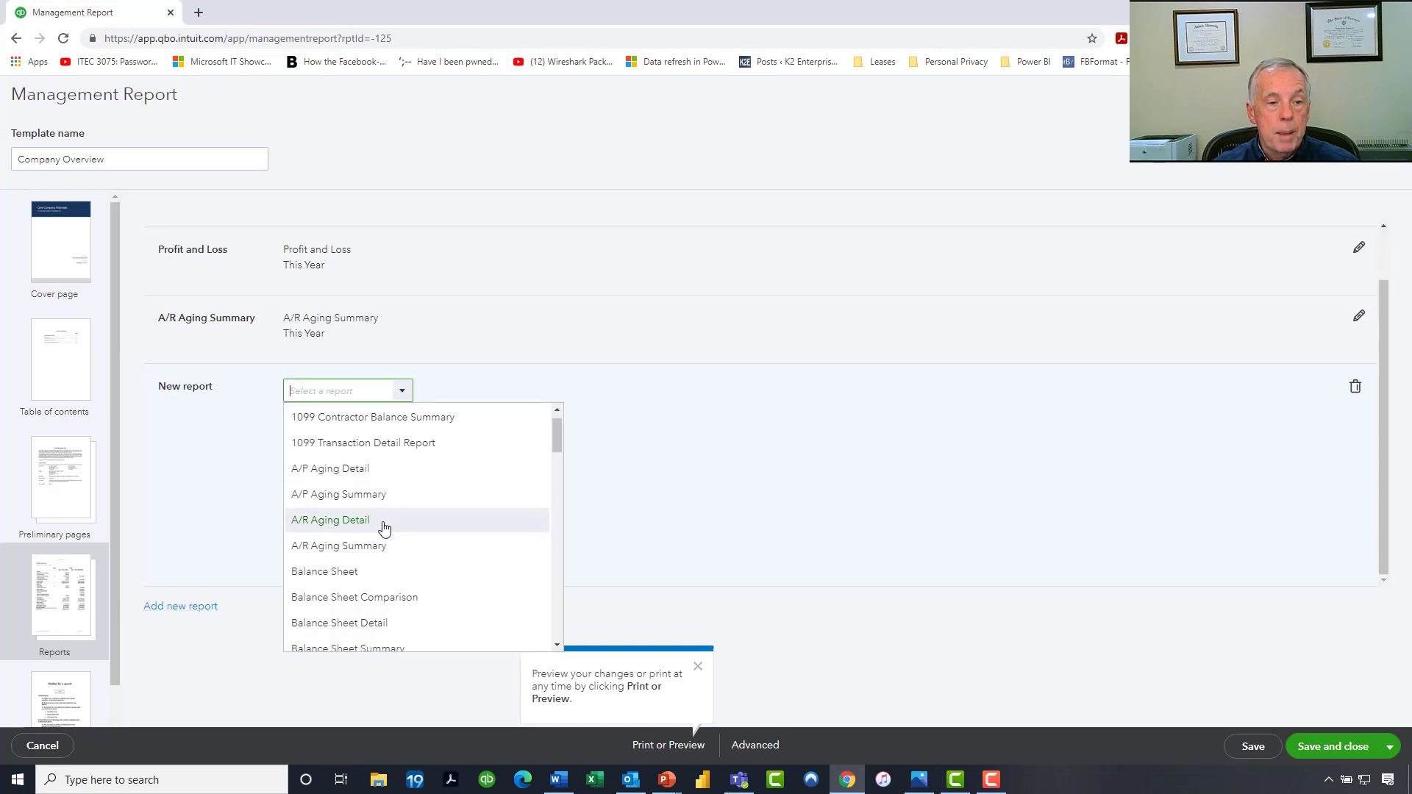
left_click(338, 493)
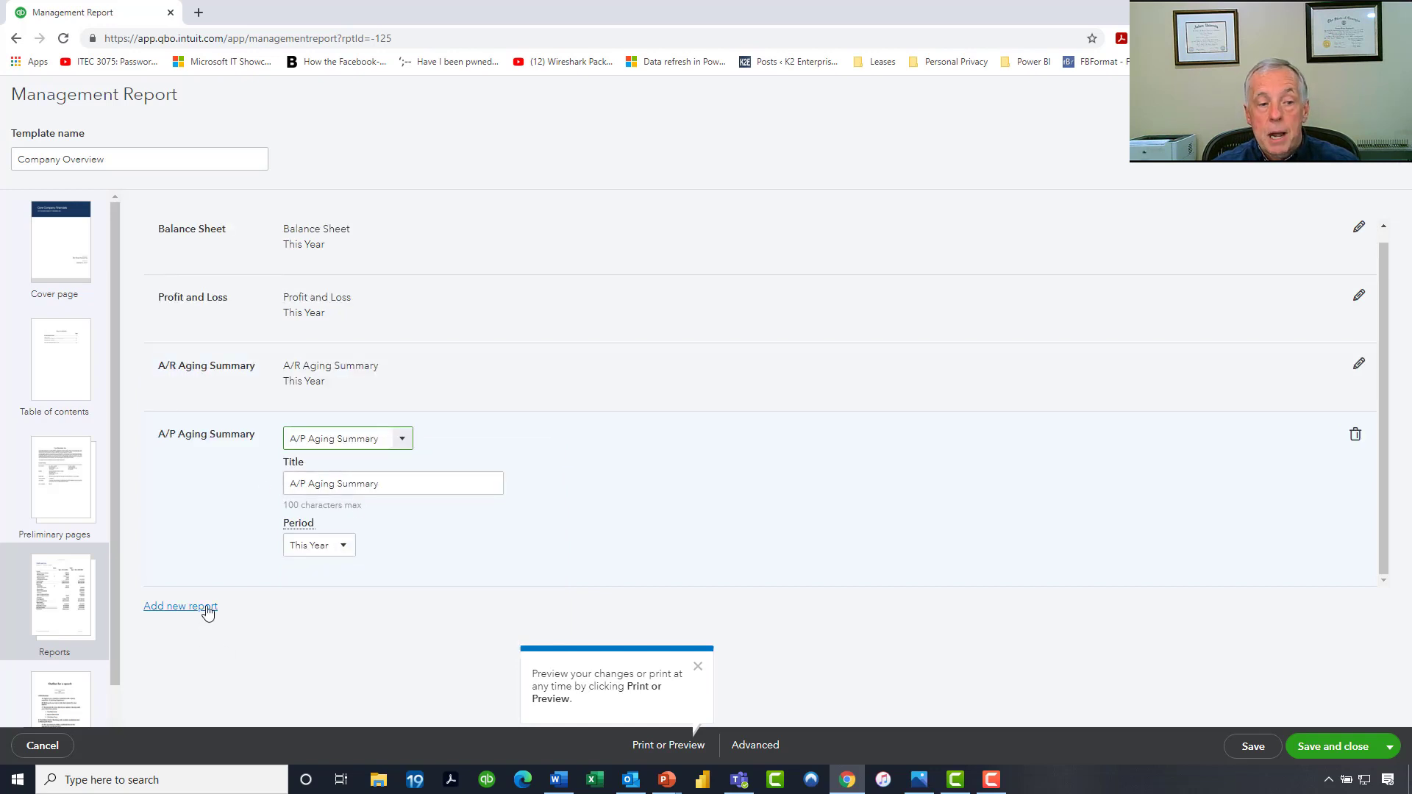
Step: Add Income by Customer Summary as another included report
left_click(180, 606)
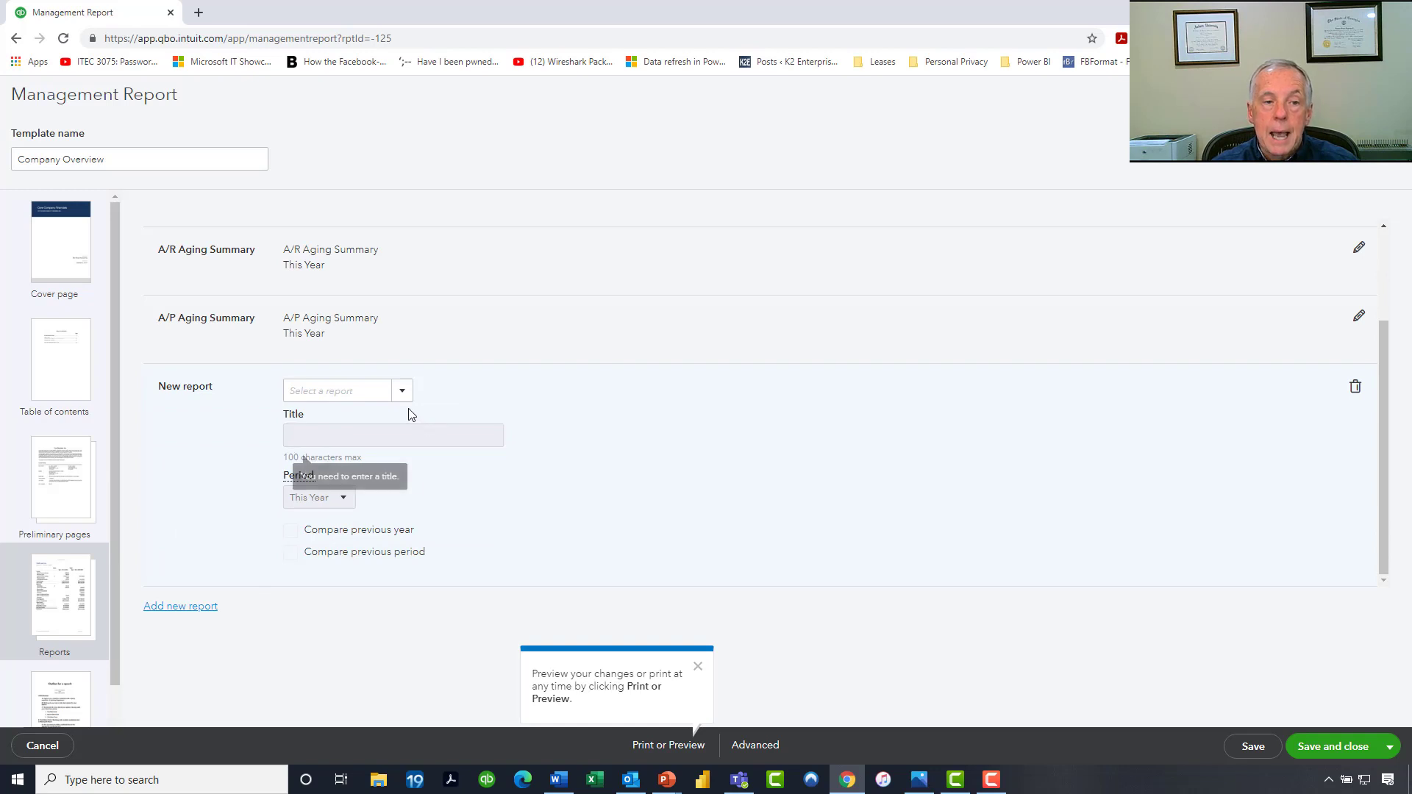
left_click(346, 390)
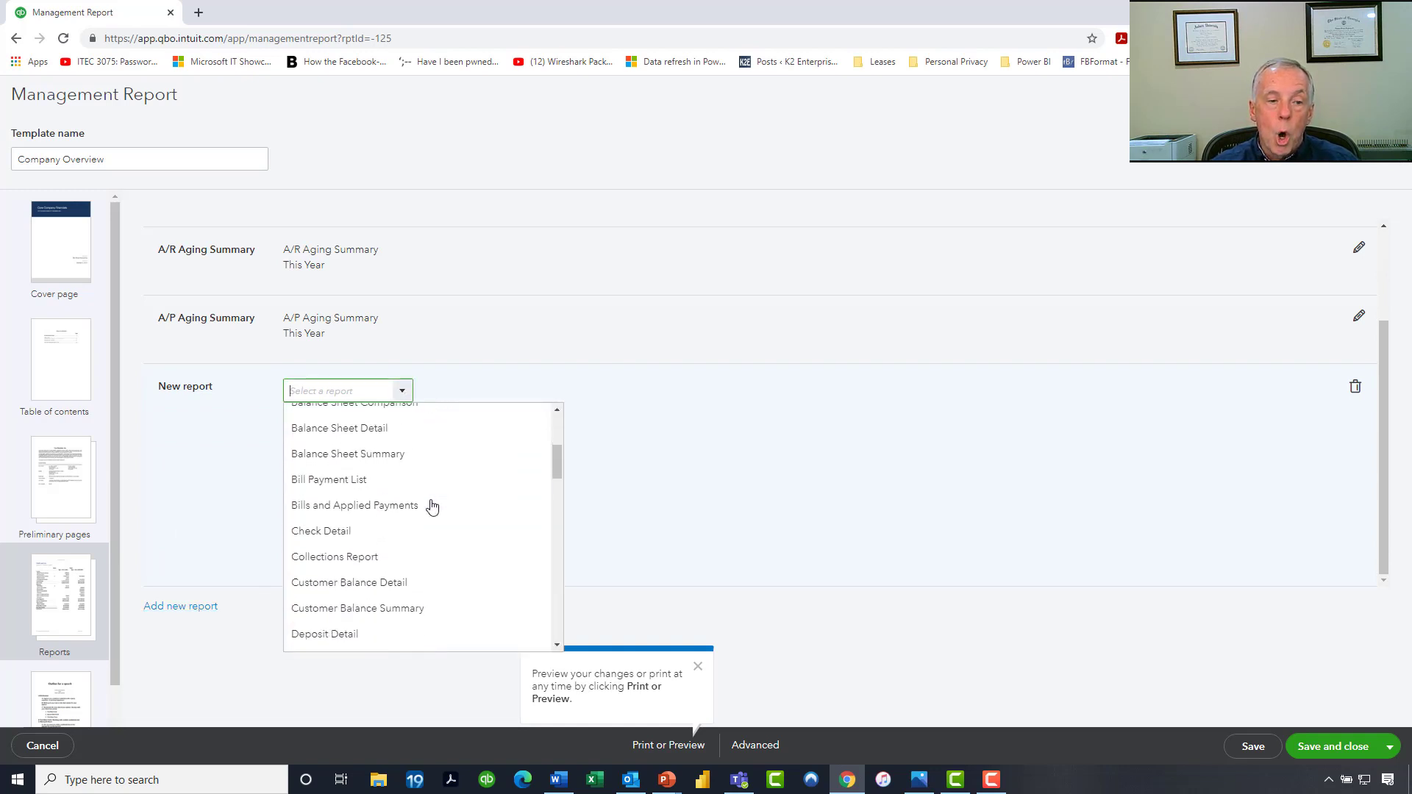
scroll("down", 3)
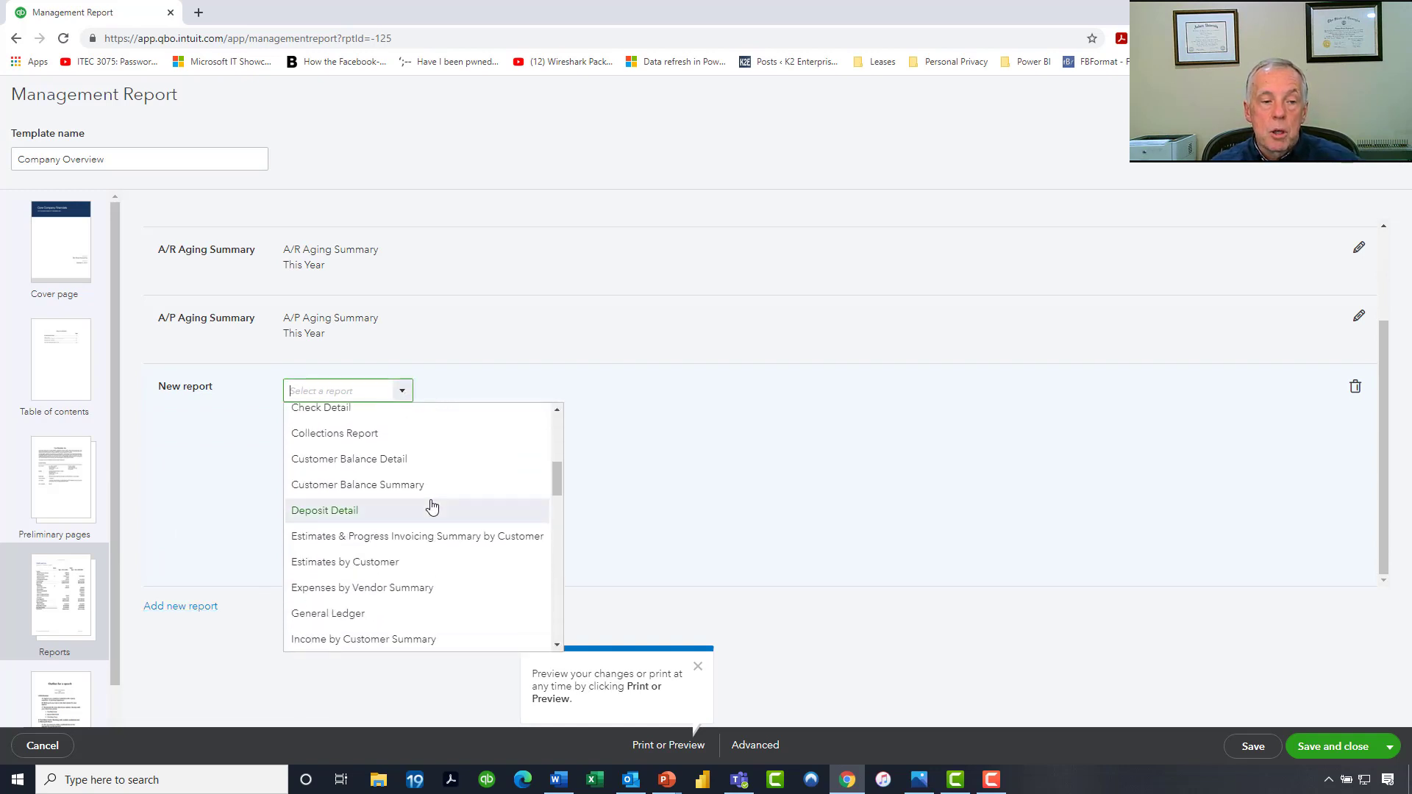
scroll("down", 3)
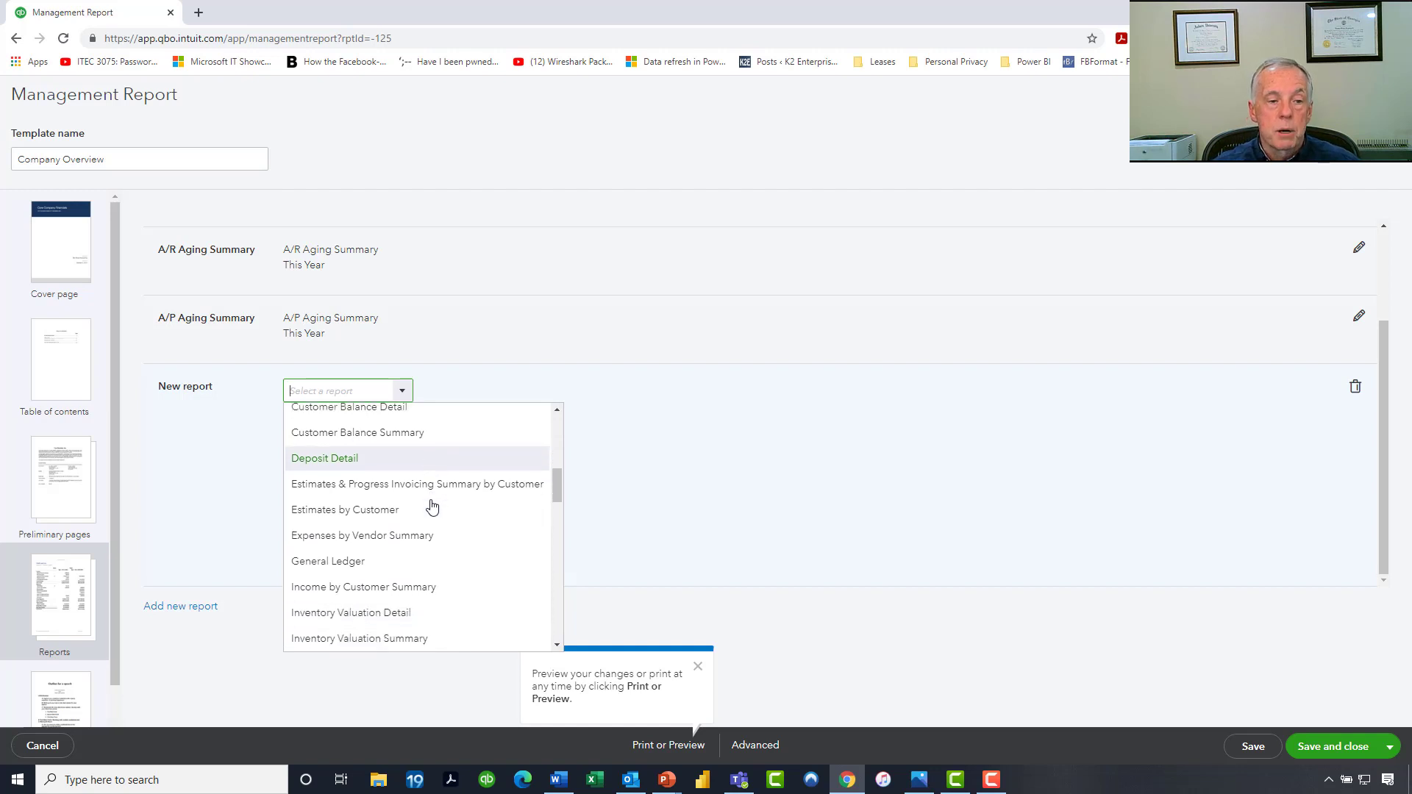
scroll("down", 3)
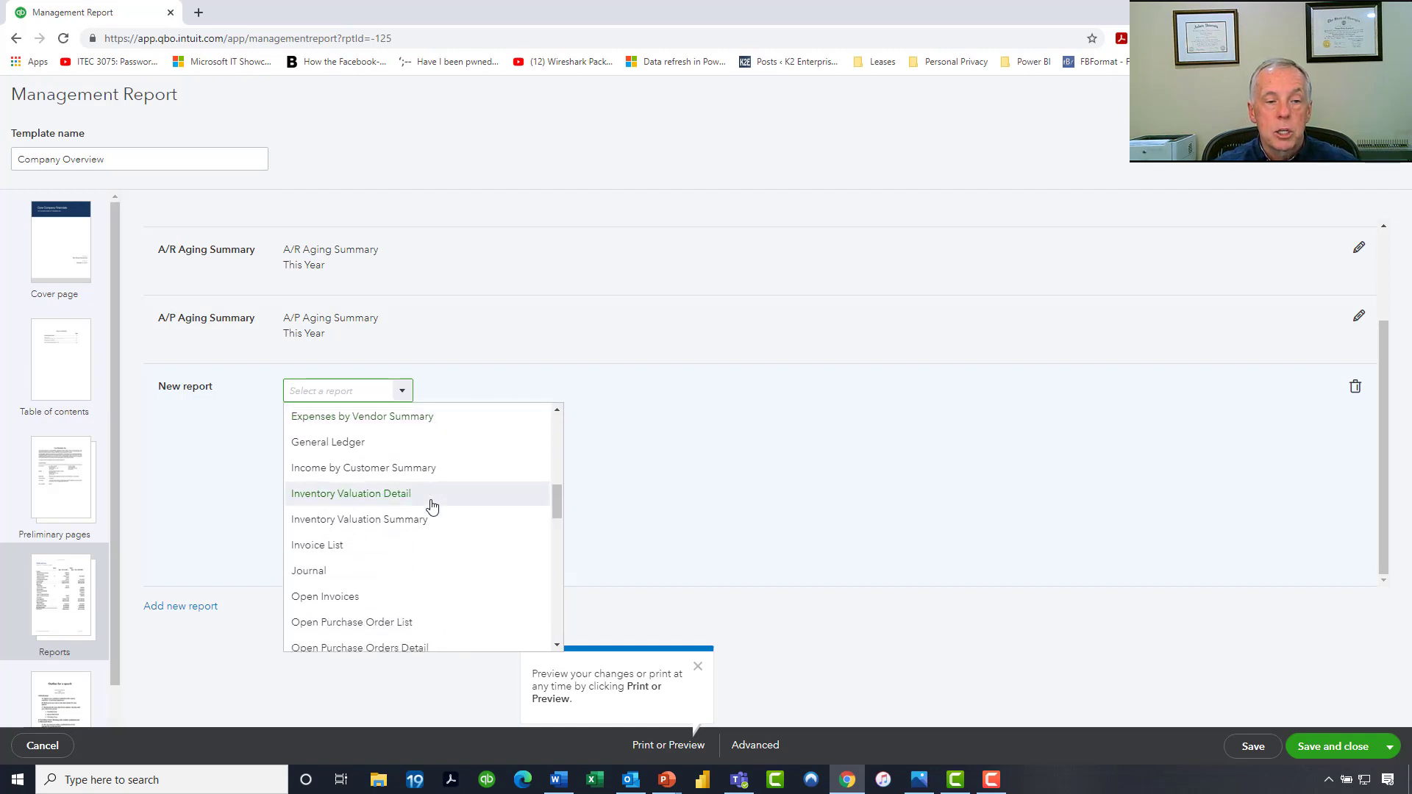
mouse_move(393, 474)
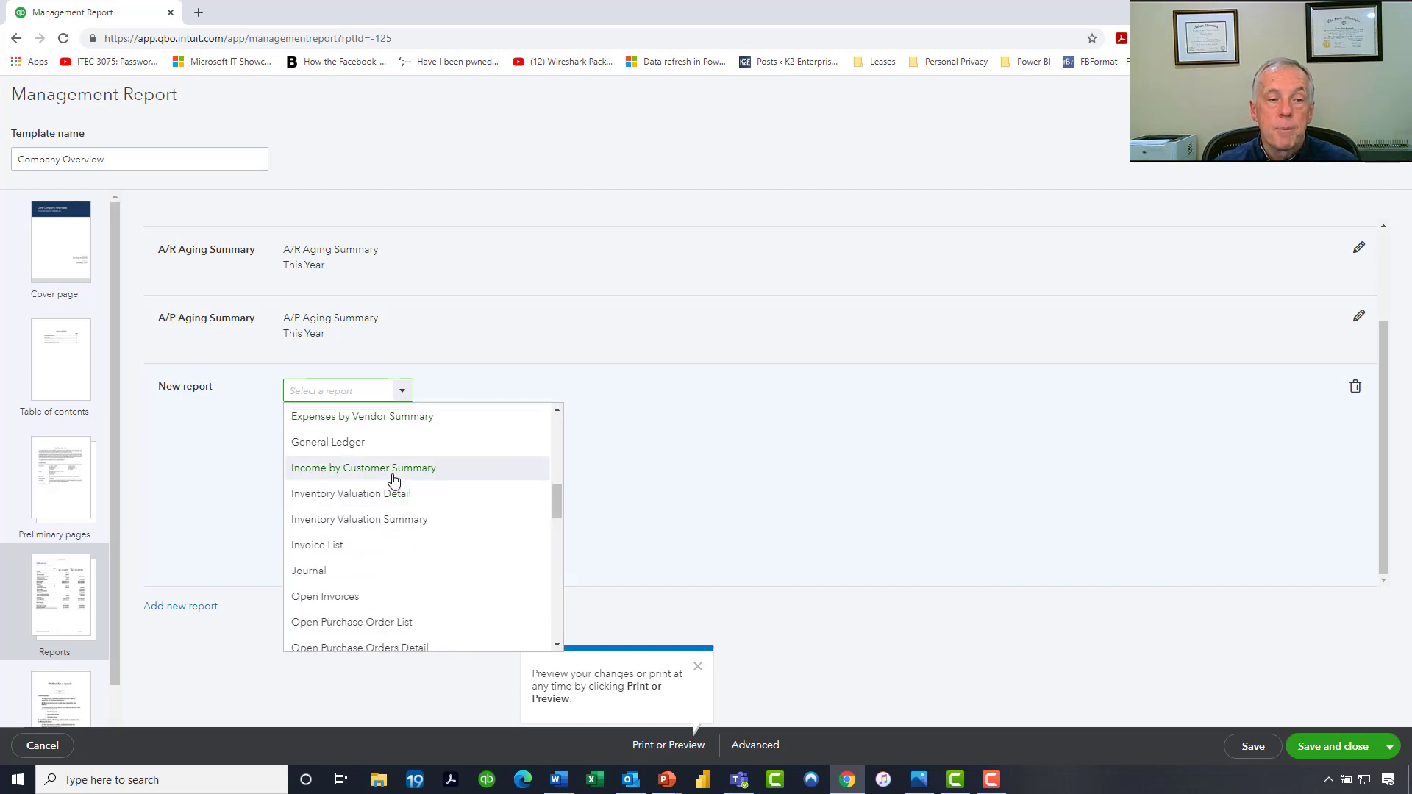
left_click(363, 467)
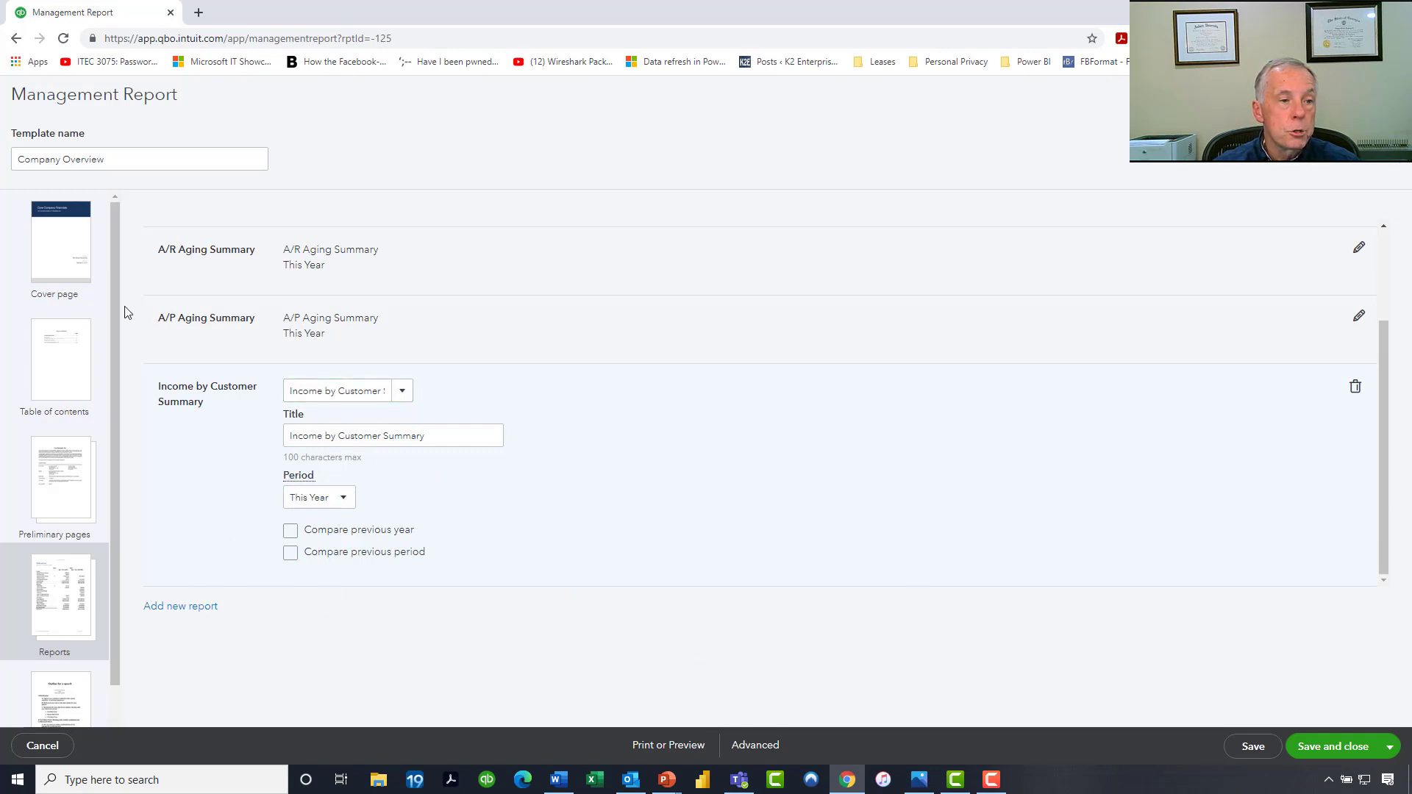
Step: Open the End notes page from the page thumbnails
scroll("down", 3)
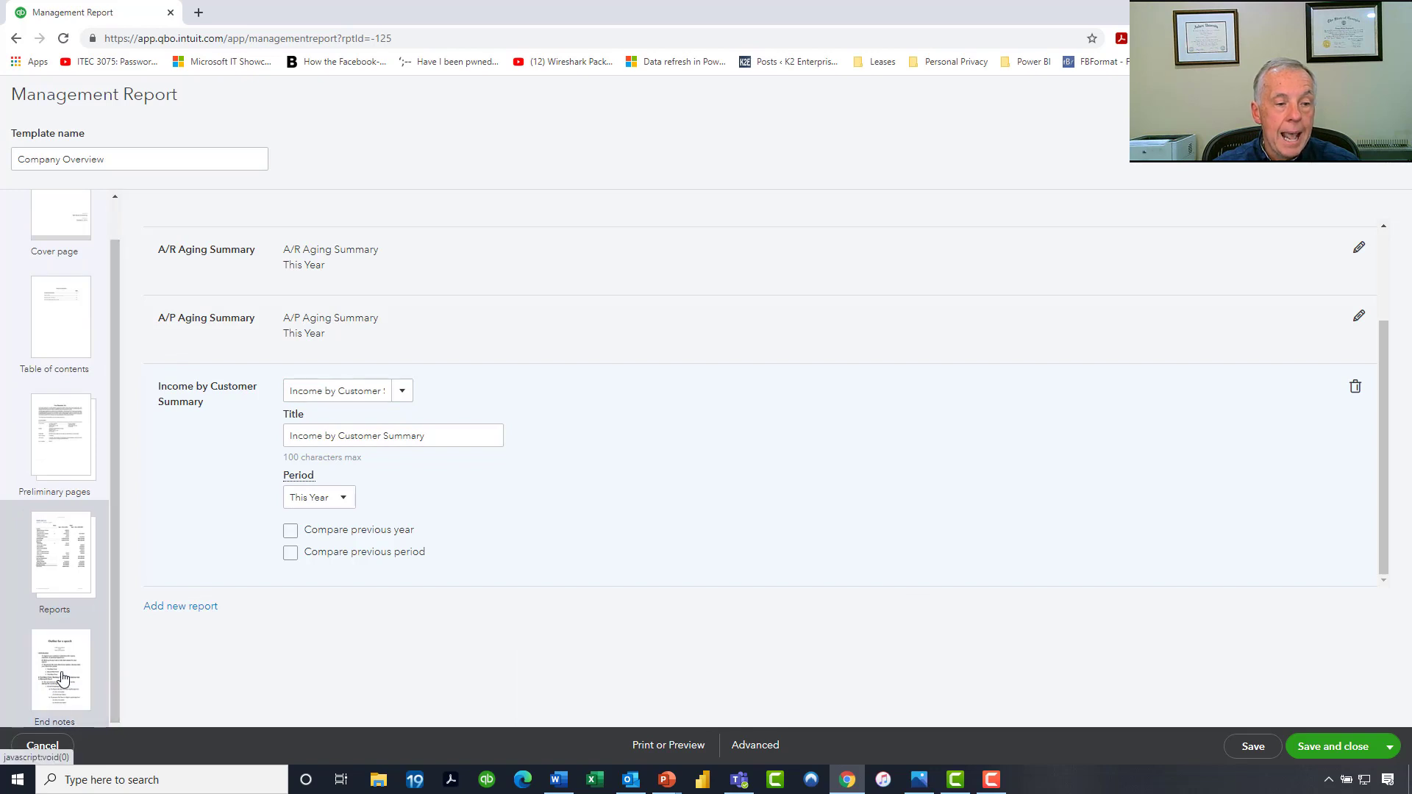
left_click(60, 669)
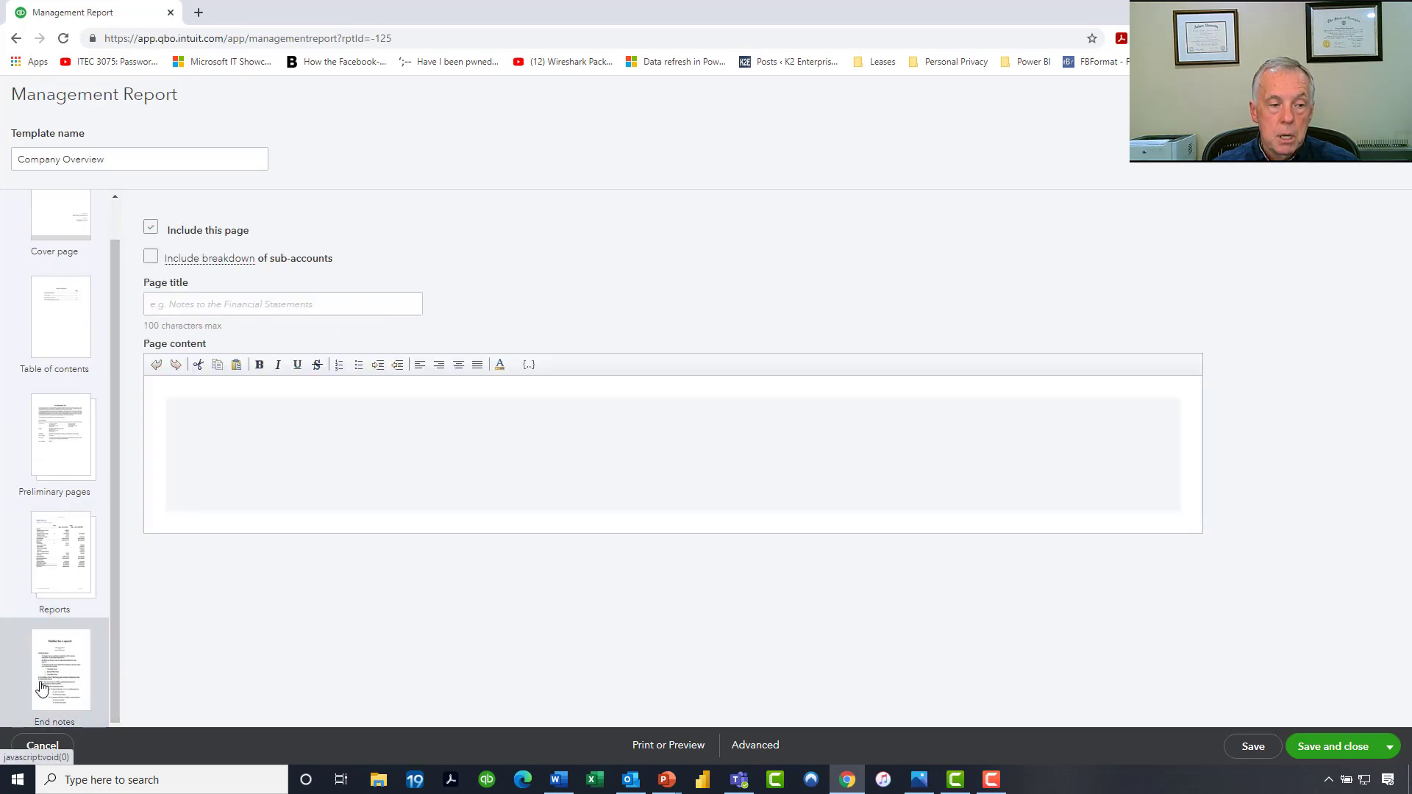
mouse_move(78, 657)
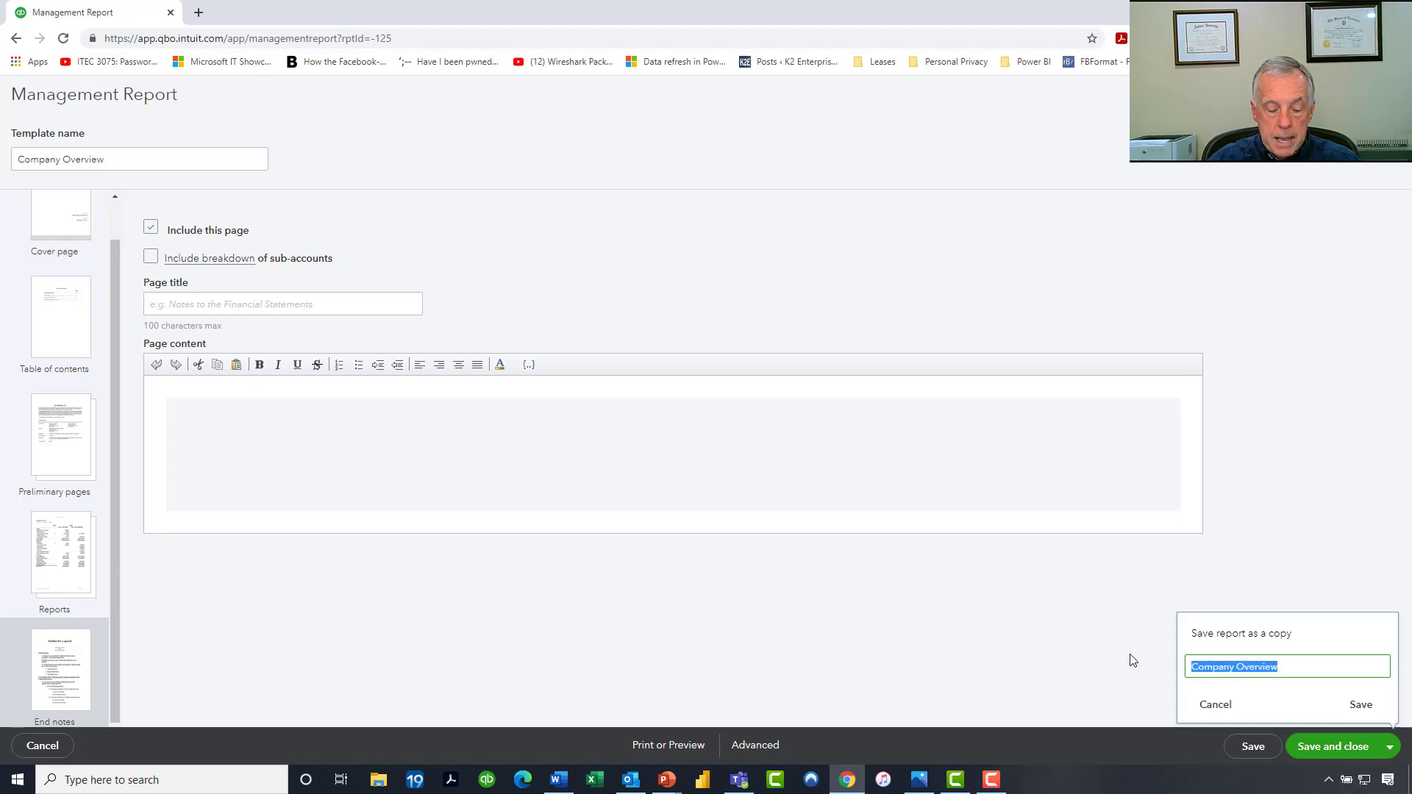
Step: Save the edited report as a copy named 'Customized Company Overview'
type("Customized C")
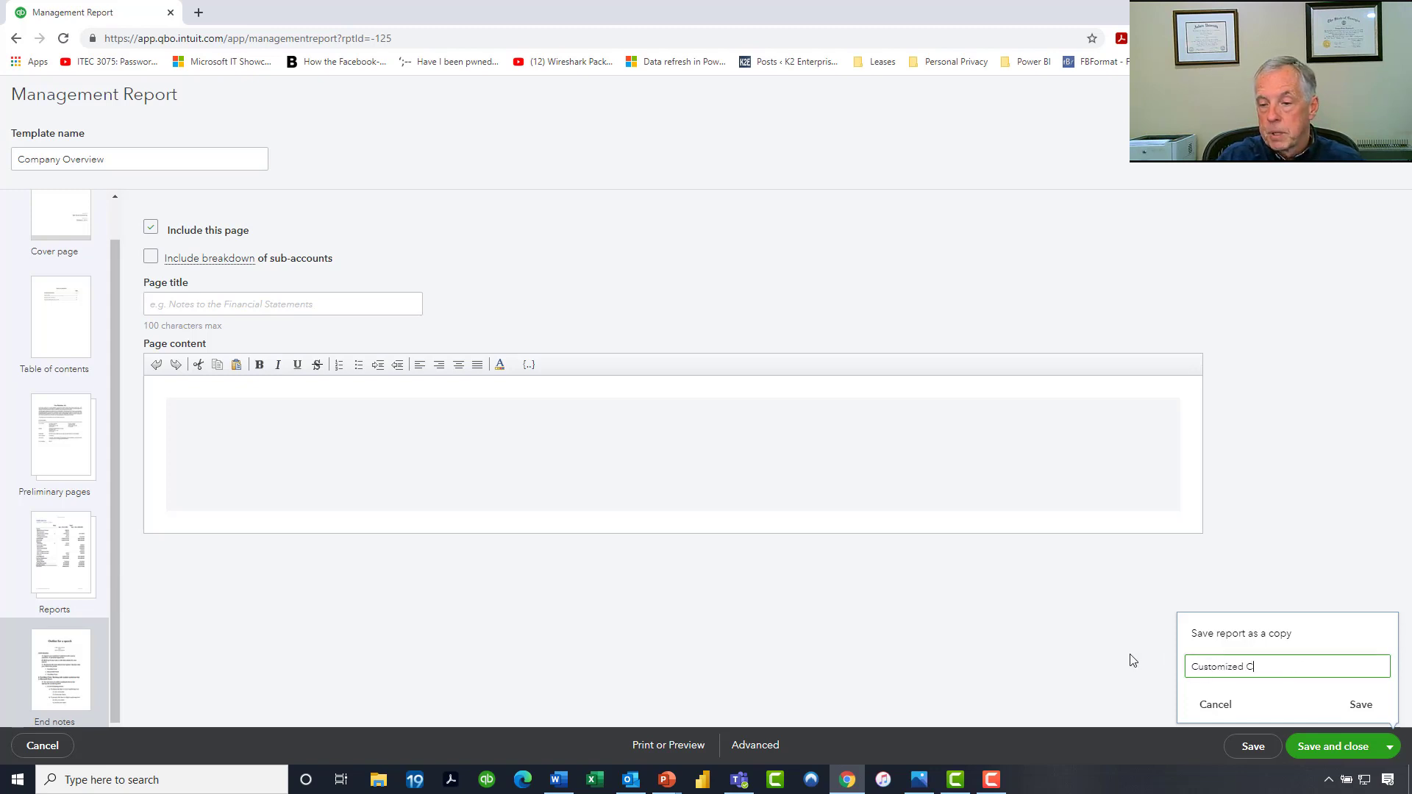
type("ompany Overview")
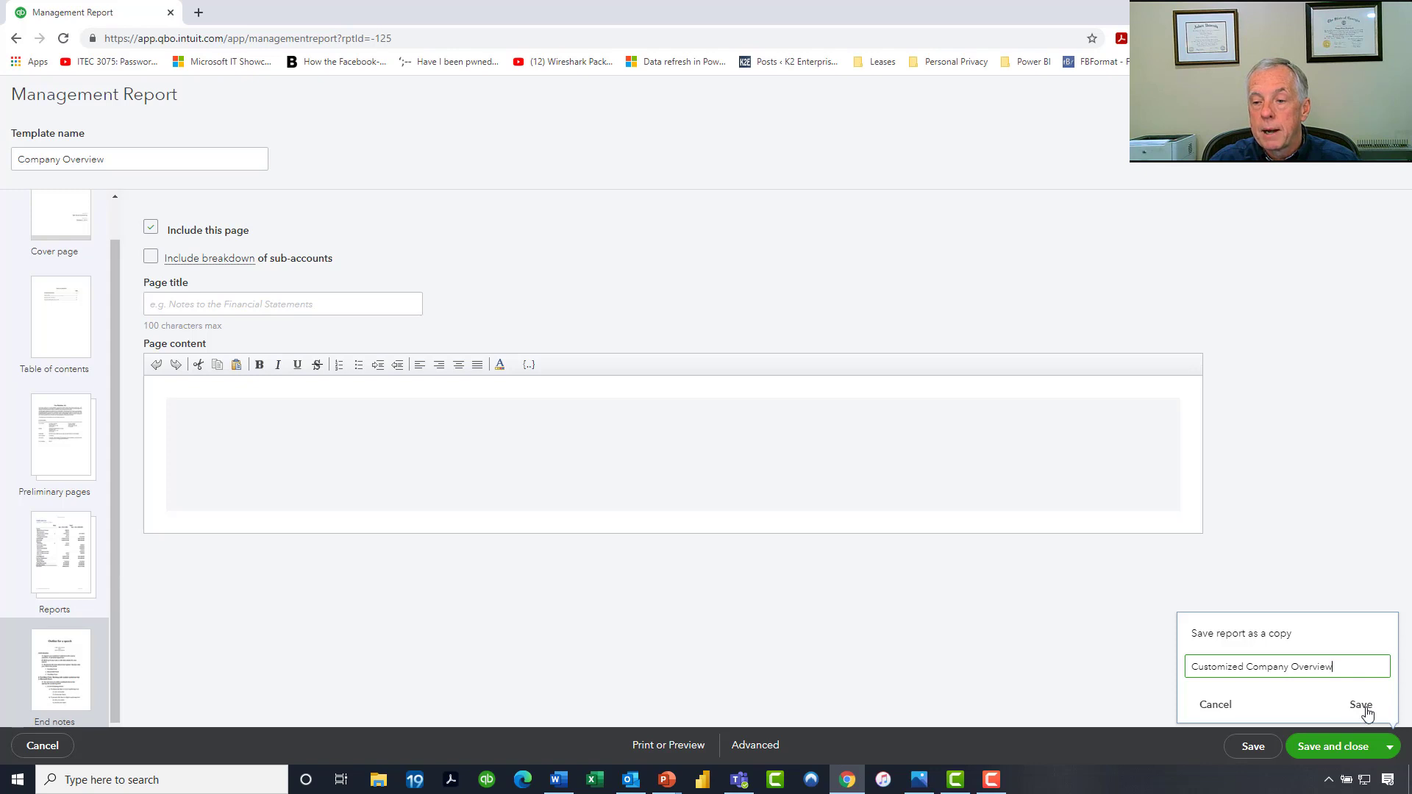
left_click(1359, 704)
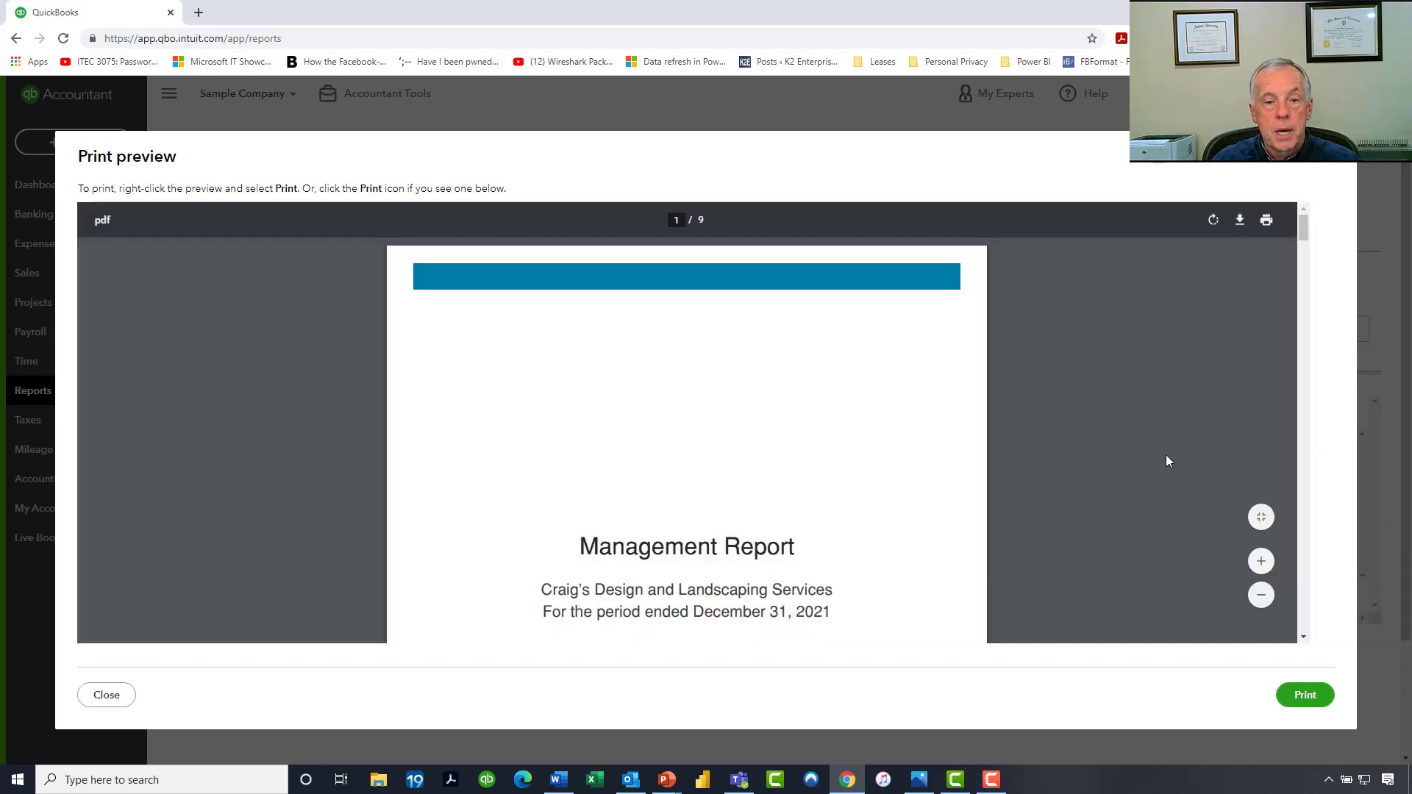
Step: Scroll through the 9-page print preview showing the five reports, then close it
scroll("down", 3)
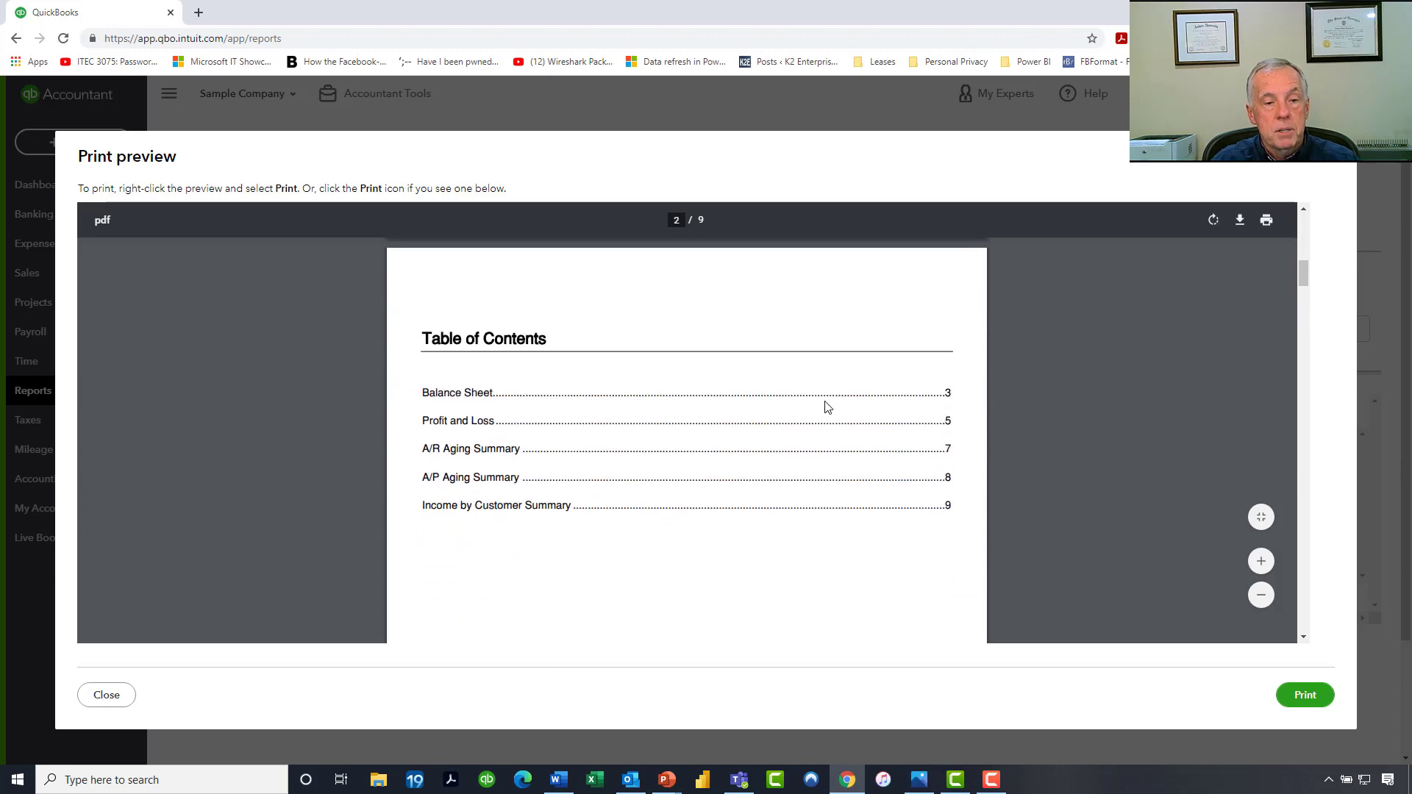
scroll("down", 3)
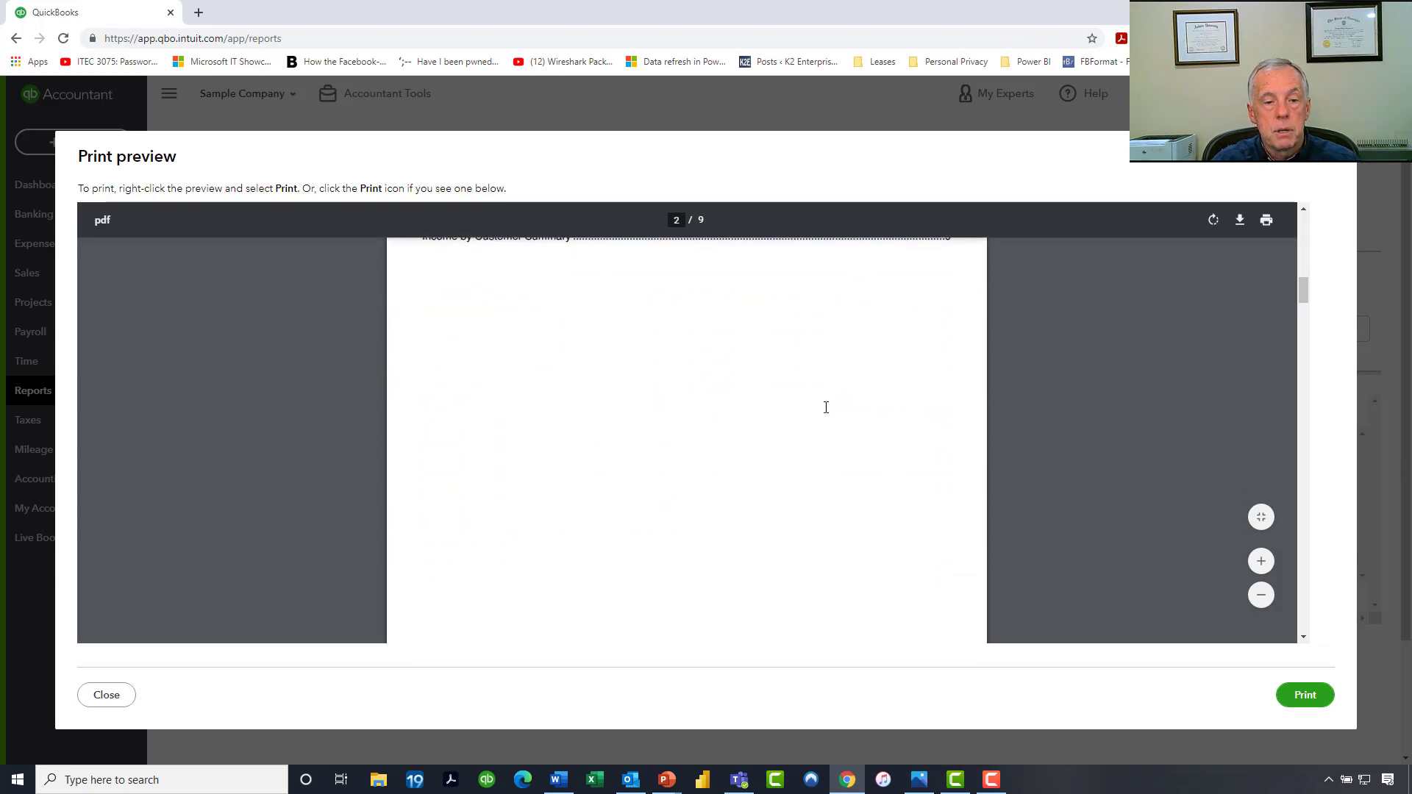
scroll("down", 3)
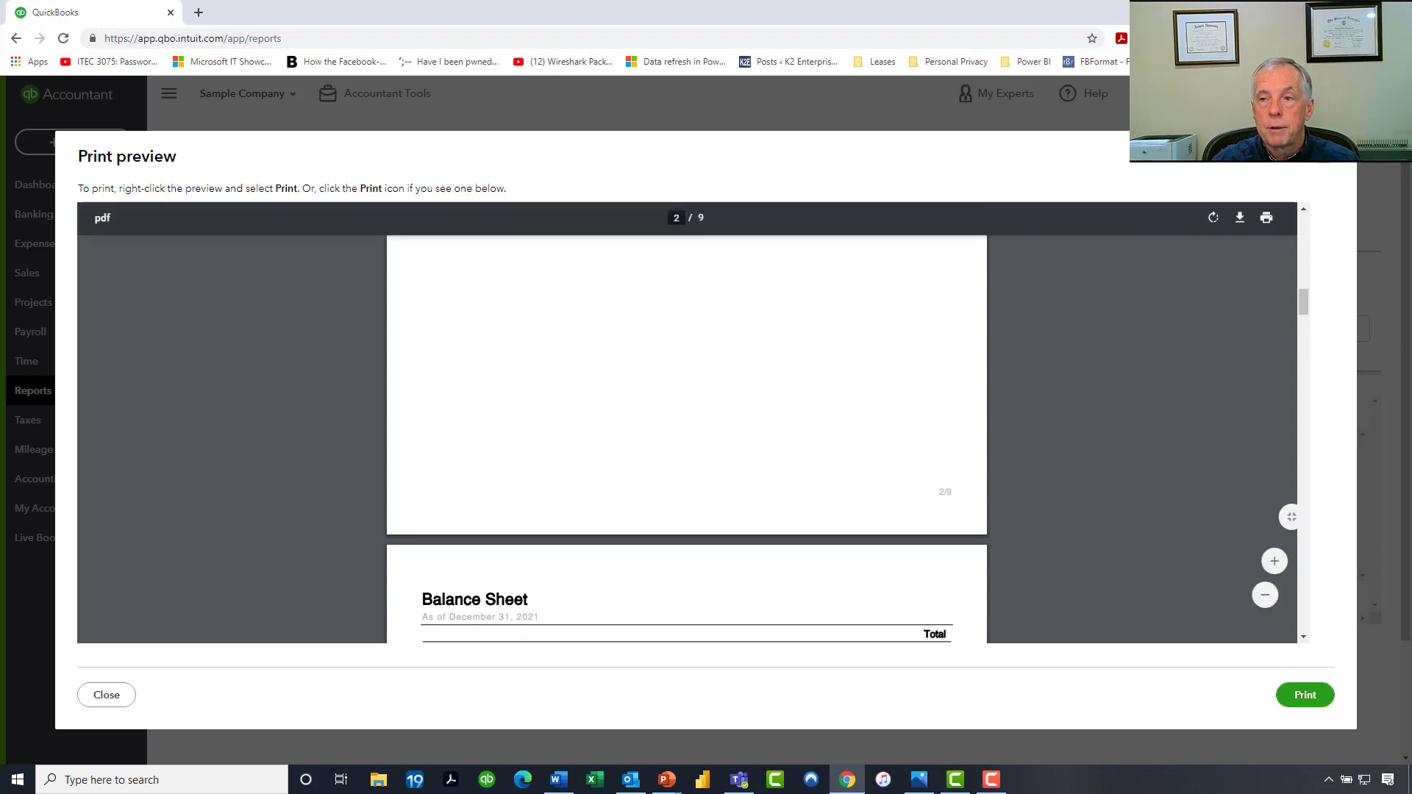
left_click(105, 695)
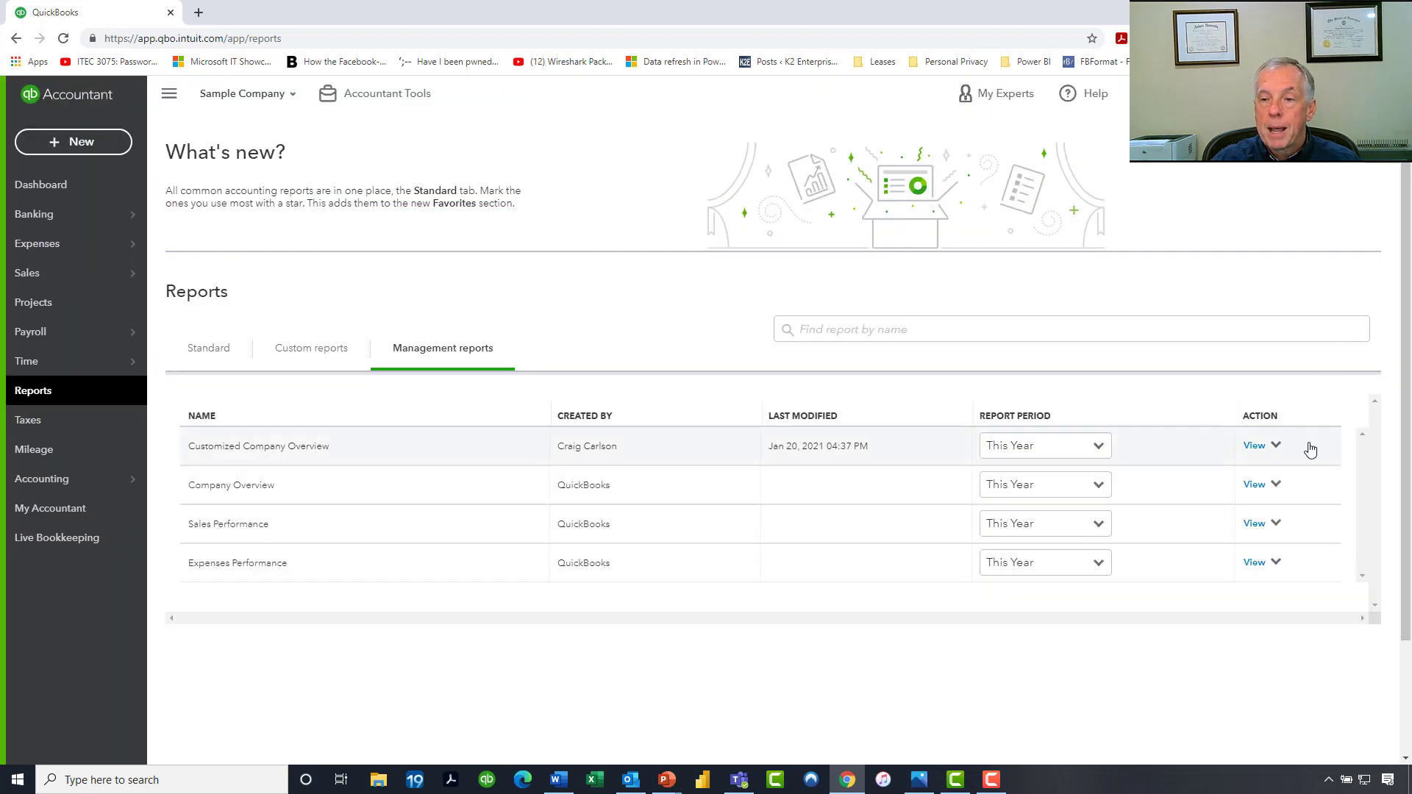
Step: Show the Edit, Send, Export and Copy options for Customized Company Overview
left_click(1275, 445)
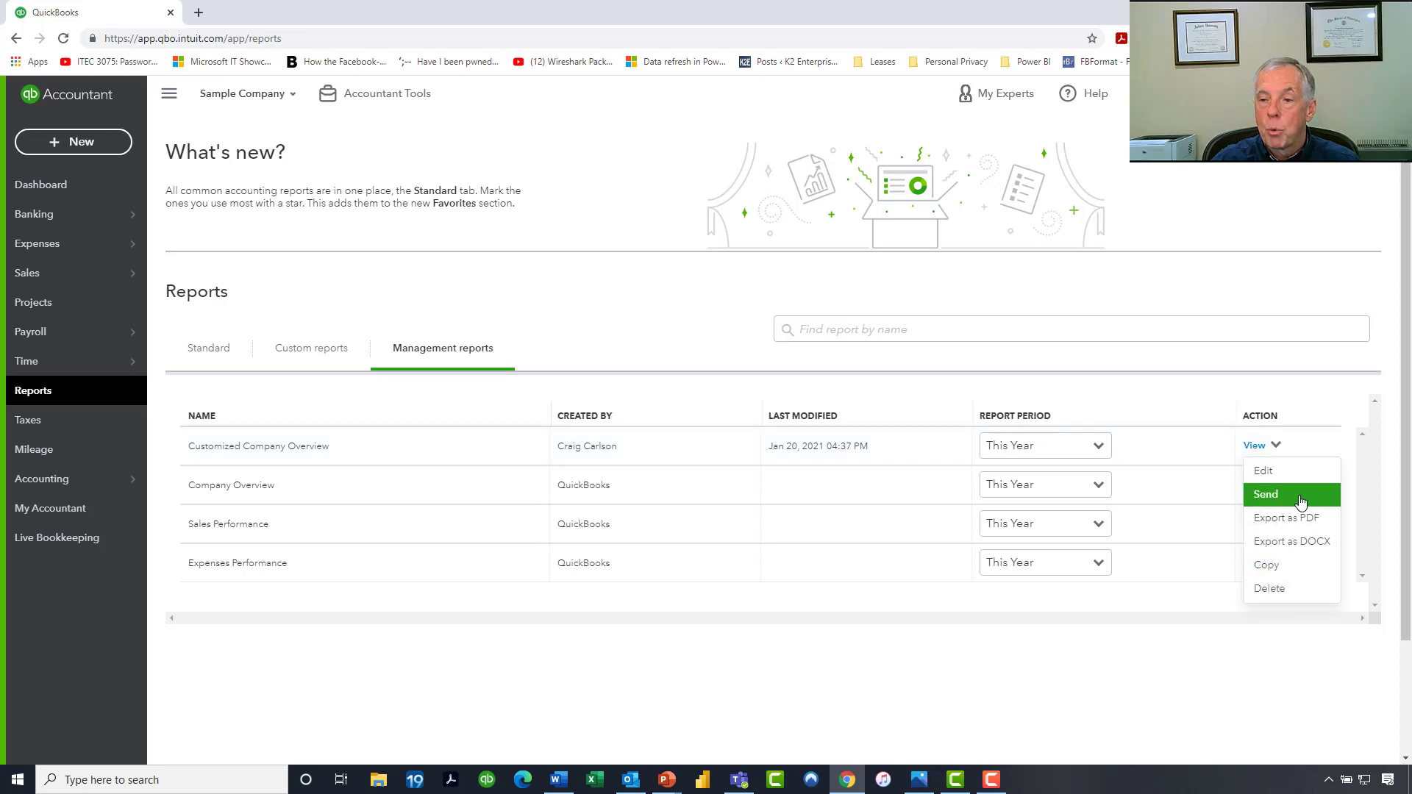
mouse_move(1286, 518)
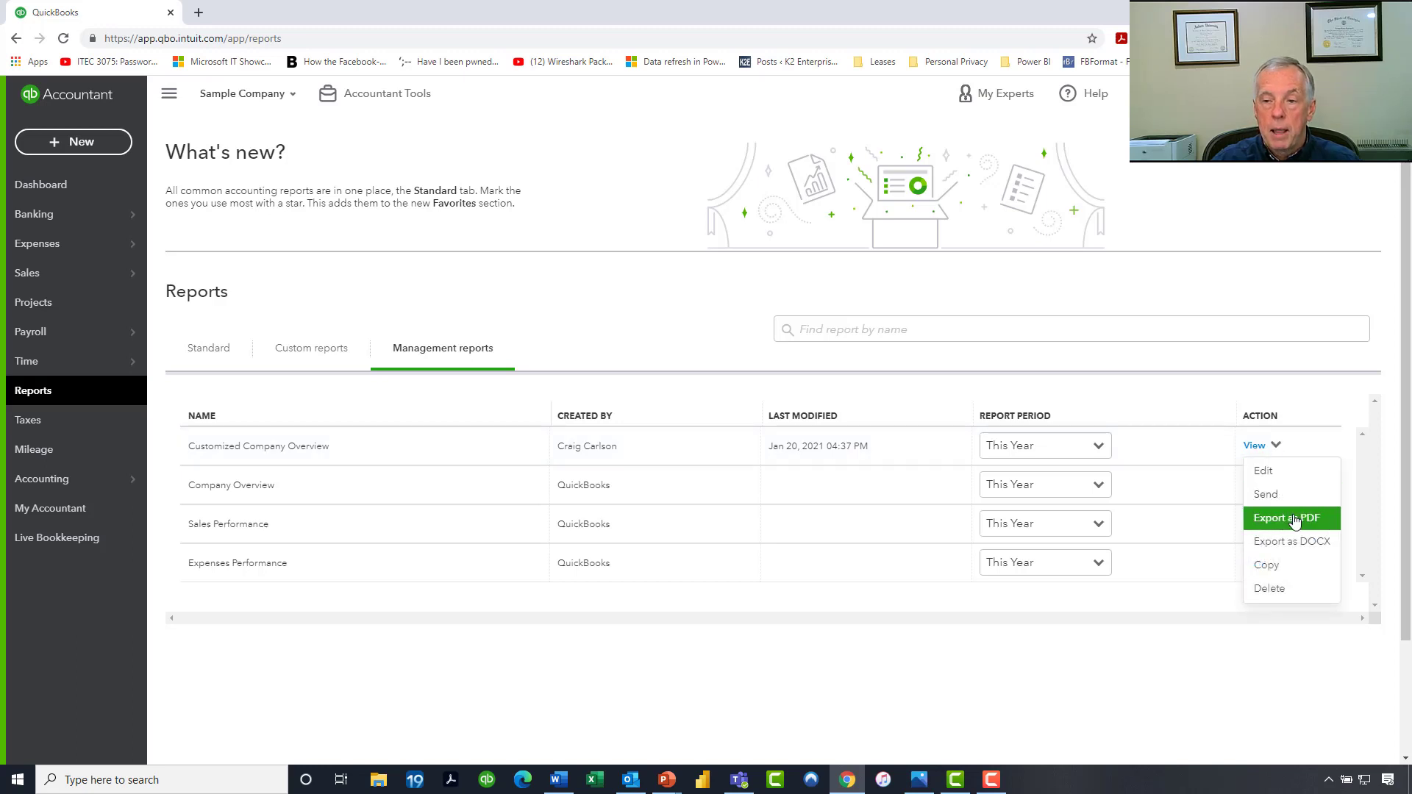
mouse_move(1292, 541)
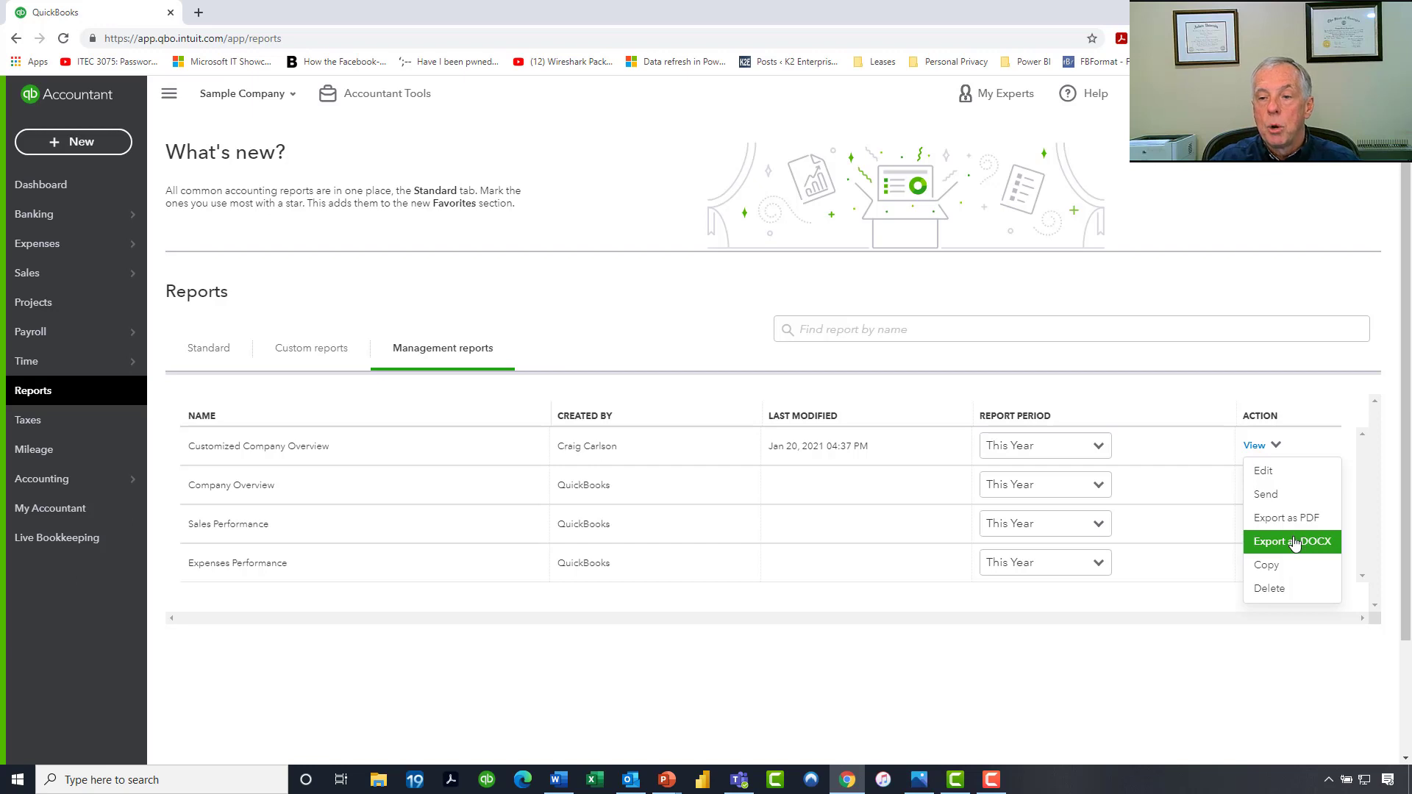